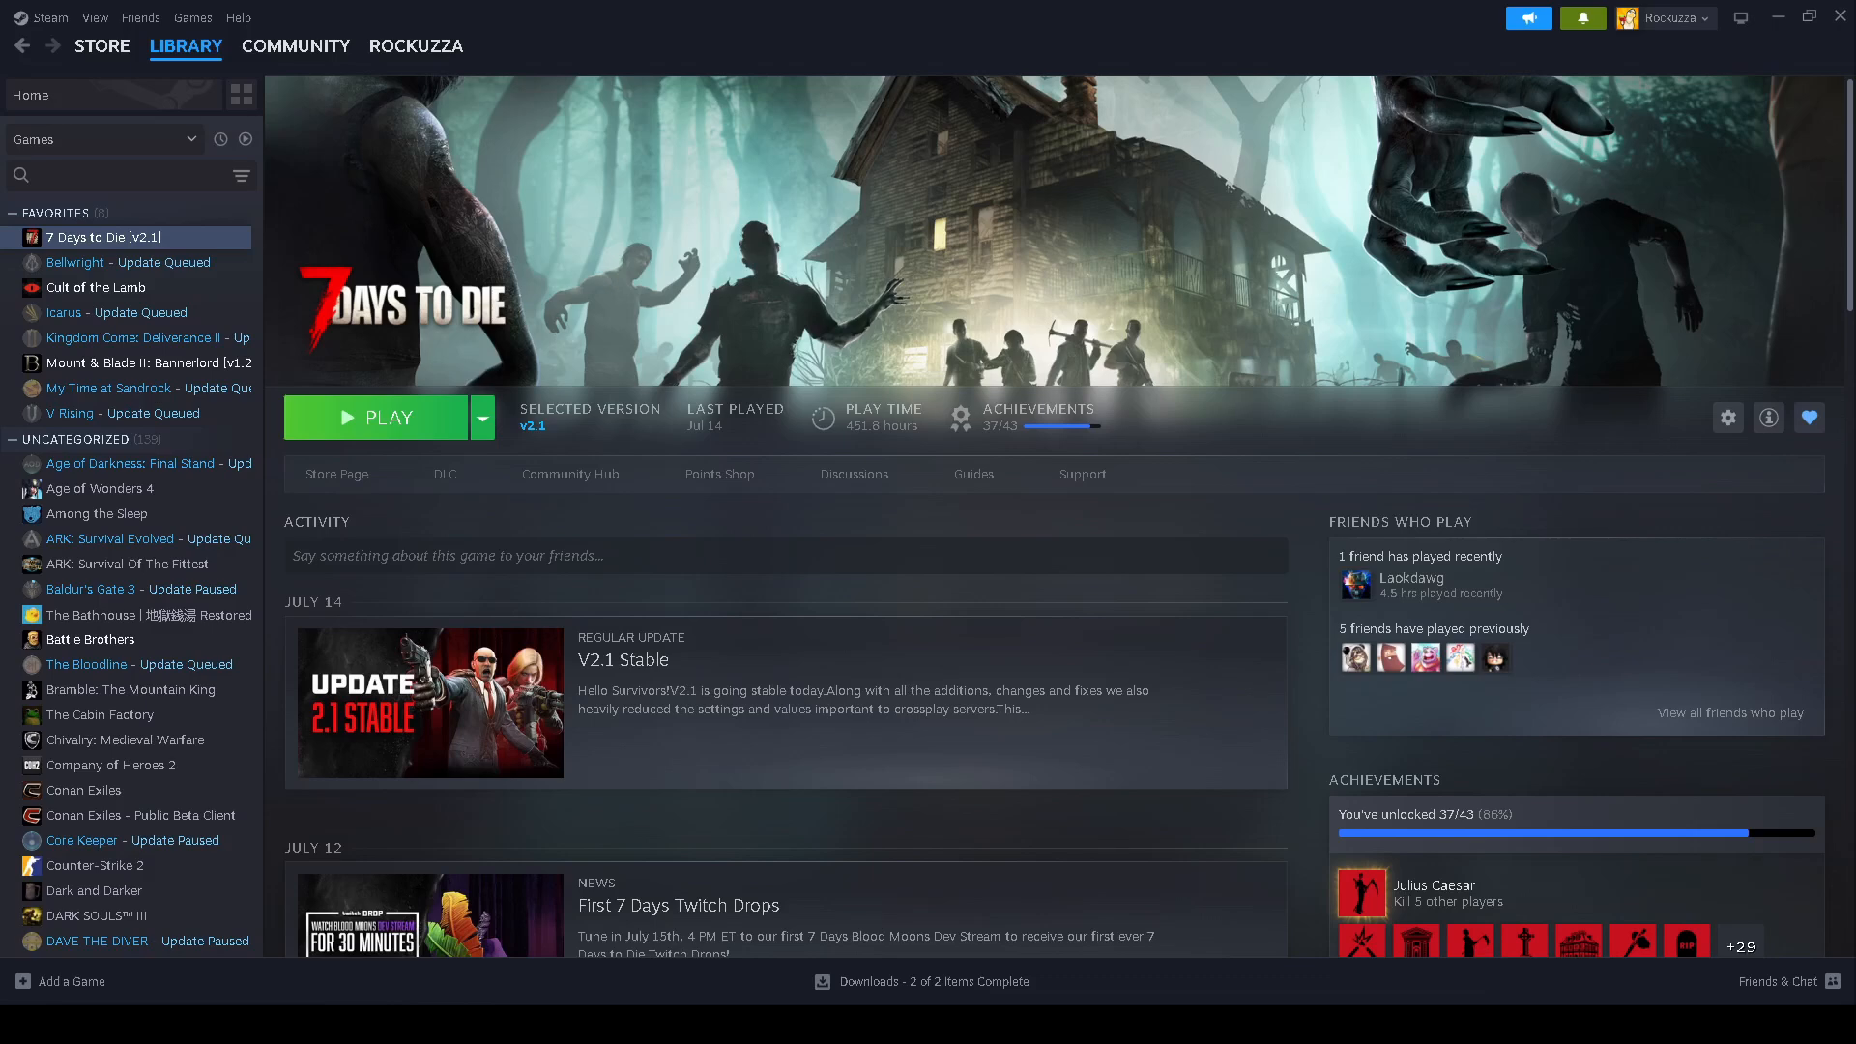
{"action": "mouse_move", "coordinate": [1295, 605]}
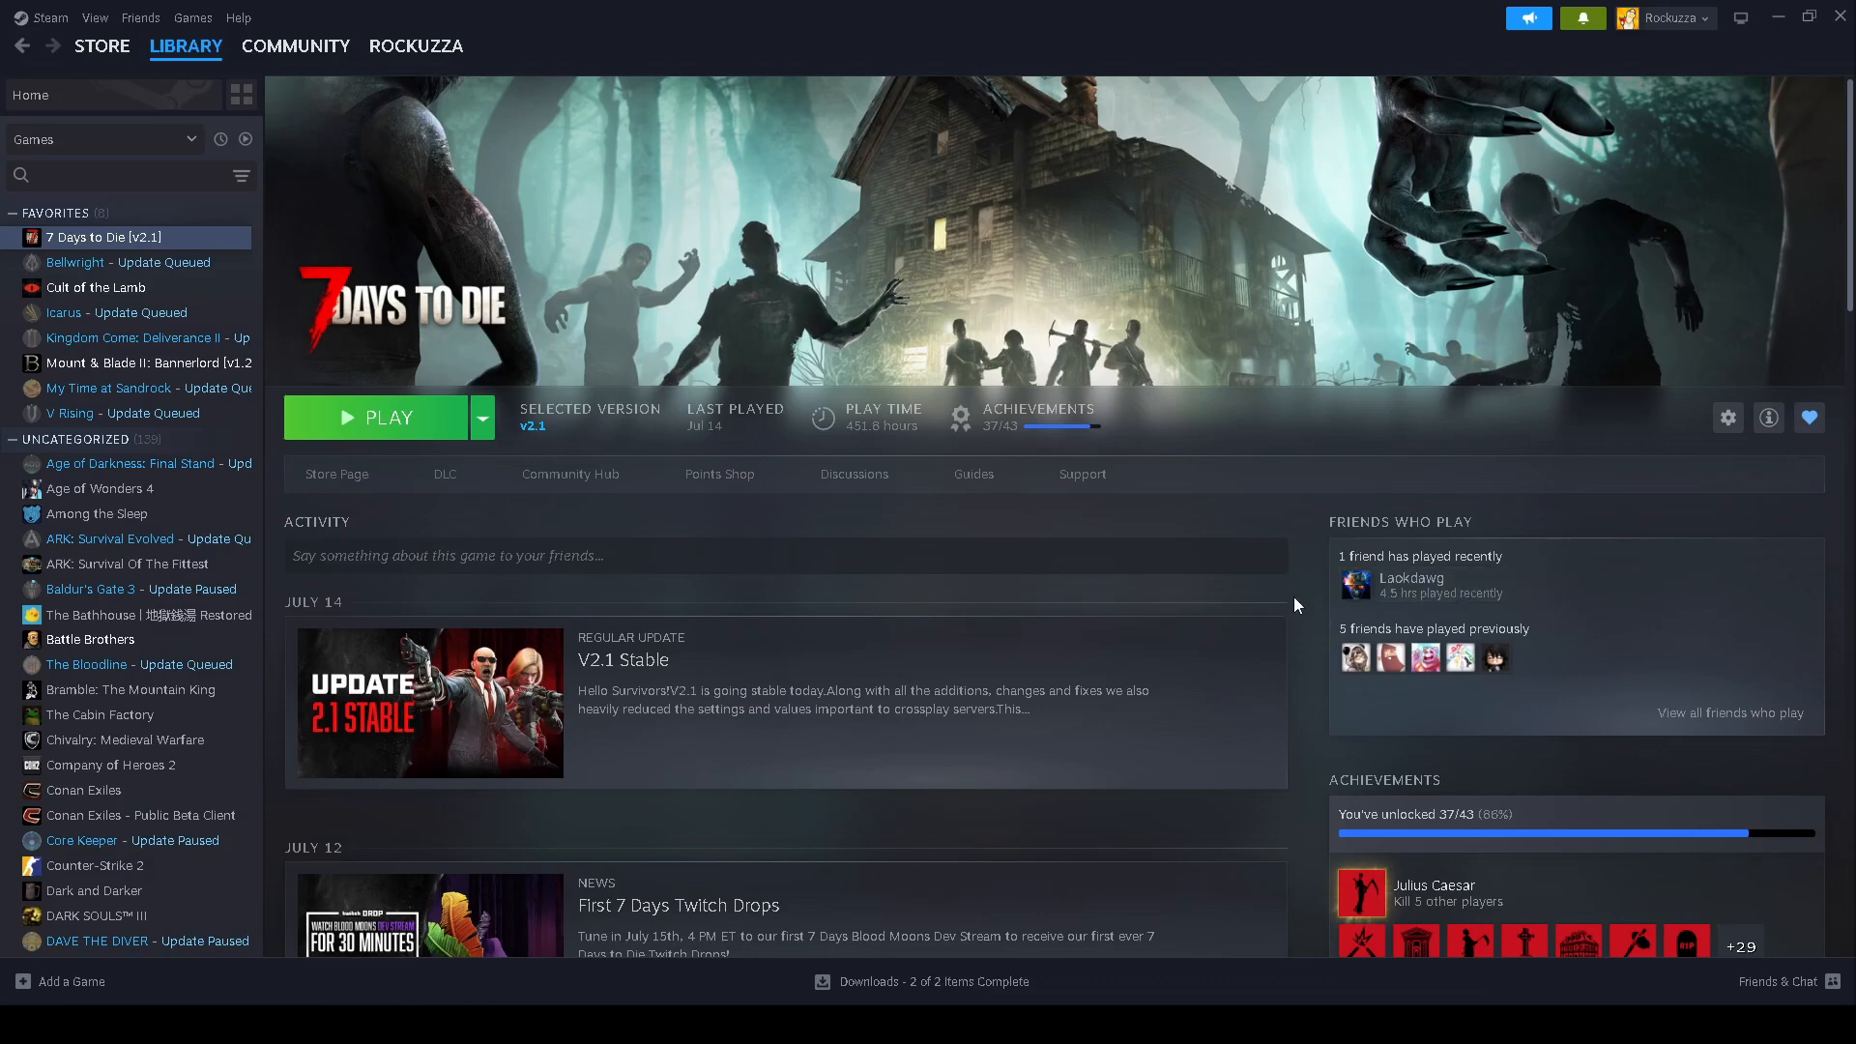
{"action": "mouse_move", "coordinate": [1292, 596]}
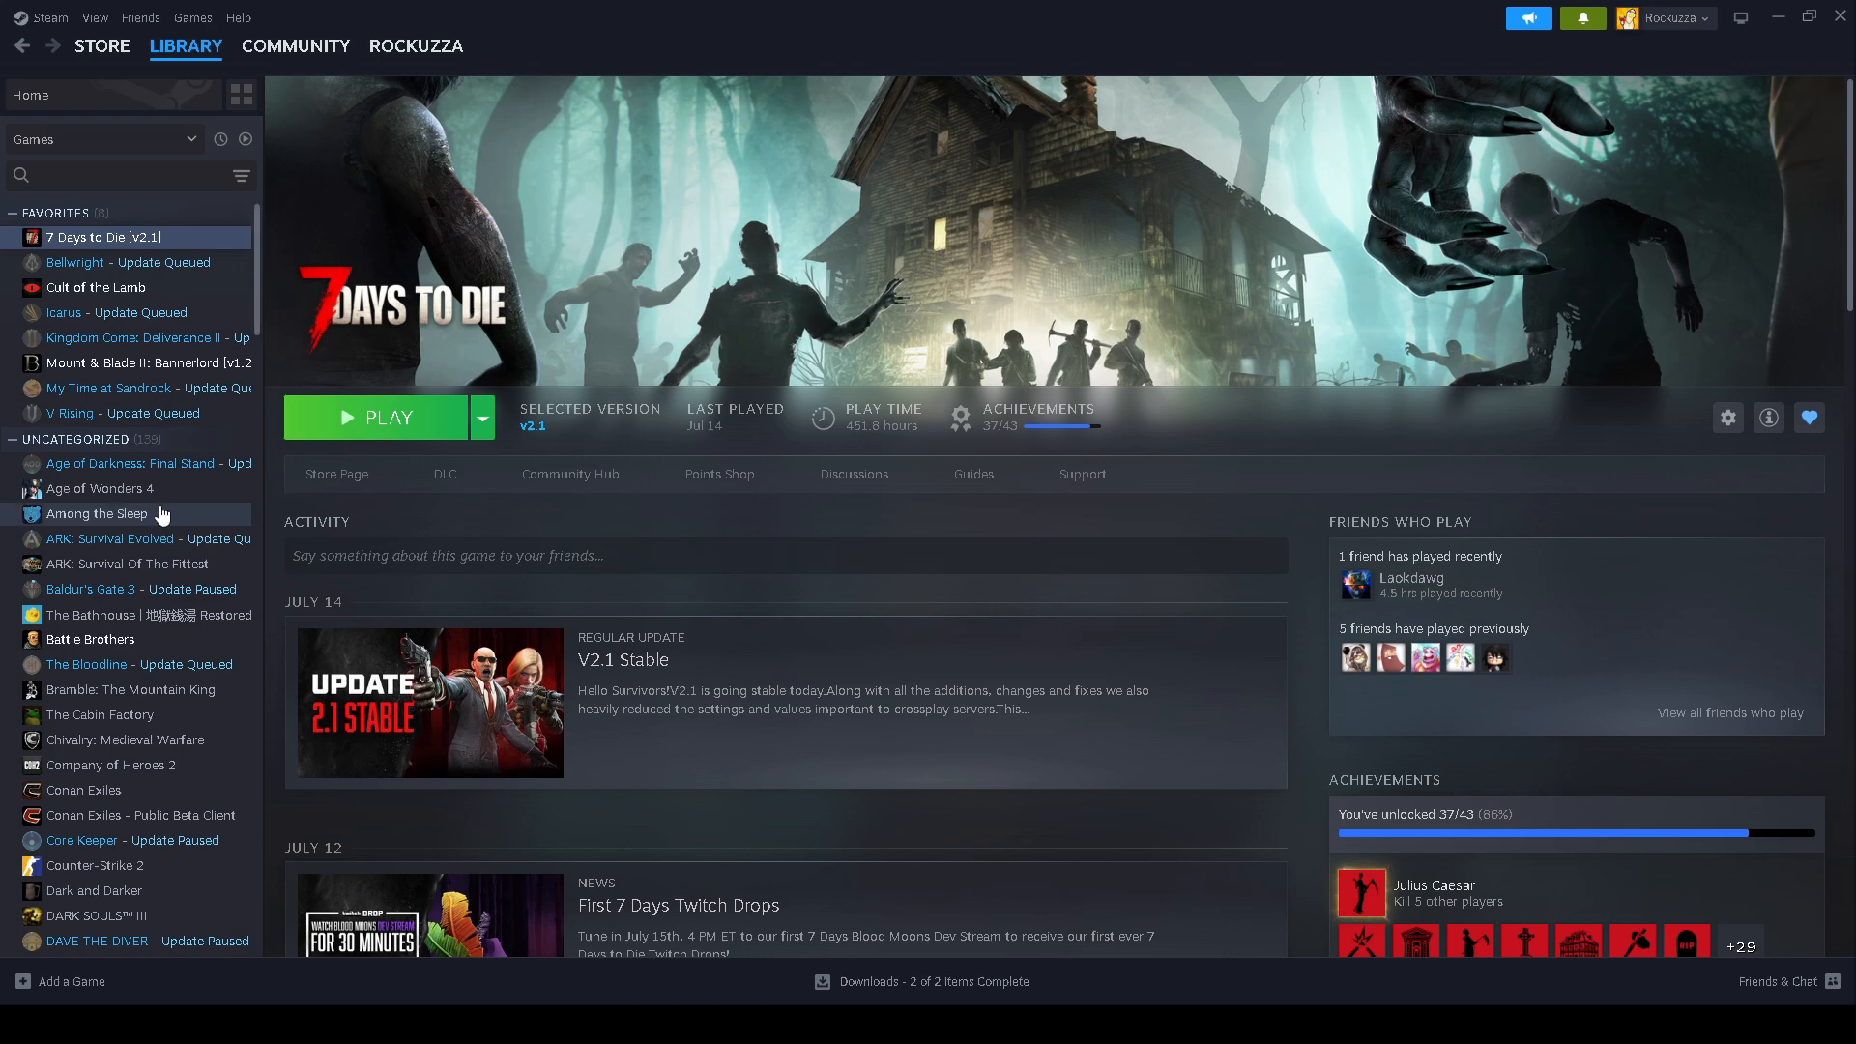
{"action": "mouse_move", "coordinate": [537, 553]}
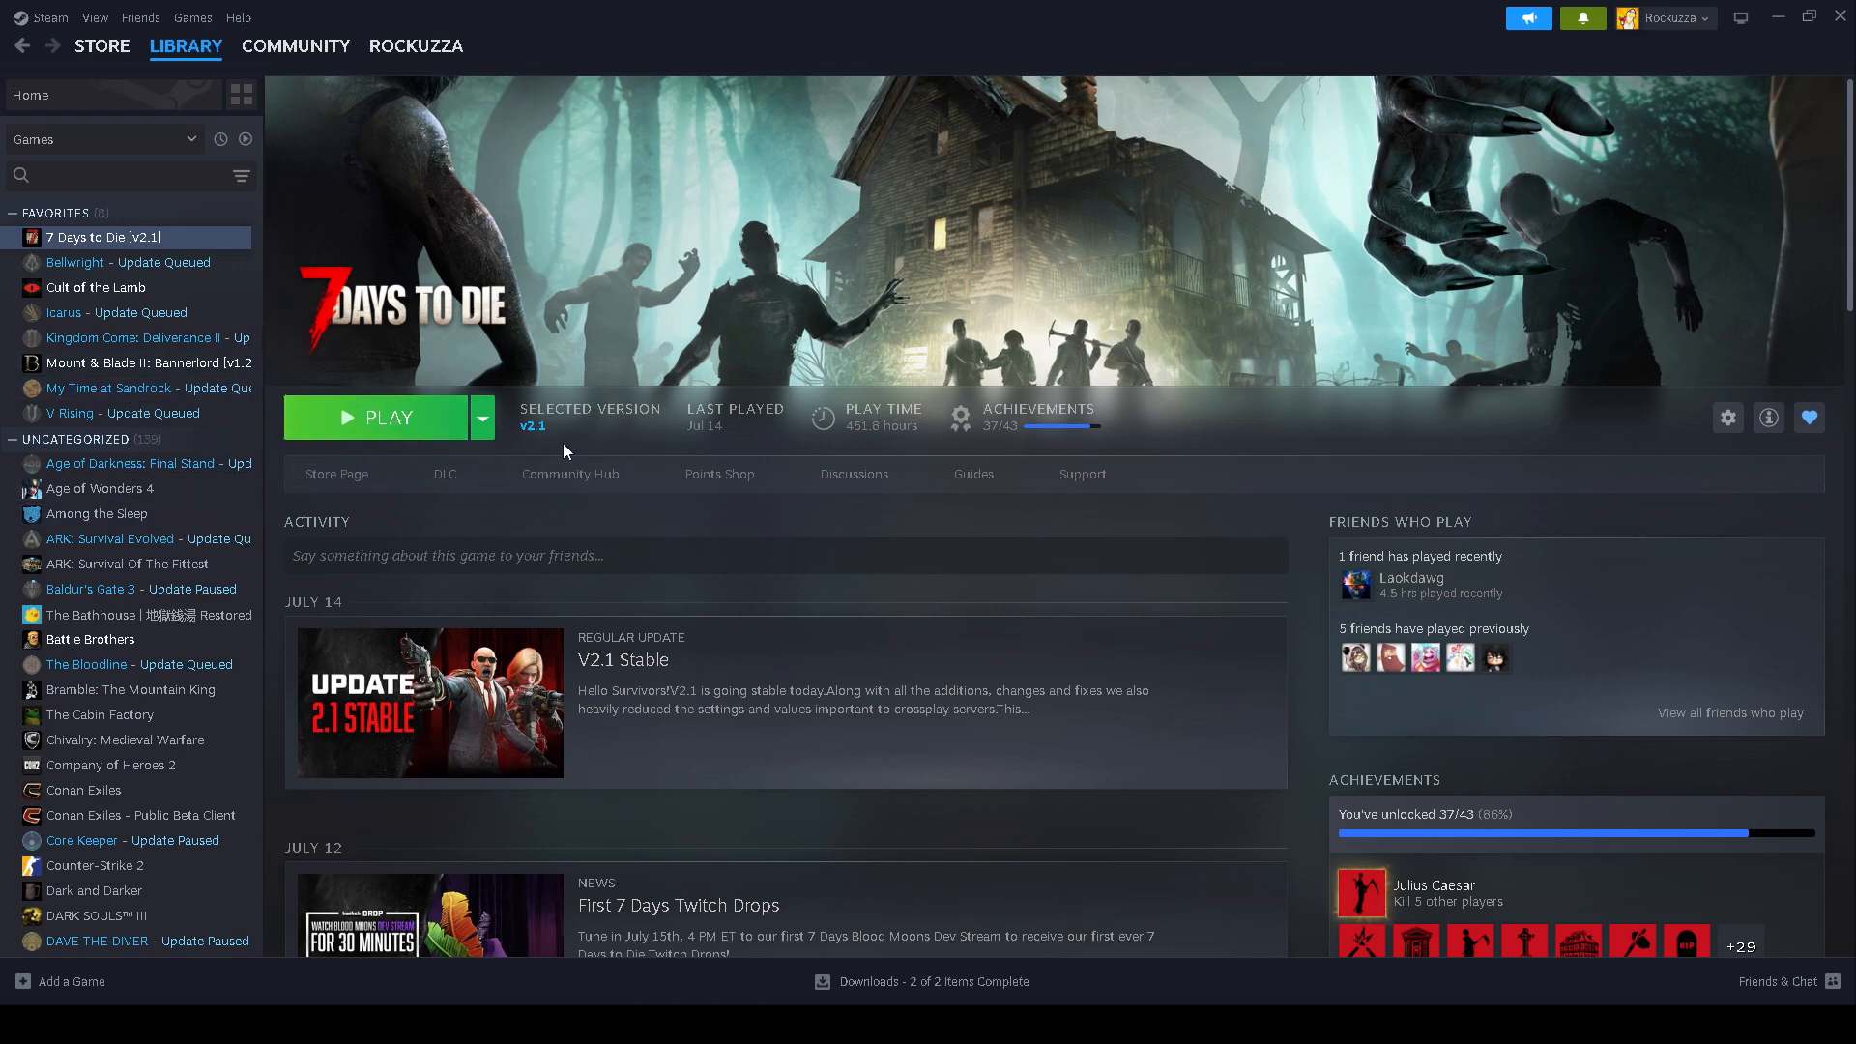
{"action": "mouse_move", "coordinate": [524, 444]}
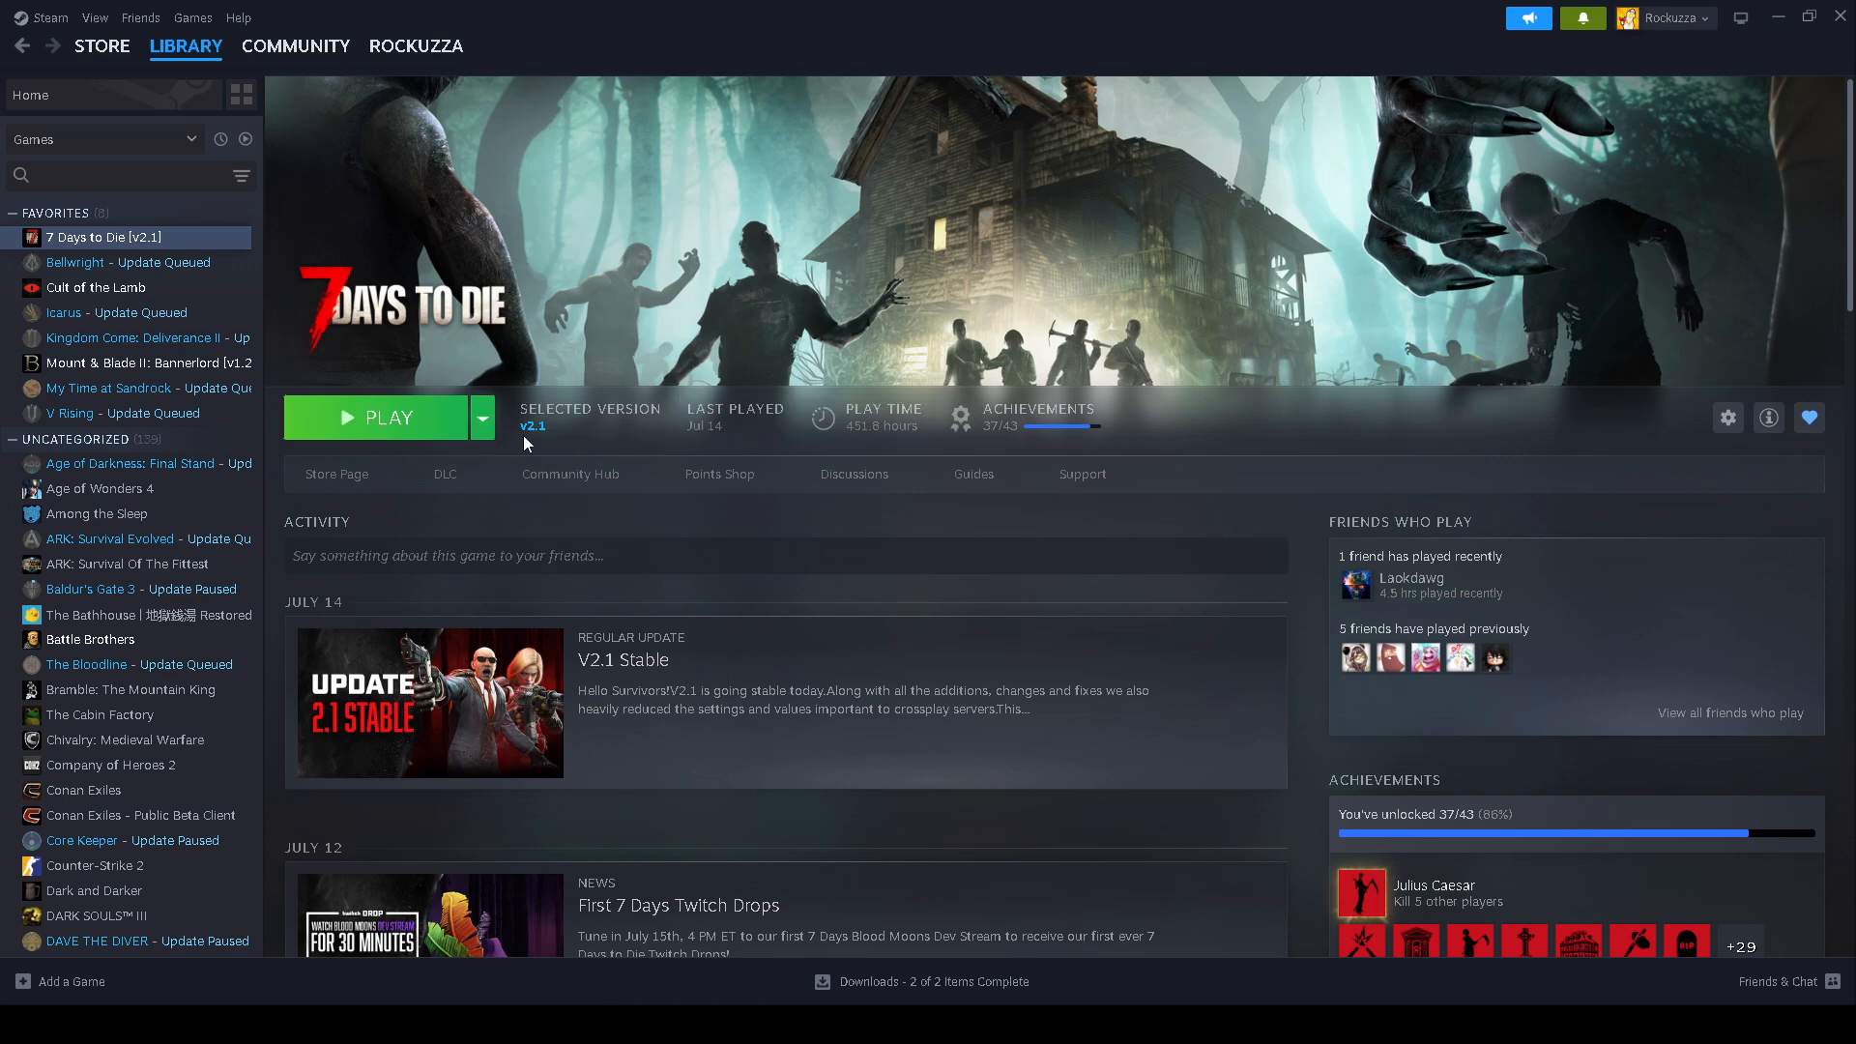
{"action": "mouse_move", "coordinate": [143, 267]}
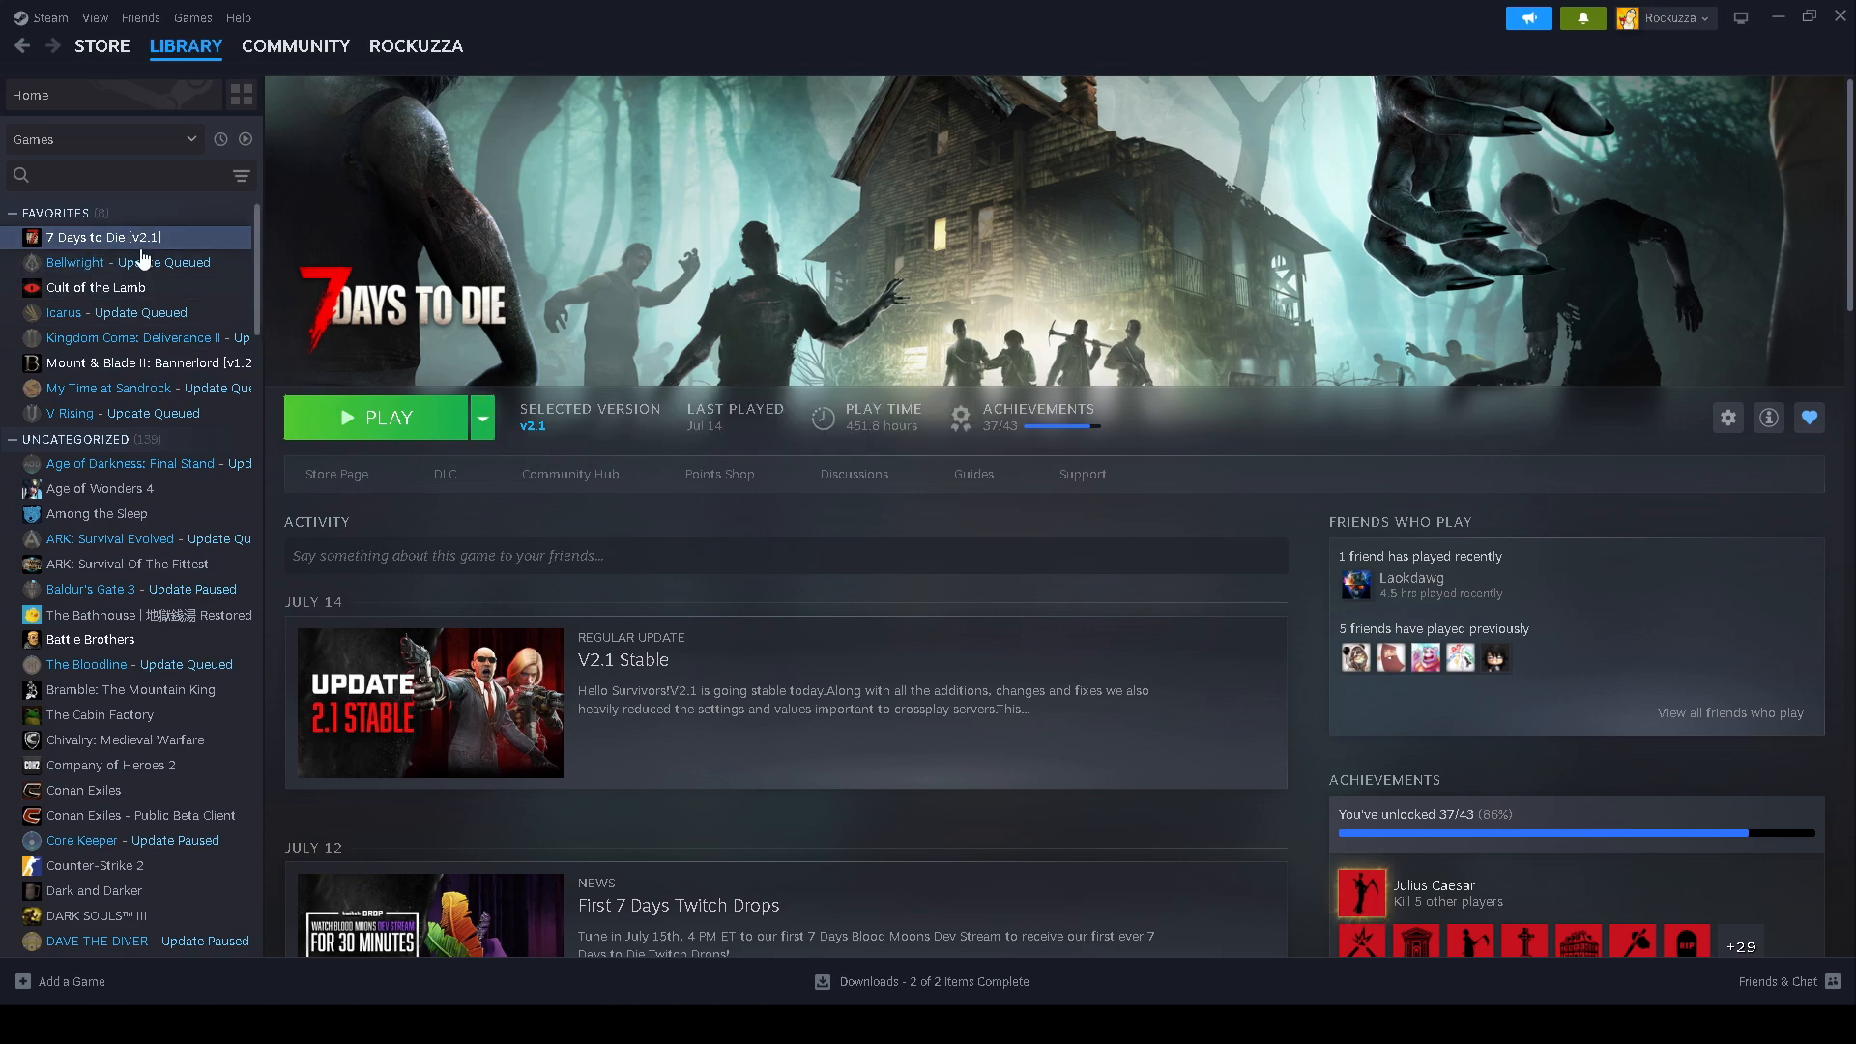
- Check in the 7 Days to Die Betas properties that the version dropdown shows v2.1 Stable
{"action": "left_click", "coordinate": [185, 46]}
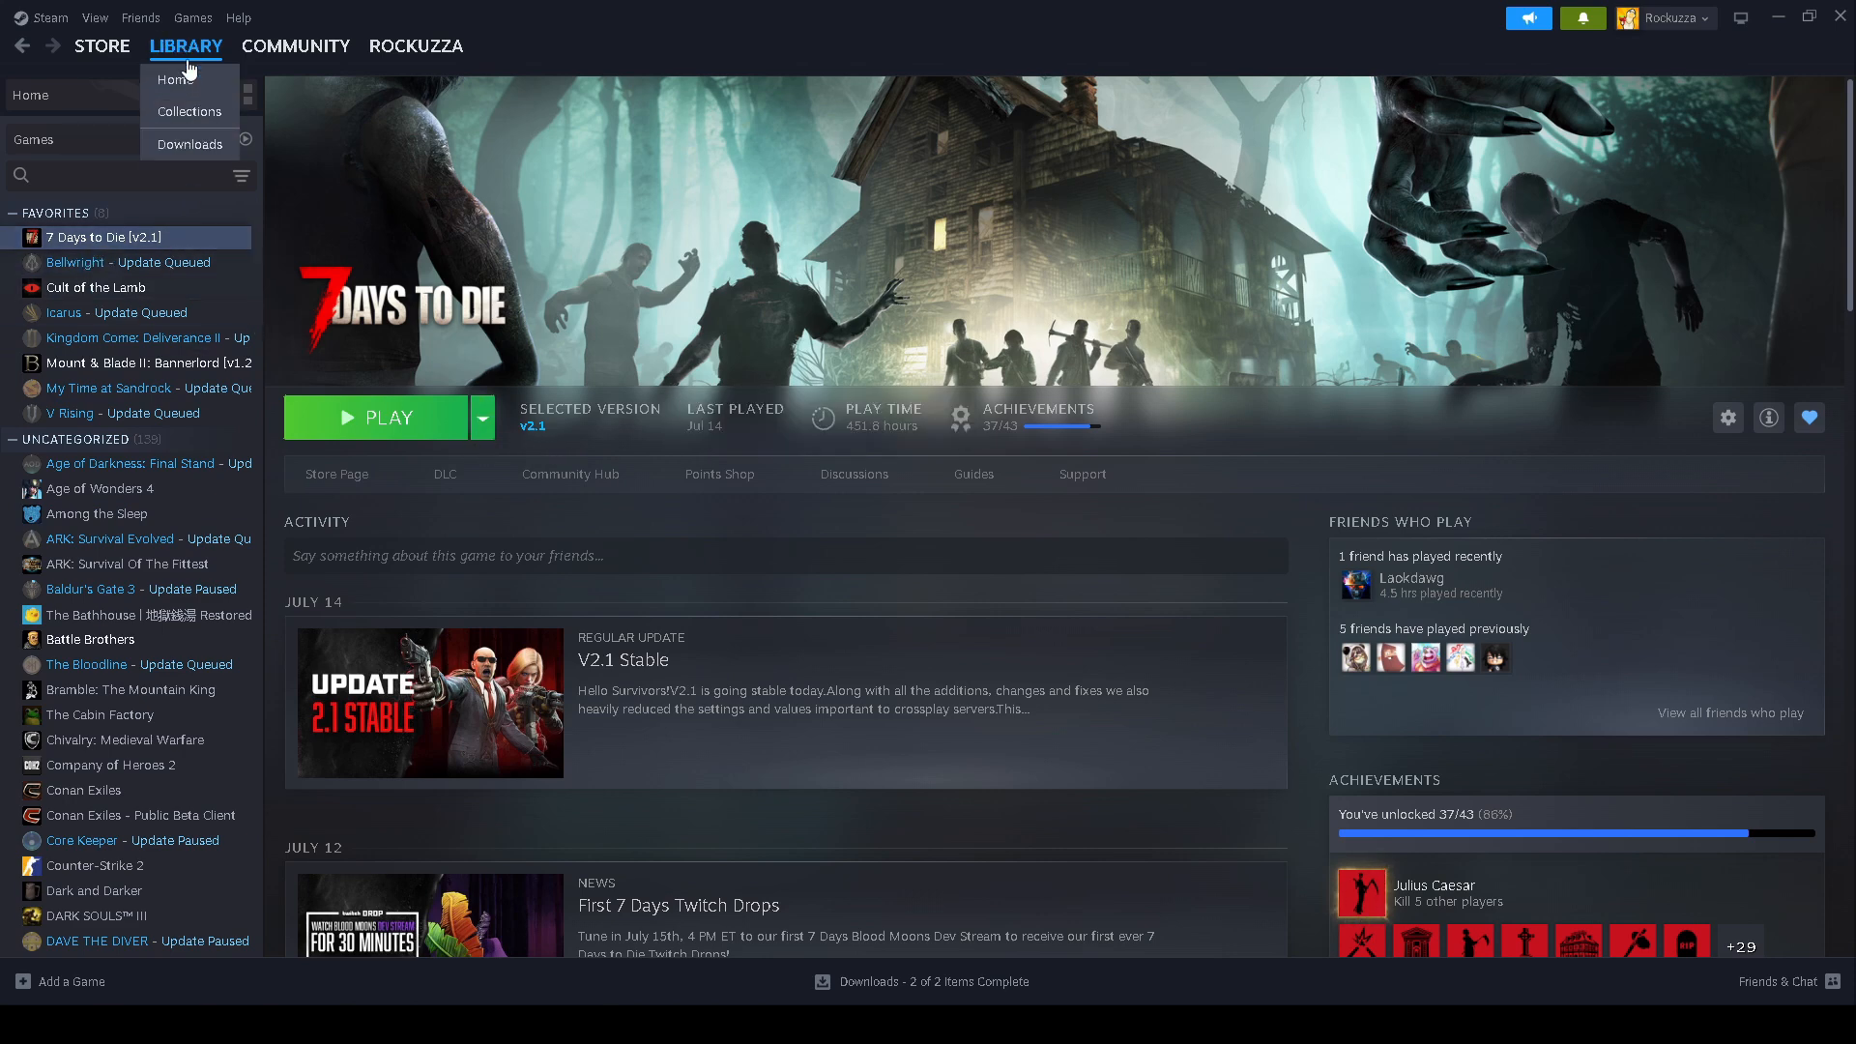
{"action": "right_click", "coordinate": [97, 236]}
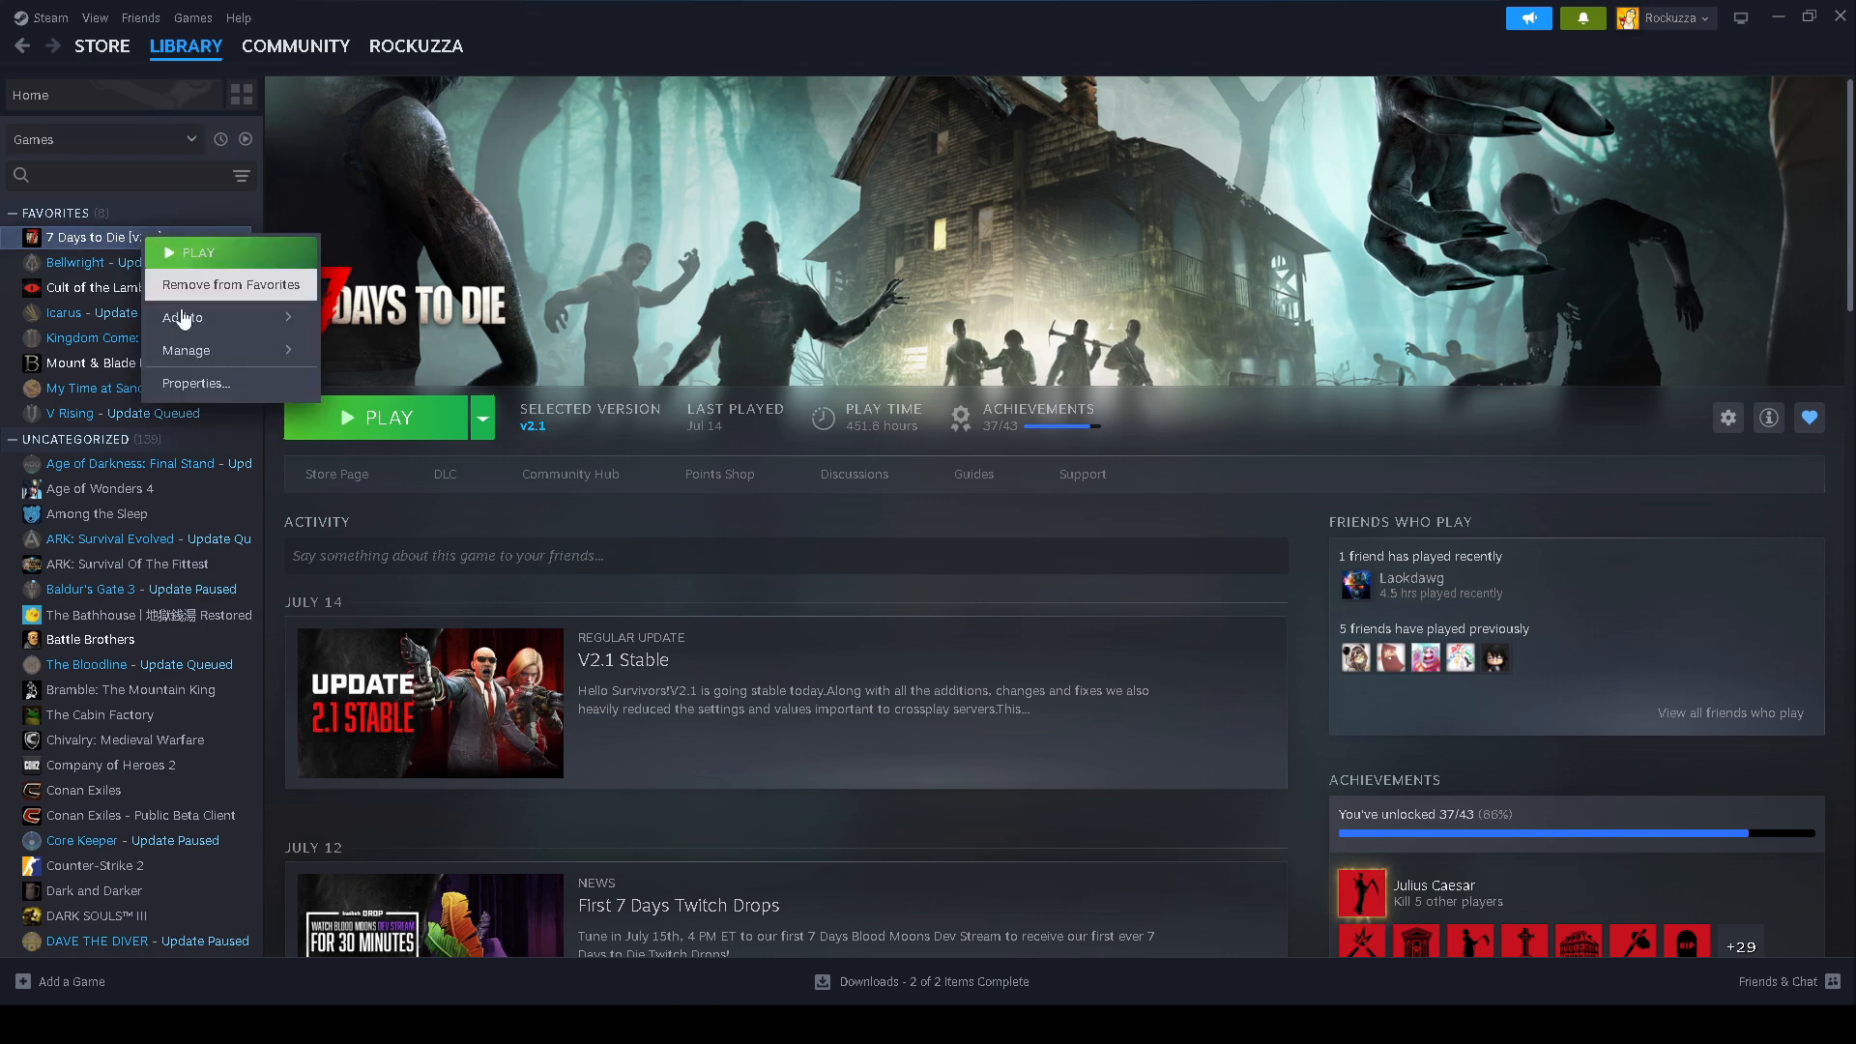
{"action": "left_click", "coordinate": [196, 383]}
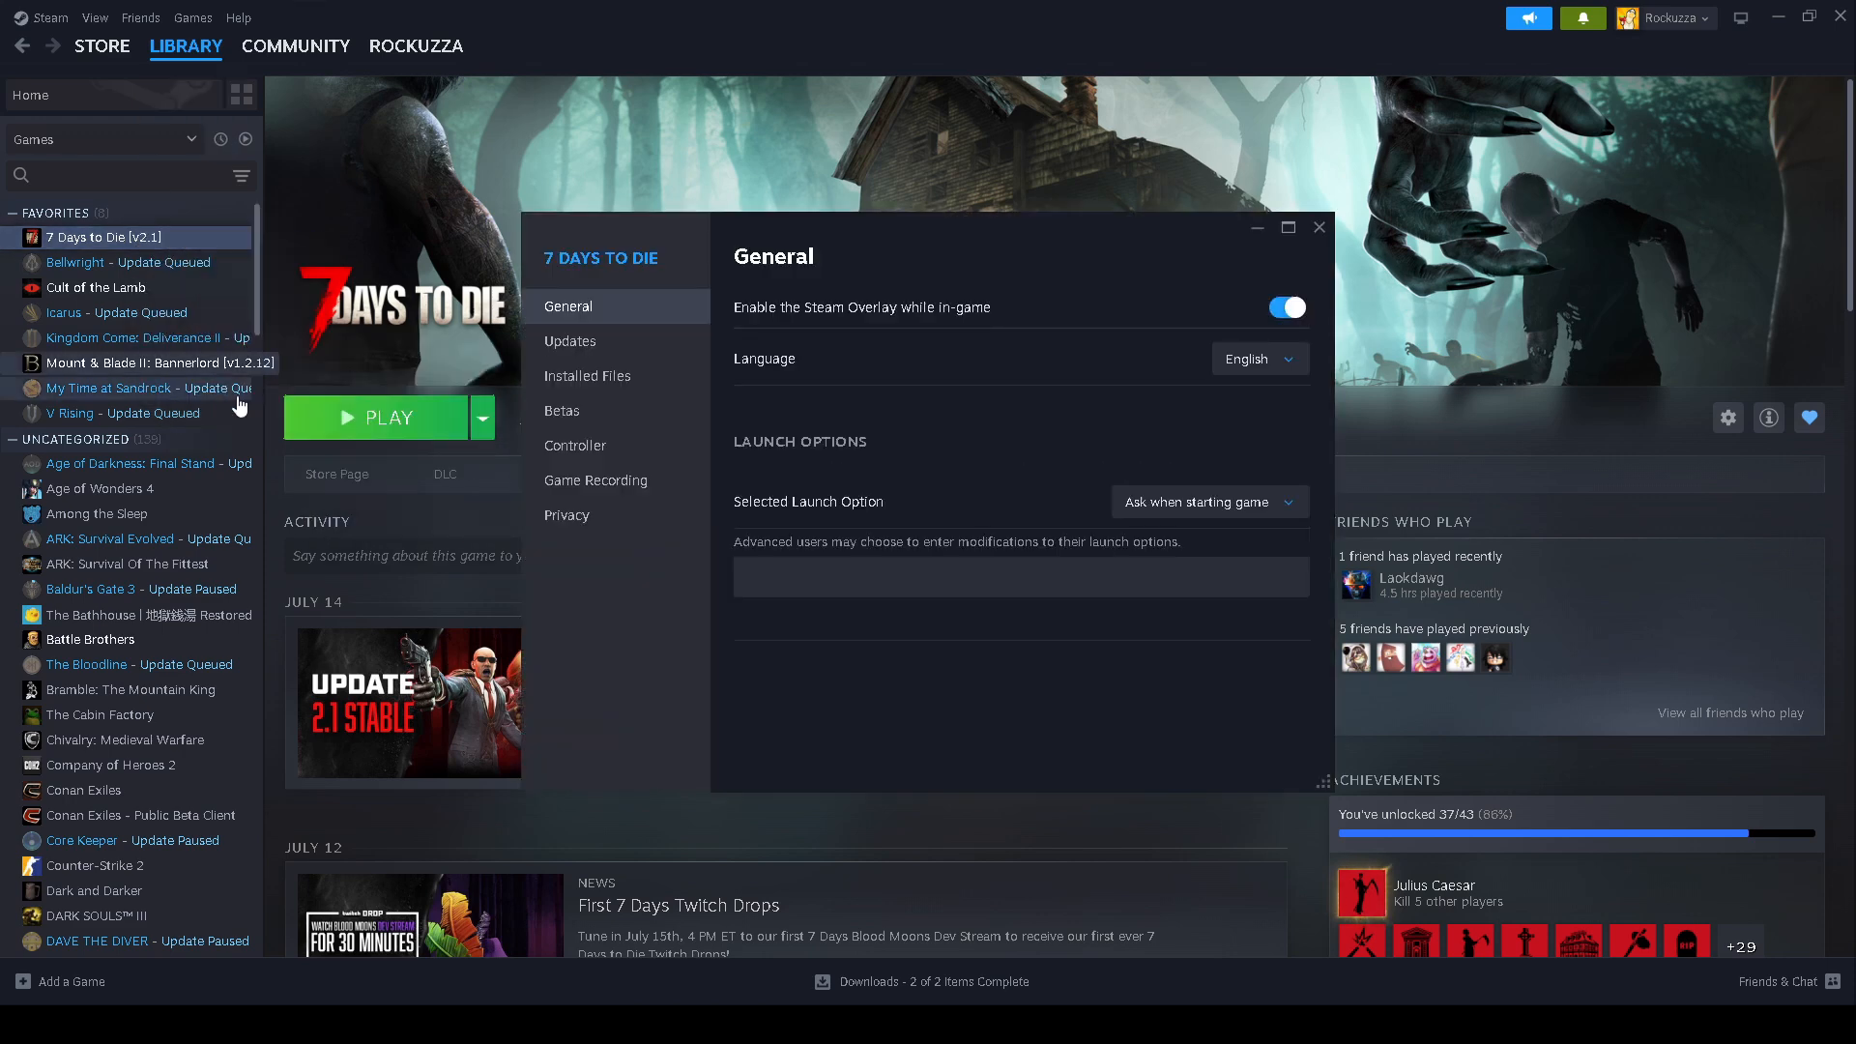
{"action": "left_click", "coordinate": [561, 410]}
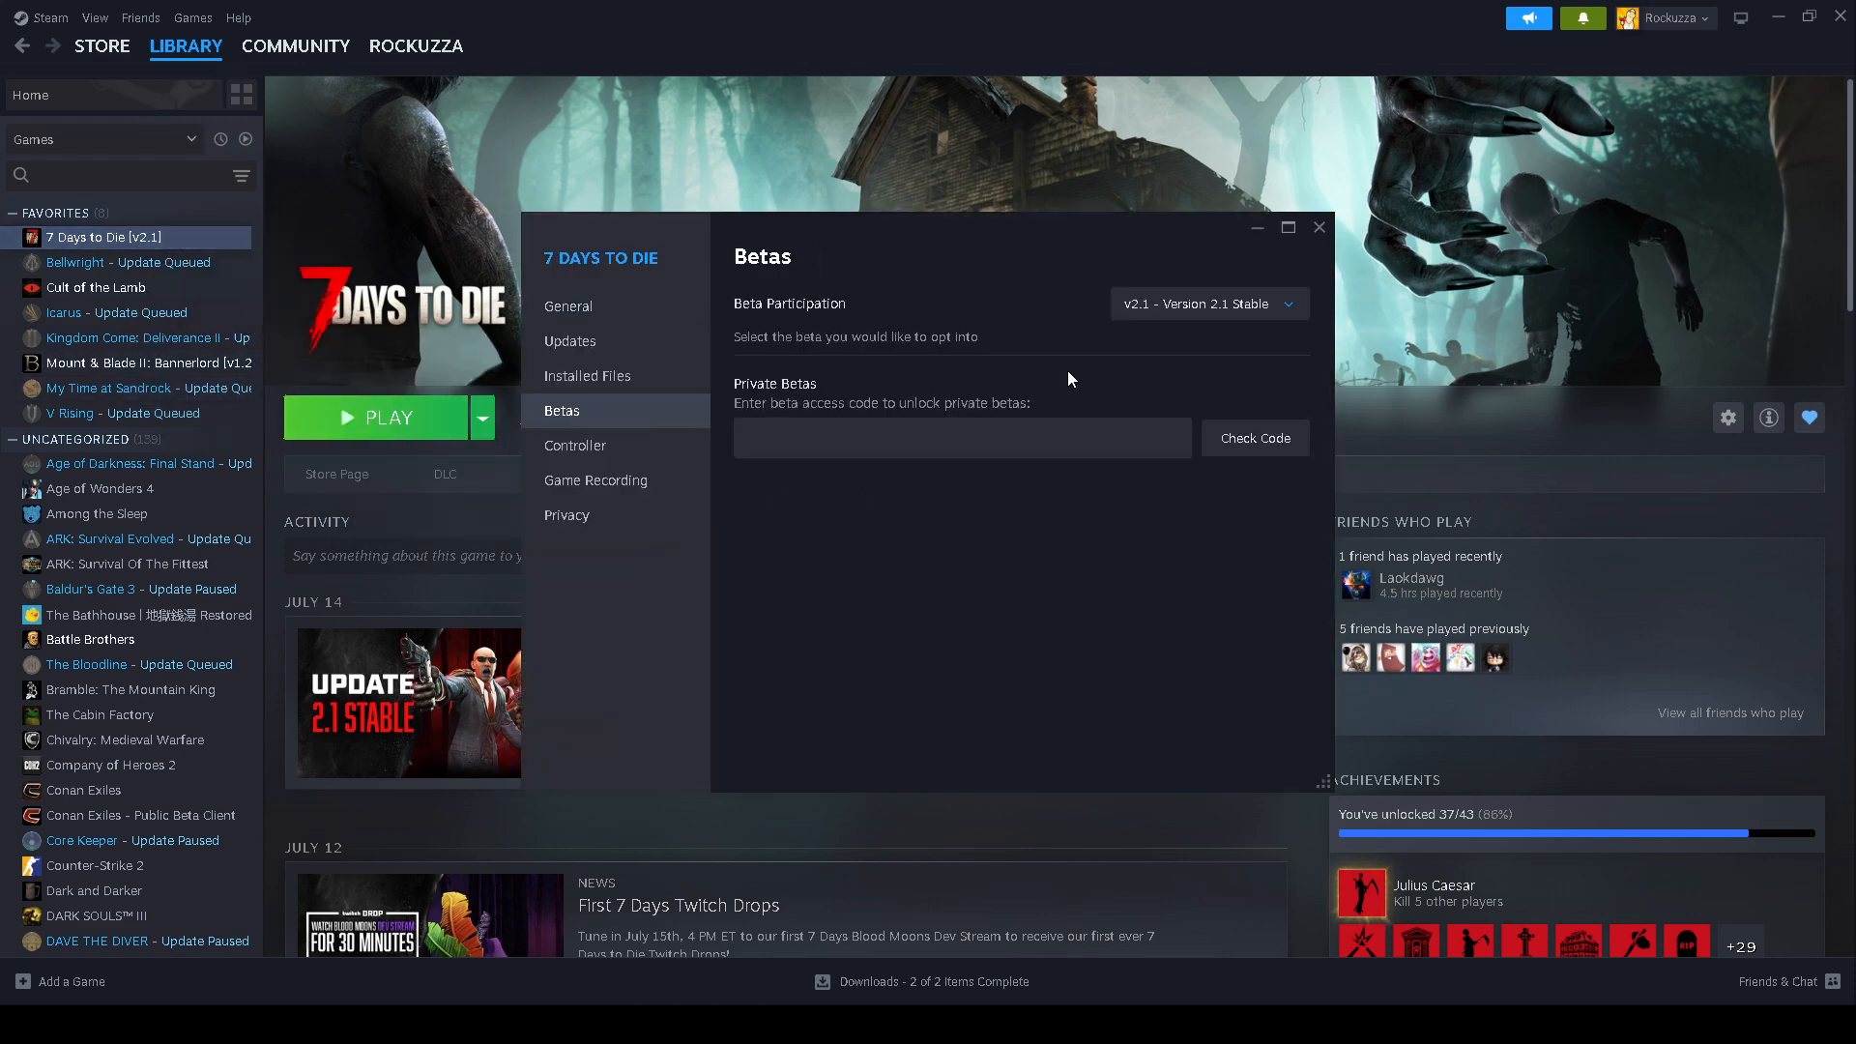
{"action": "left_click", "coordinate": [1206, 302]}
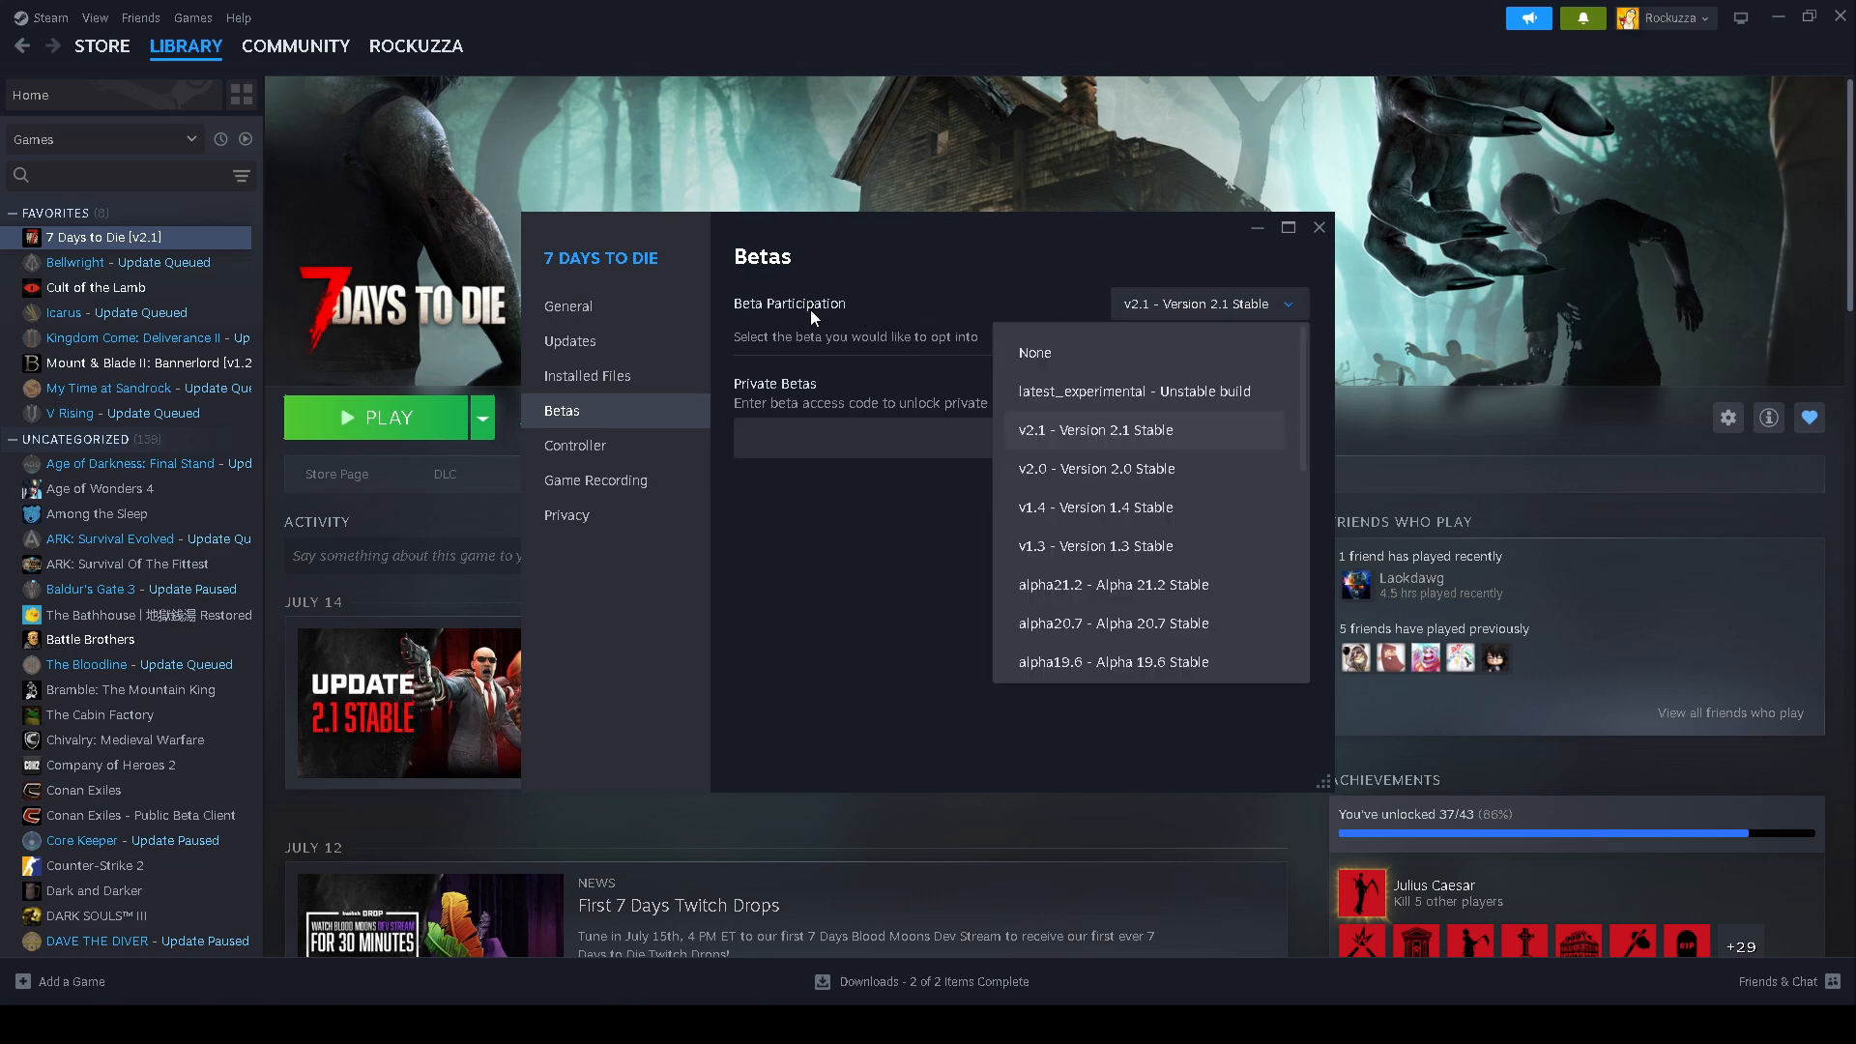
{"action": "mouse_move", "coordinate": [1092, 447]}
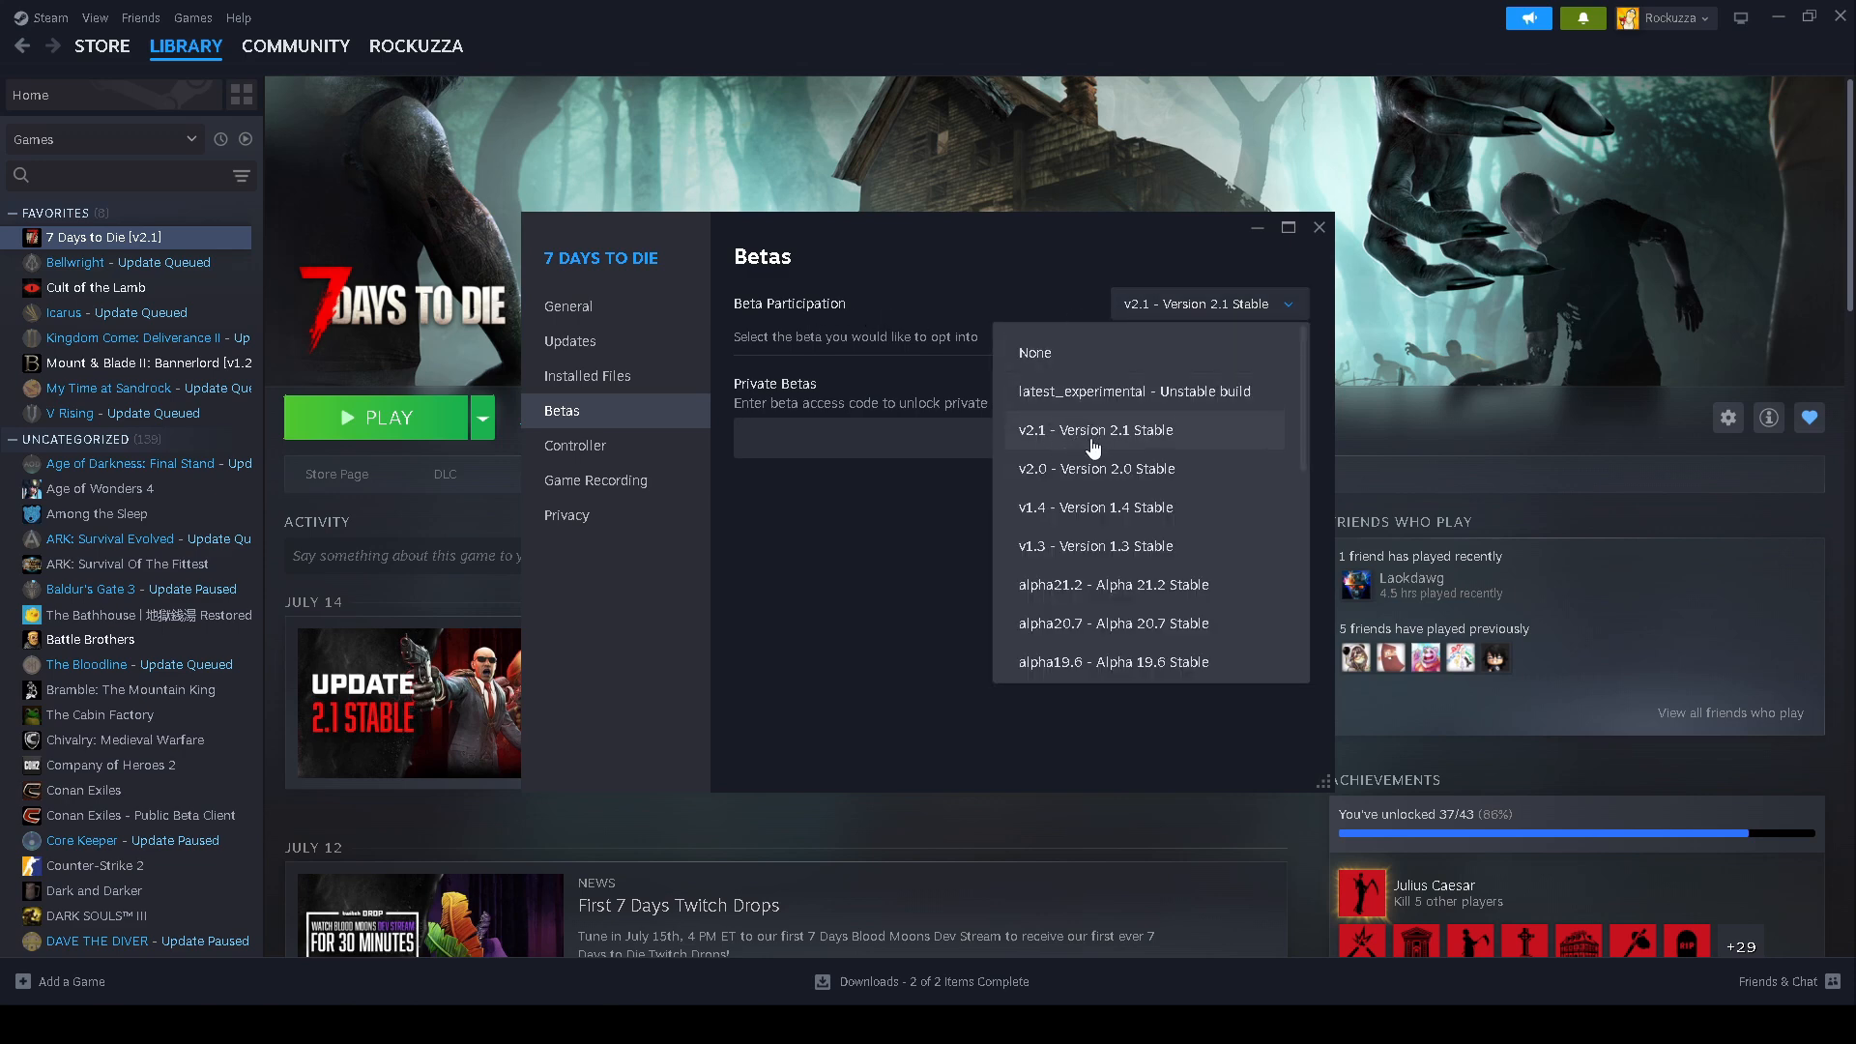
{"action": "mouse_move", "coordinate": [1140, 441]}
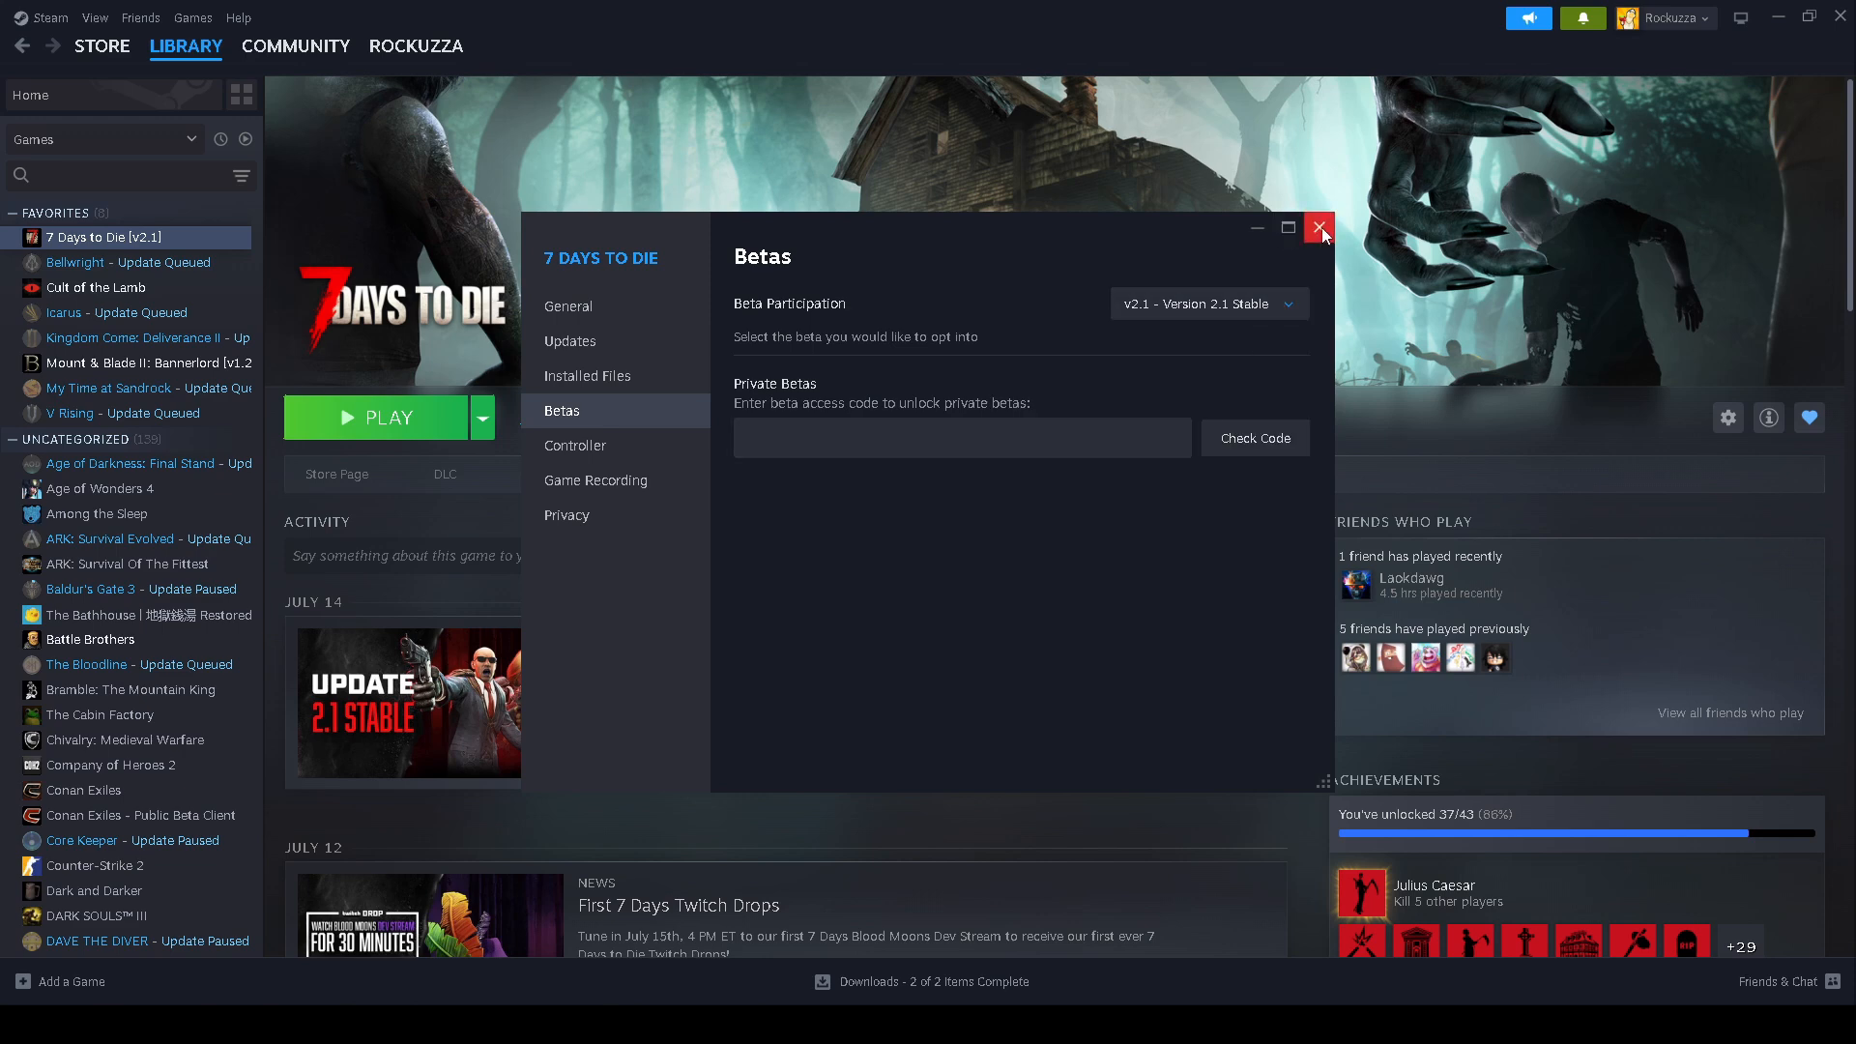
{"action": "mouse_move", "coordinate": [1321, 228]}
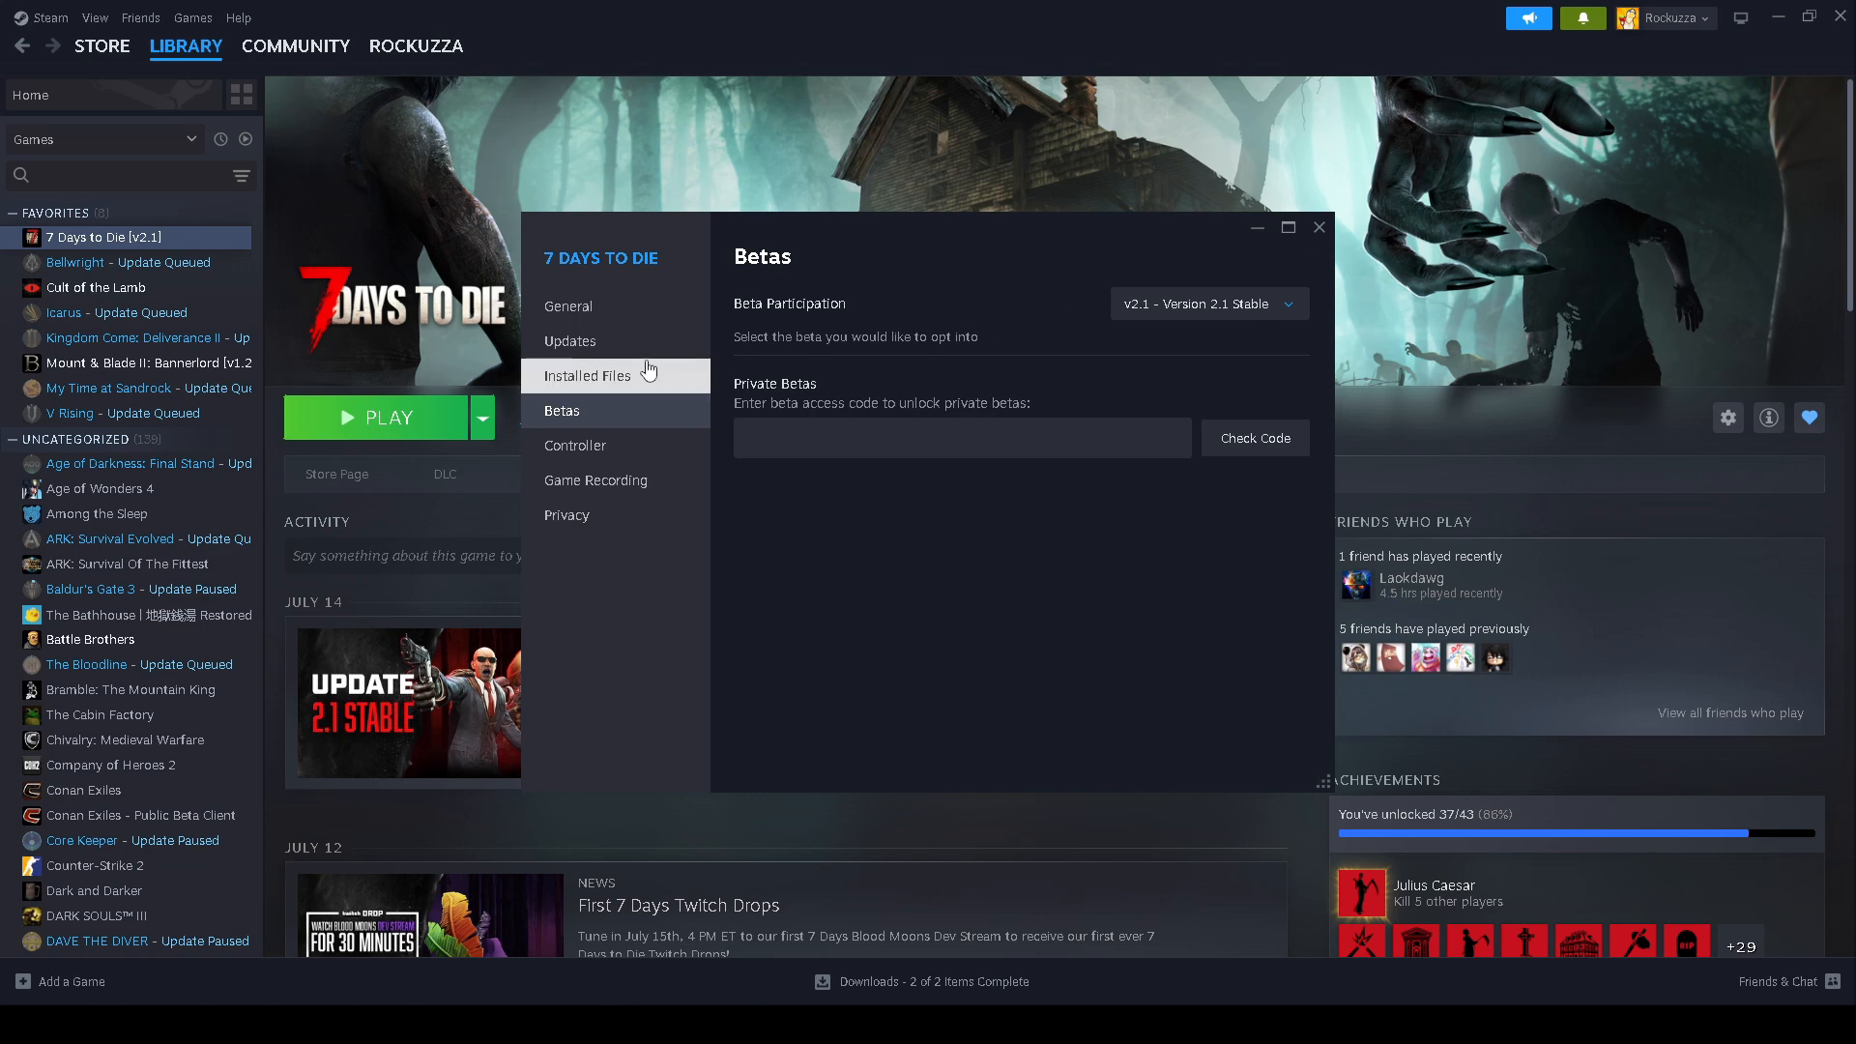
- Browse the 7 Days to Die installed files to show the game folder in File Explorer
{"action": "left_click", "coordinate": [587, 375]}
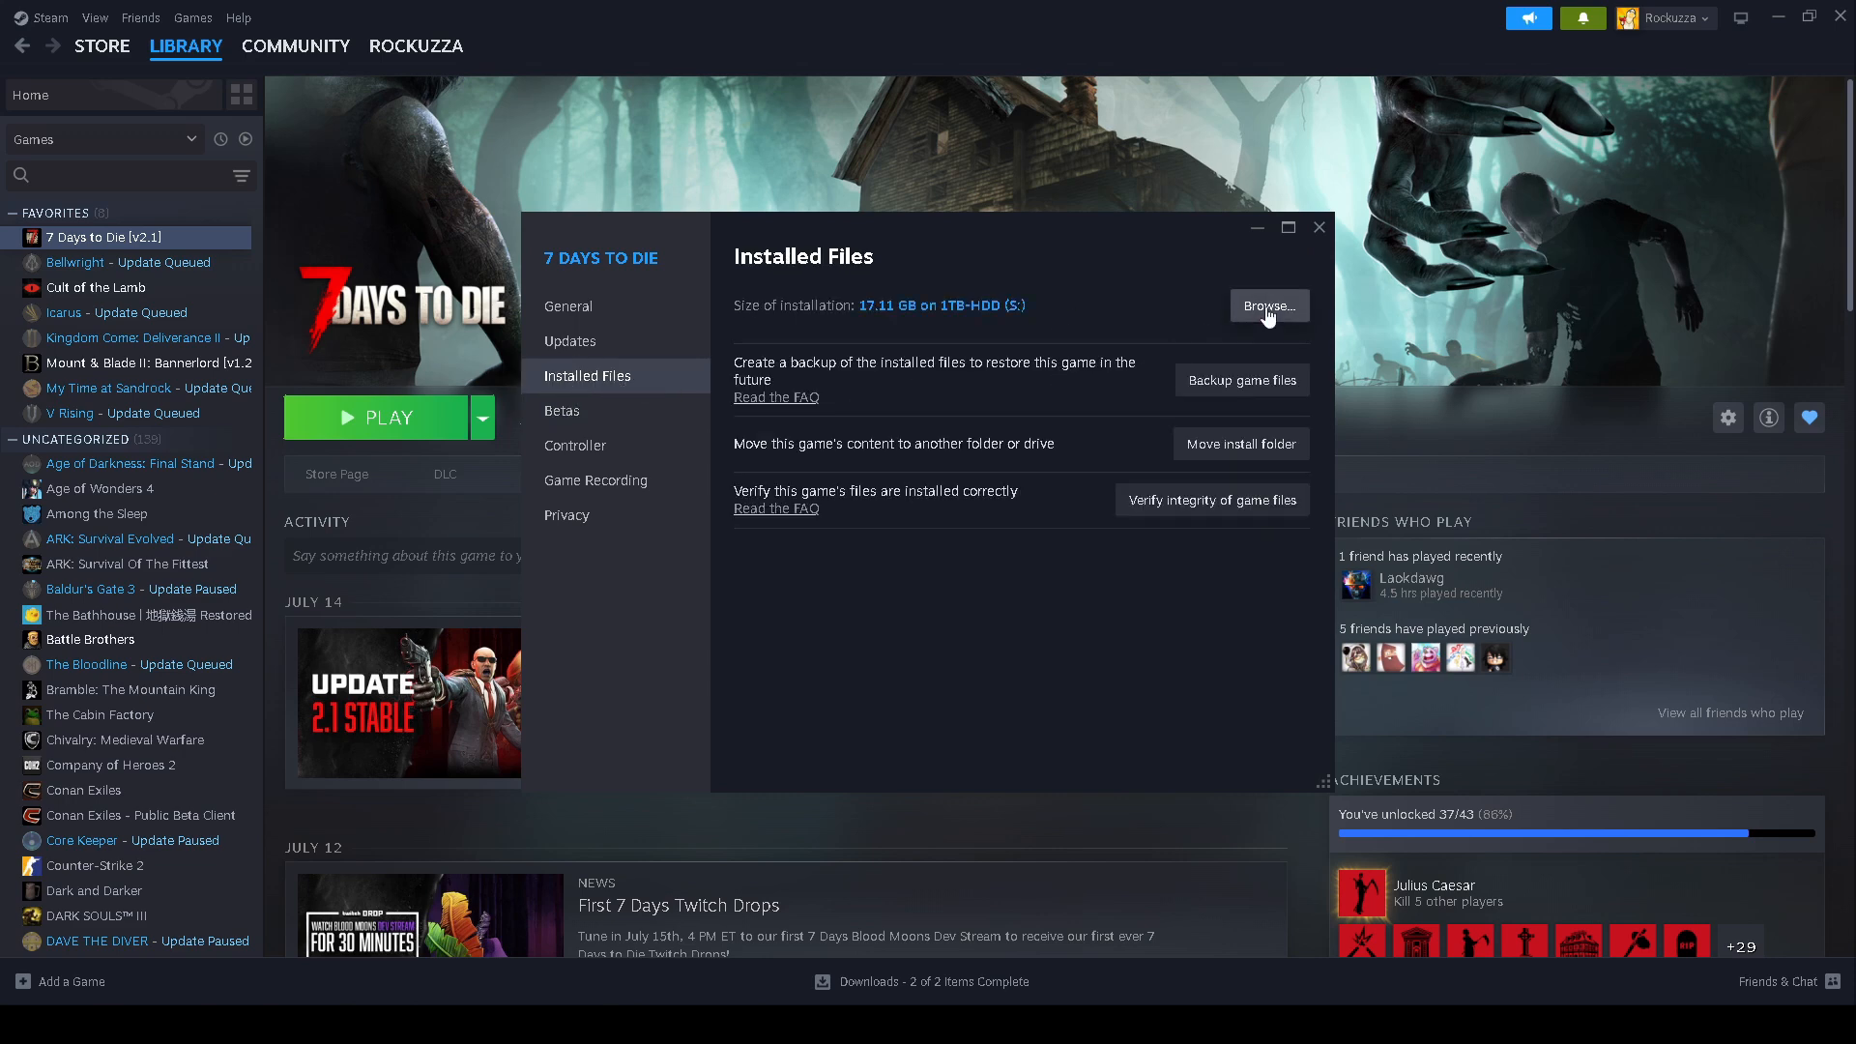
{"action": "left_click", "coordinate": [1268, 306]}
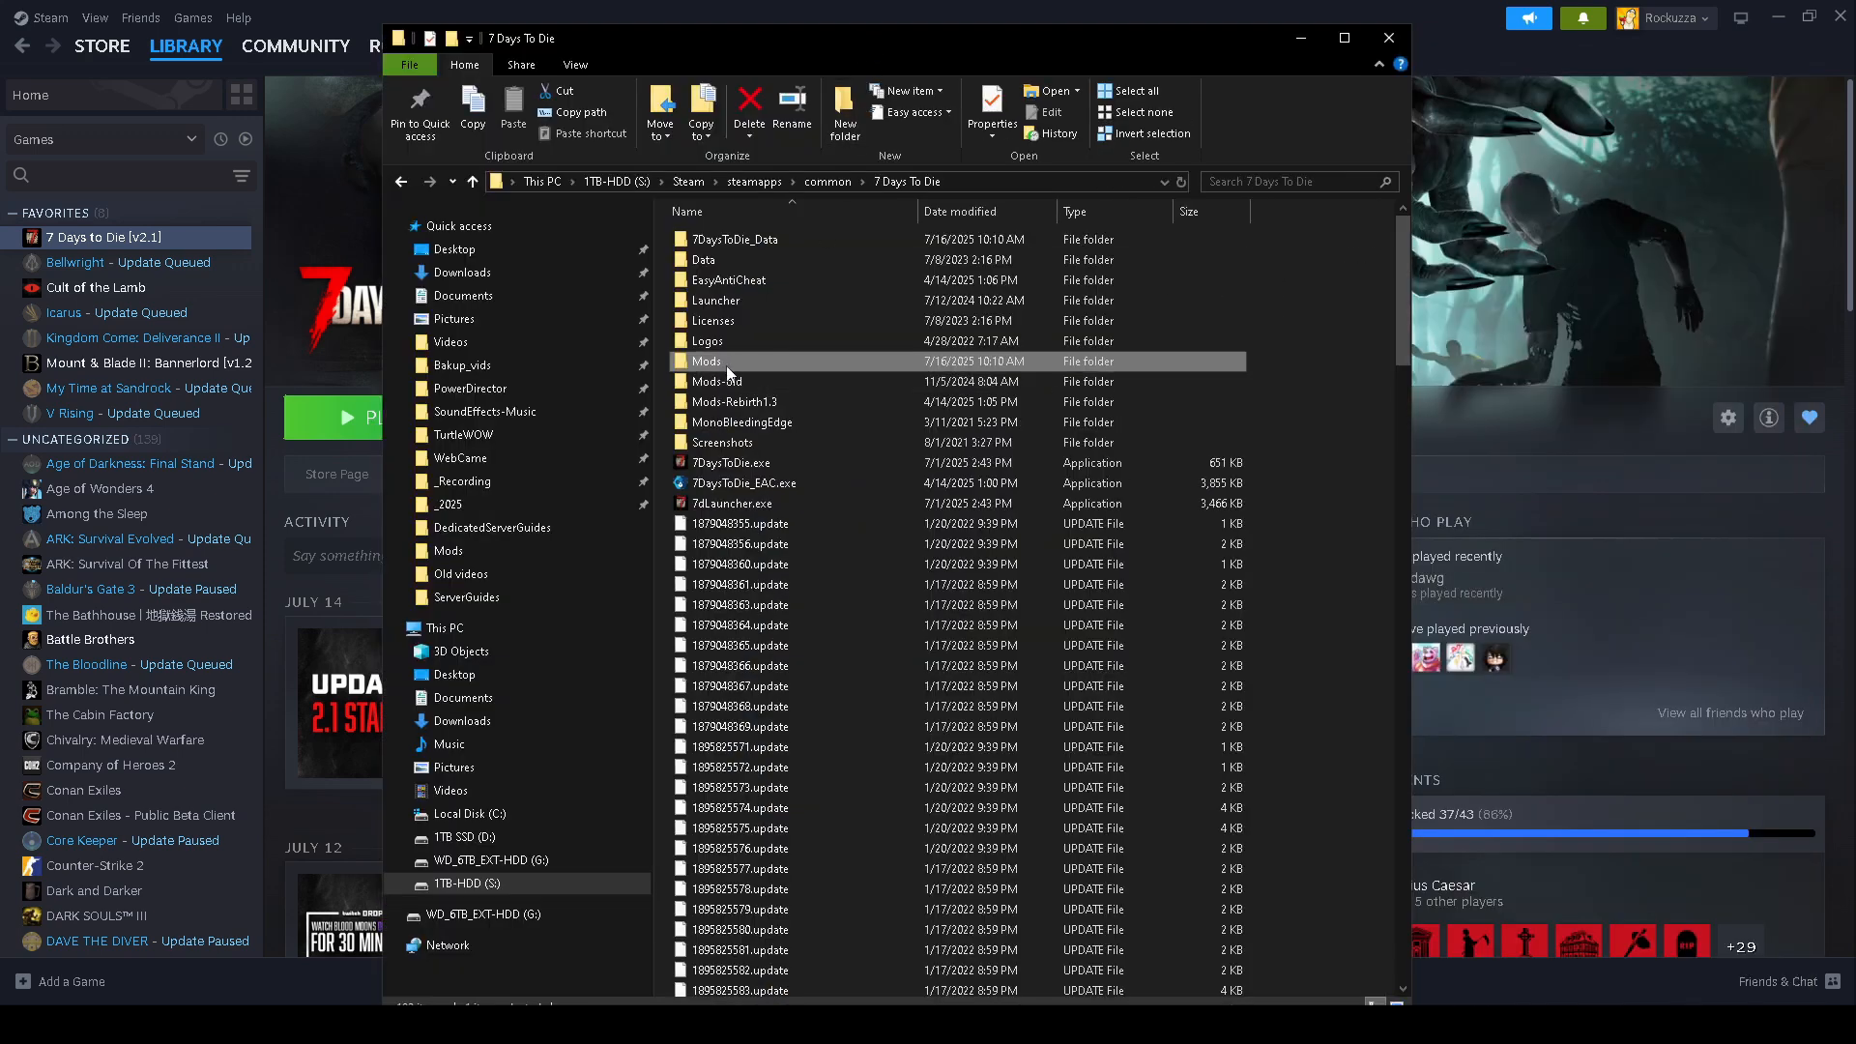
- Go into the empty Mods folder of the 7 Days To Die game folder
{"action": "double_click", "coordinate": [708, 359]}
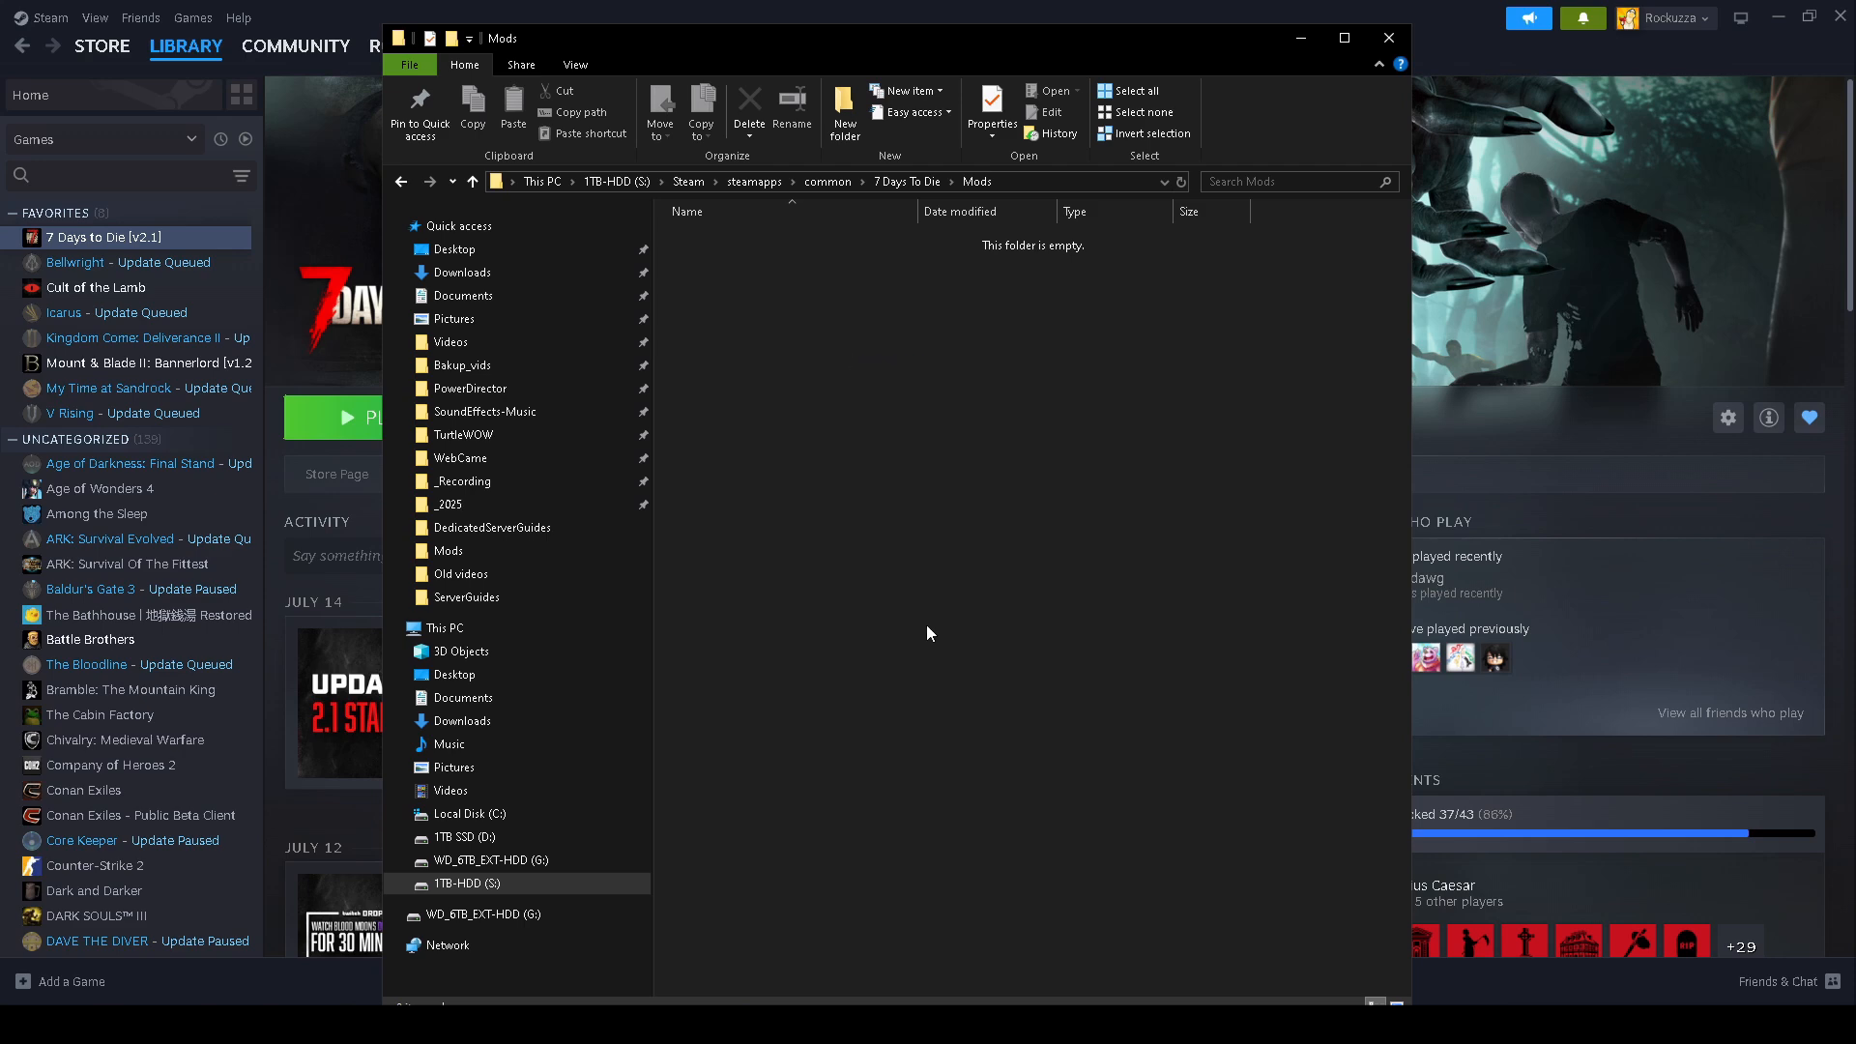
{"action": "left_click", "coordinate": [495, 181]}
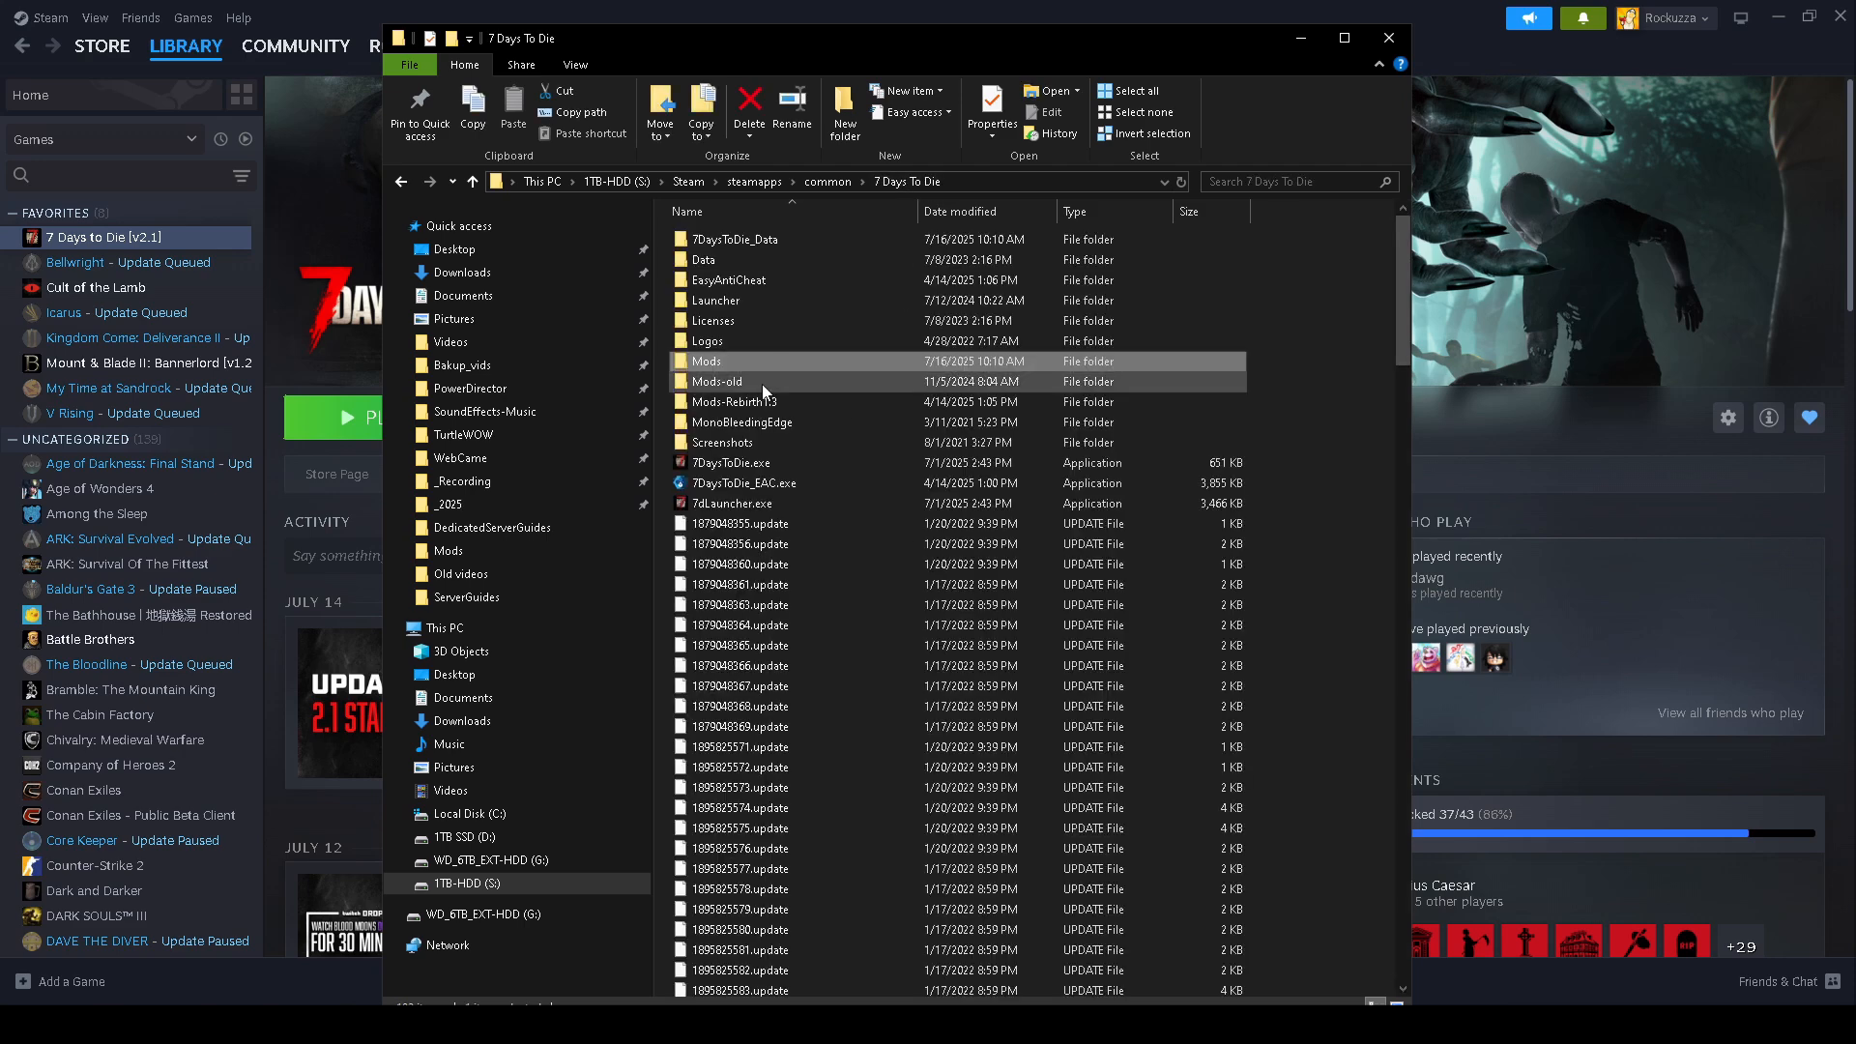
{"action": "mouse_move", "coordinate": [748, 386]}
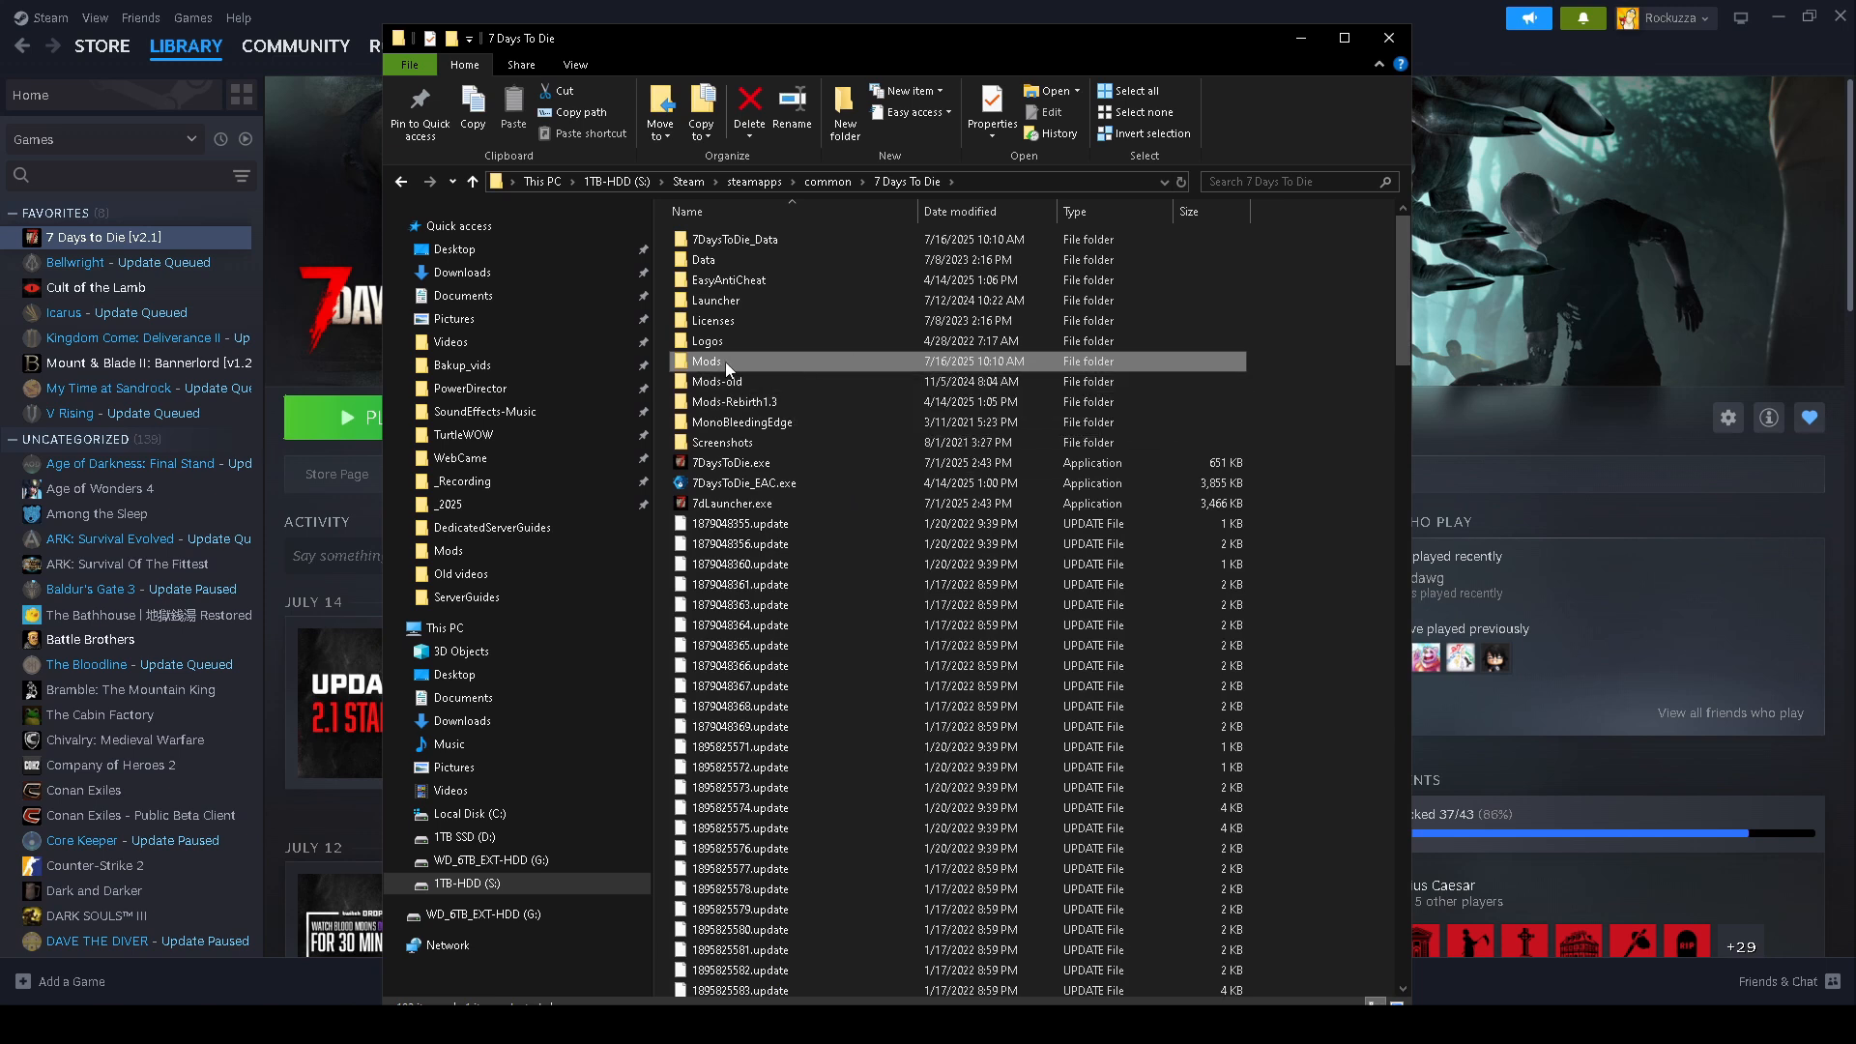
{"action": "mouse_move", "coordinate": [727, 360]}
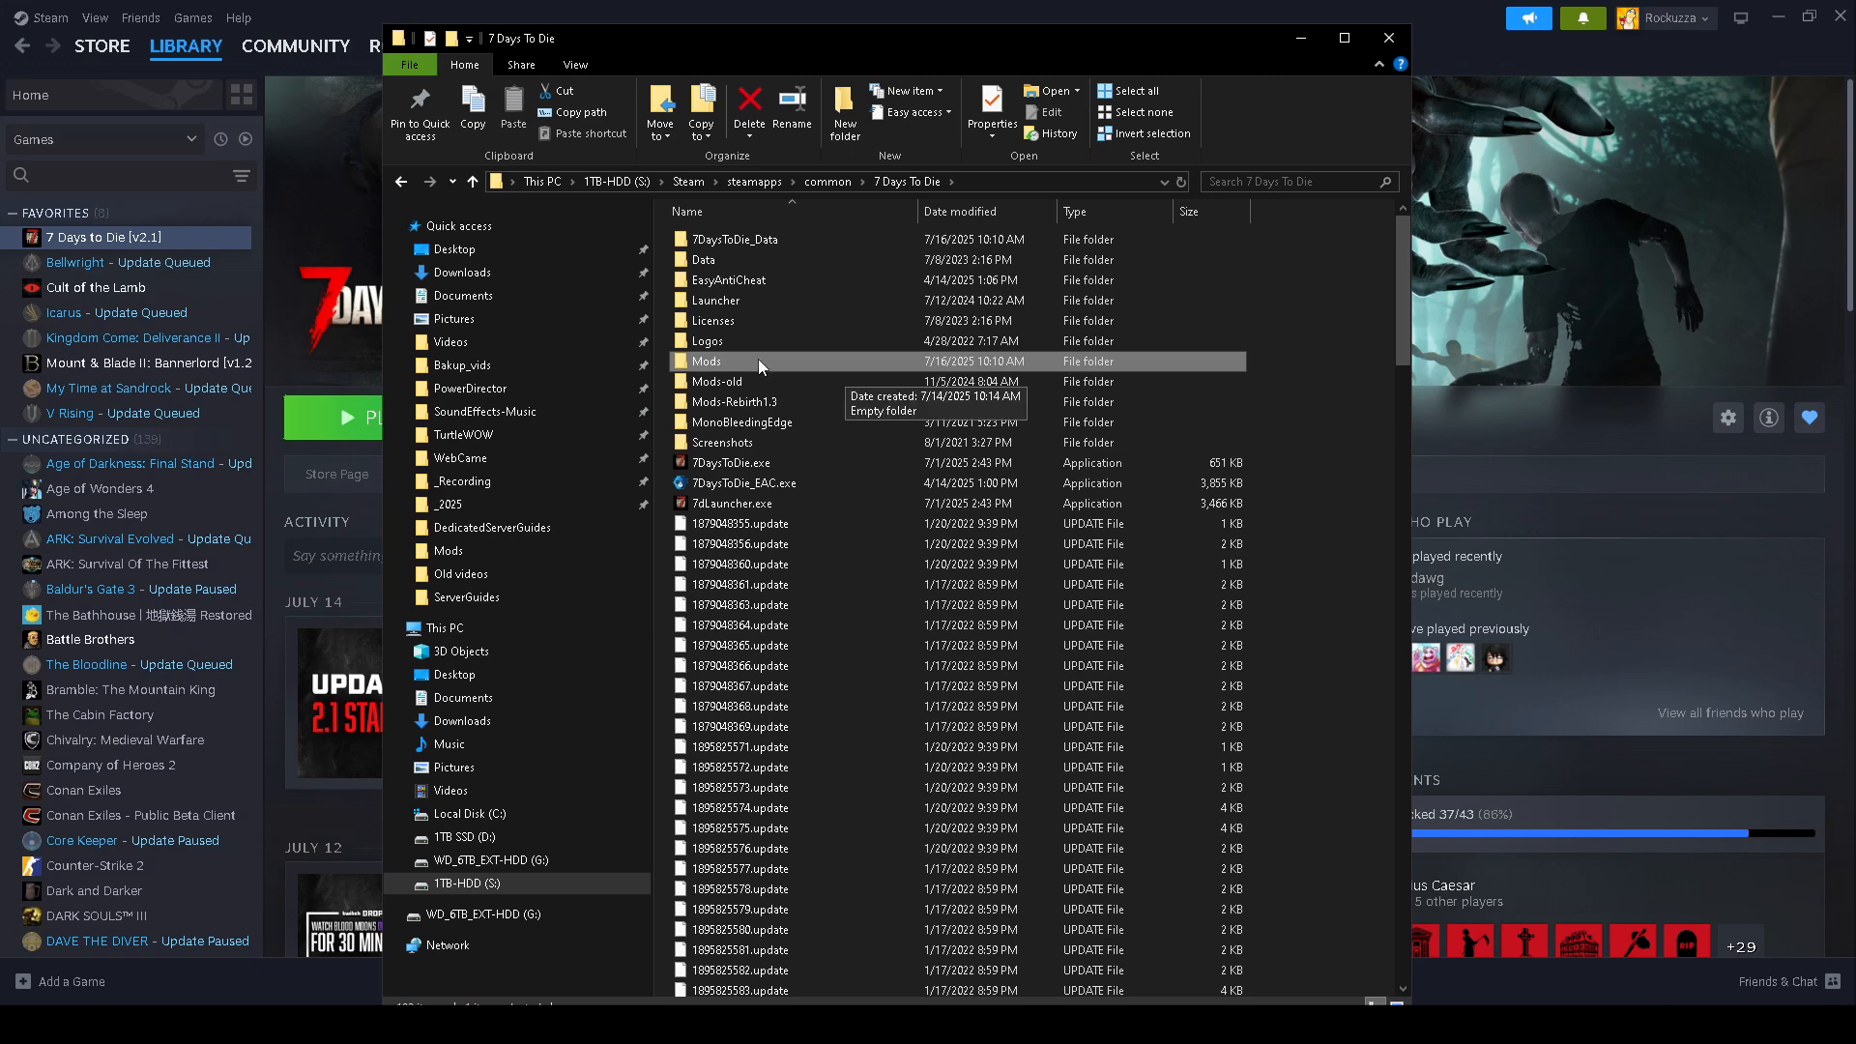
{"action": "mouse_move", "coordinate": [729, 381]}
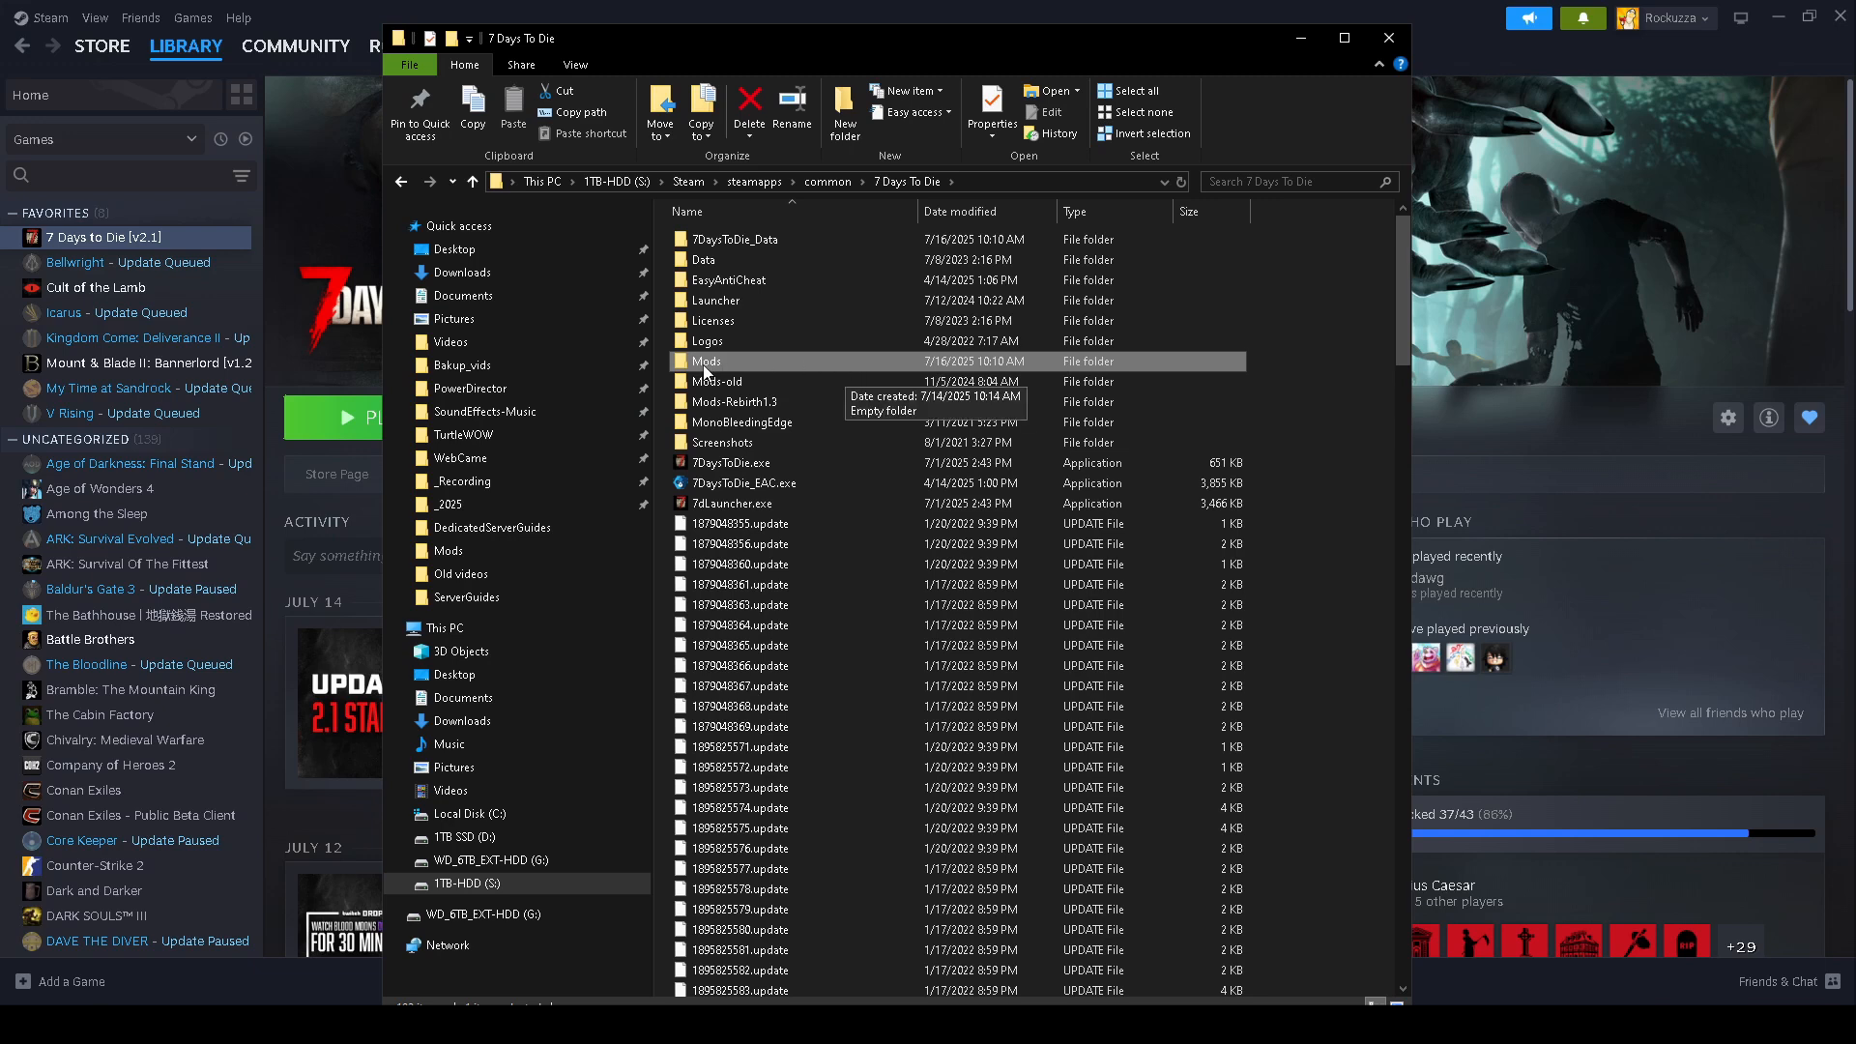
{"action": "double_click", "coordinate": [708, 360]}
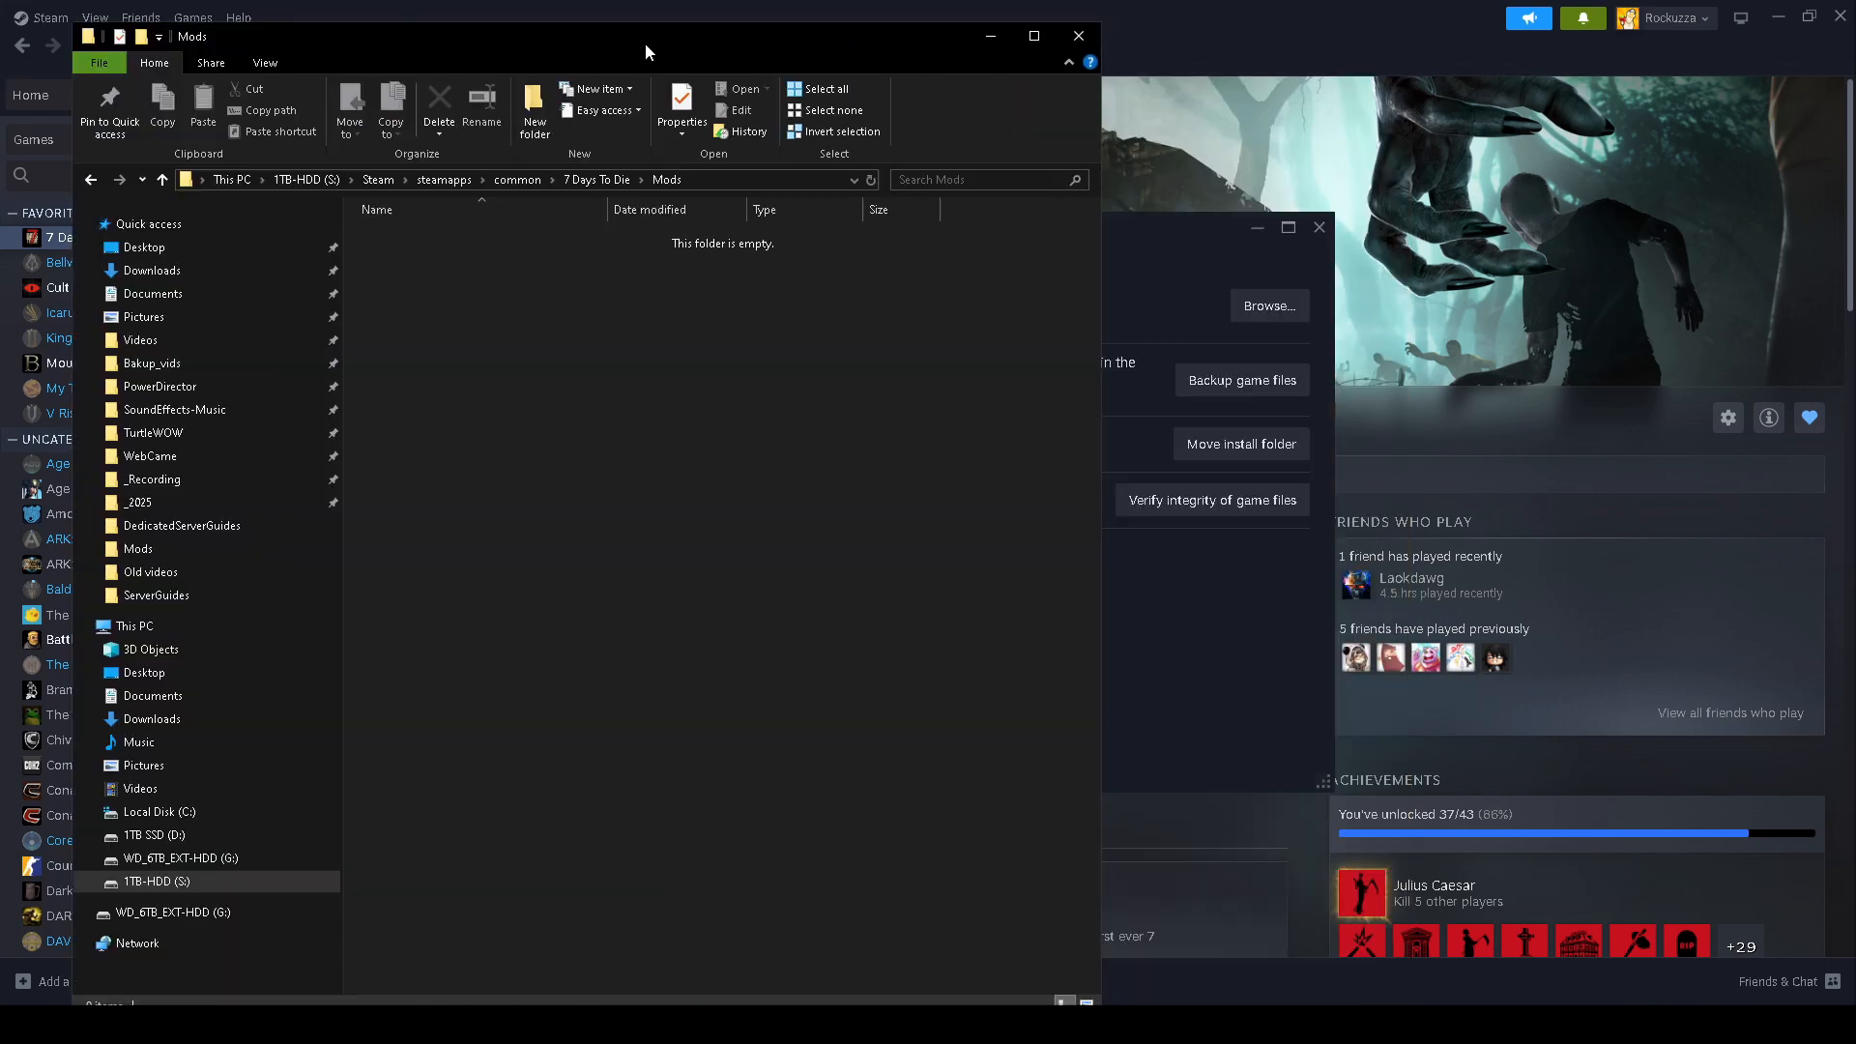
{"action": "mouse_move", "coordinate": [510, 990]}
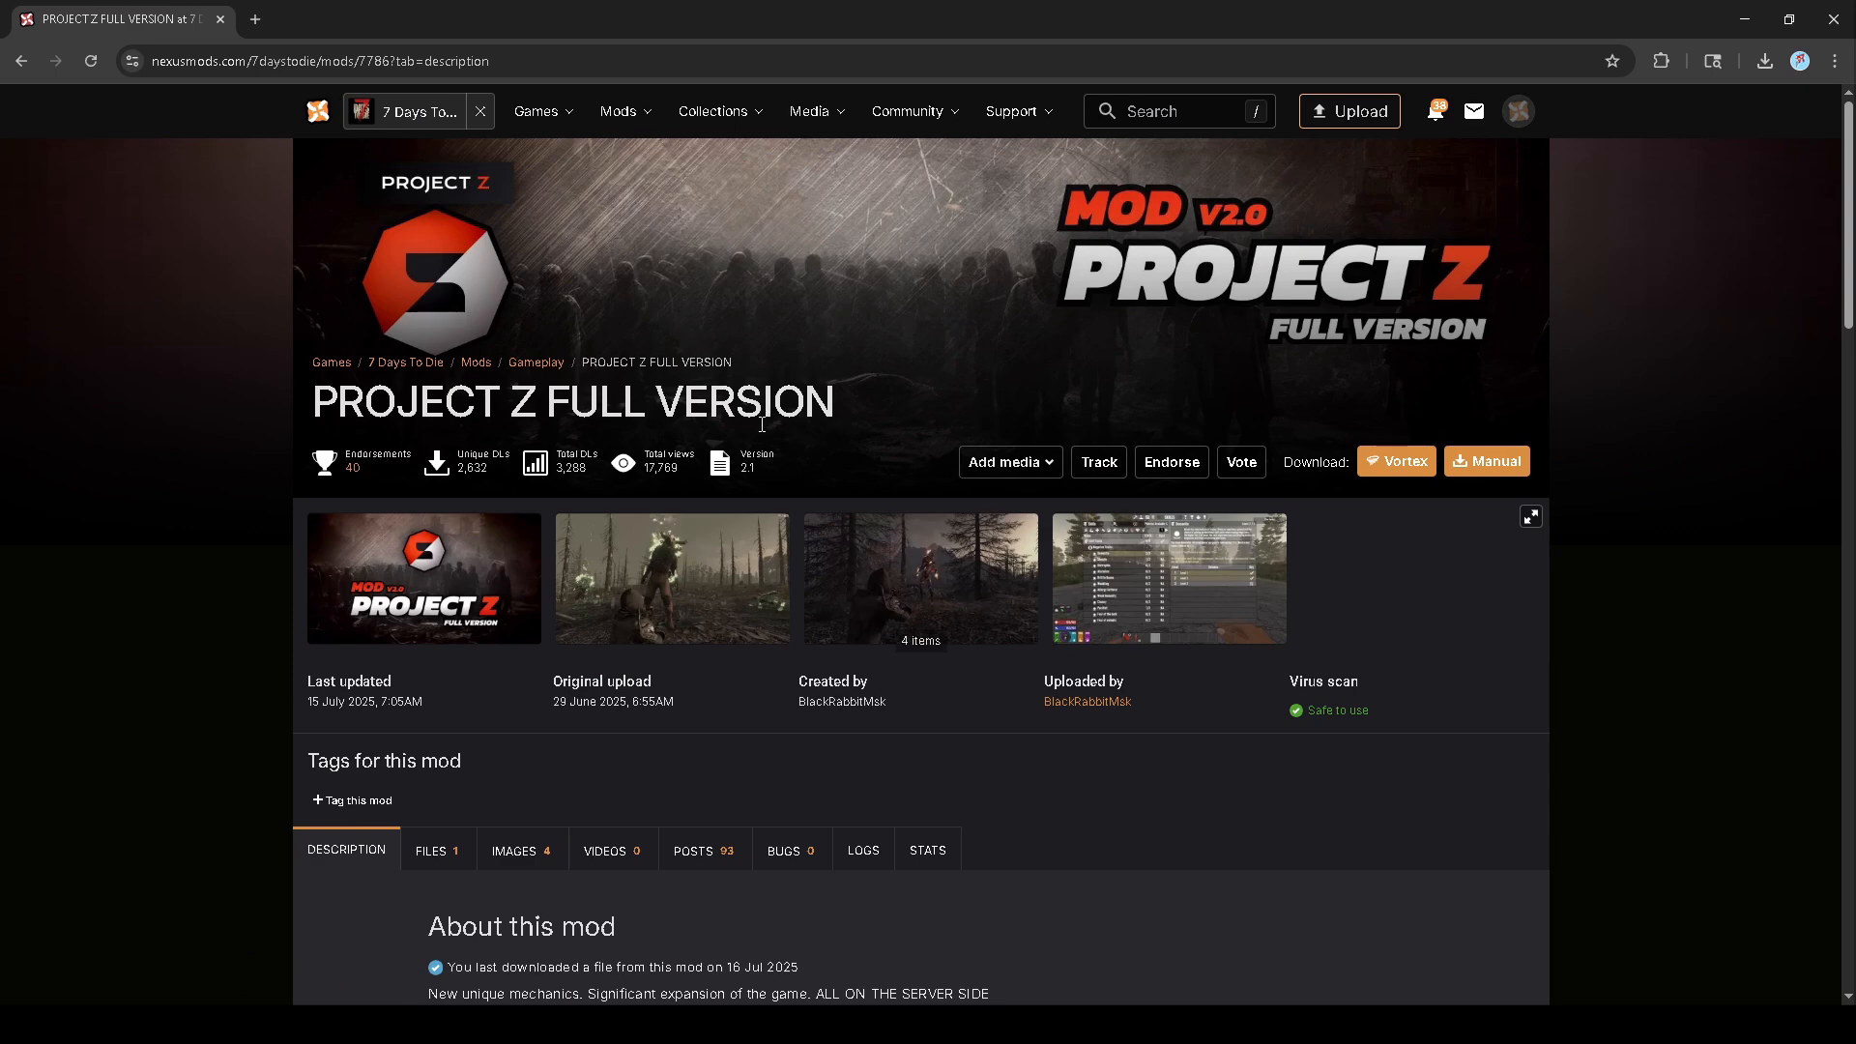
- Scroll through the PROJECT Z description and feature blocks, then back to the top
{"action": "scroll", "scroll_direction": "down", "scroll_amount": 3}
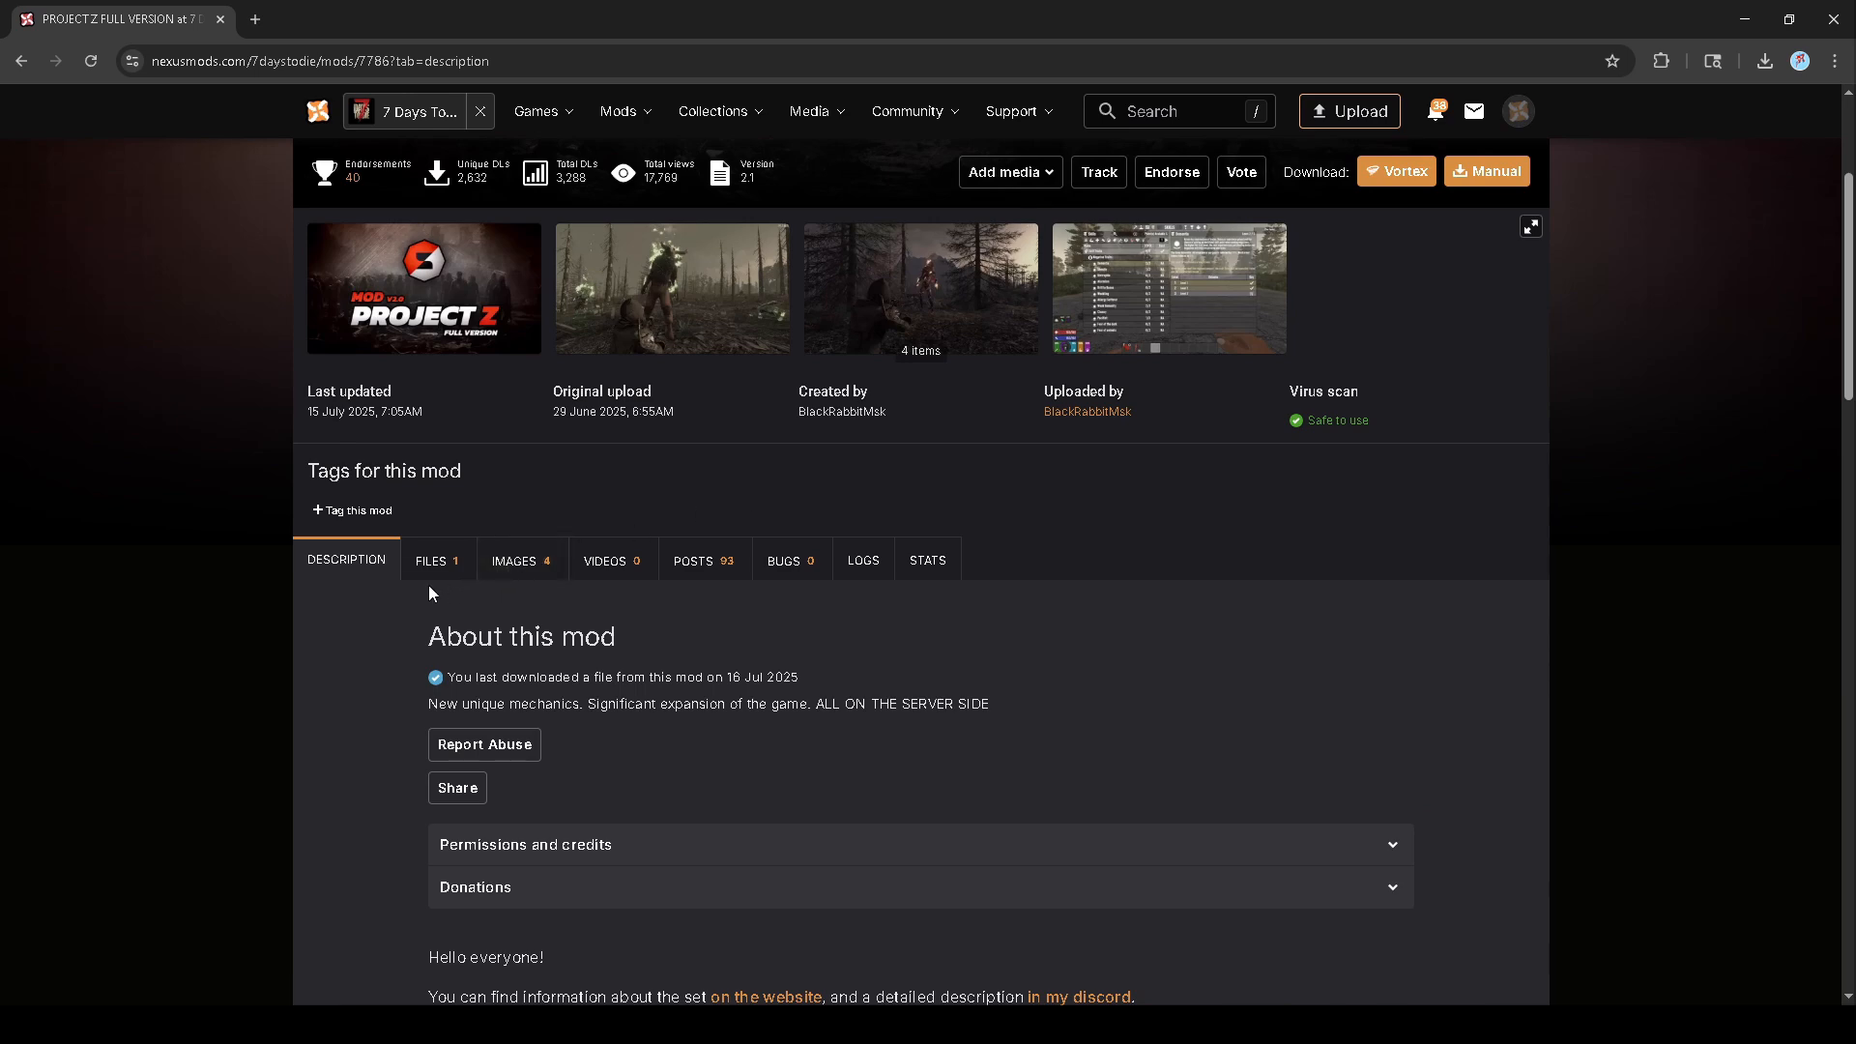
{"action": "mouse_move", "coordinate": [429, 568]}
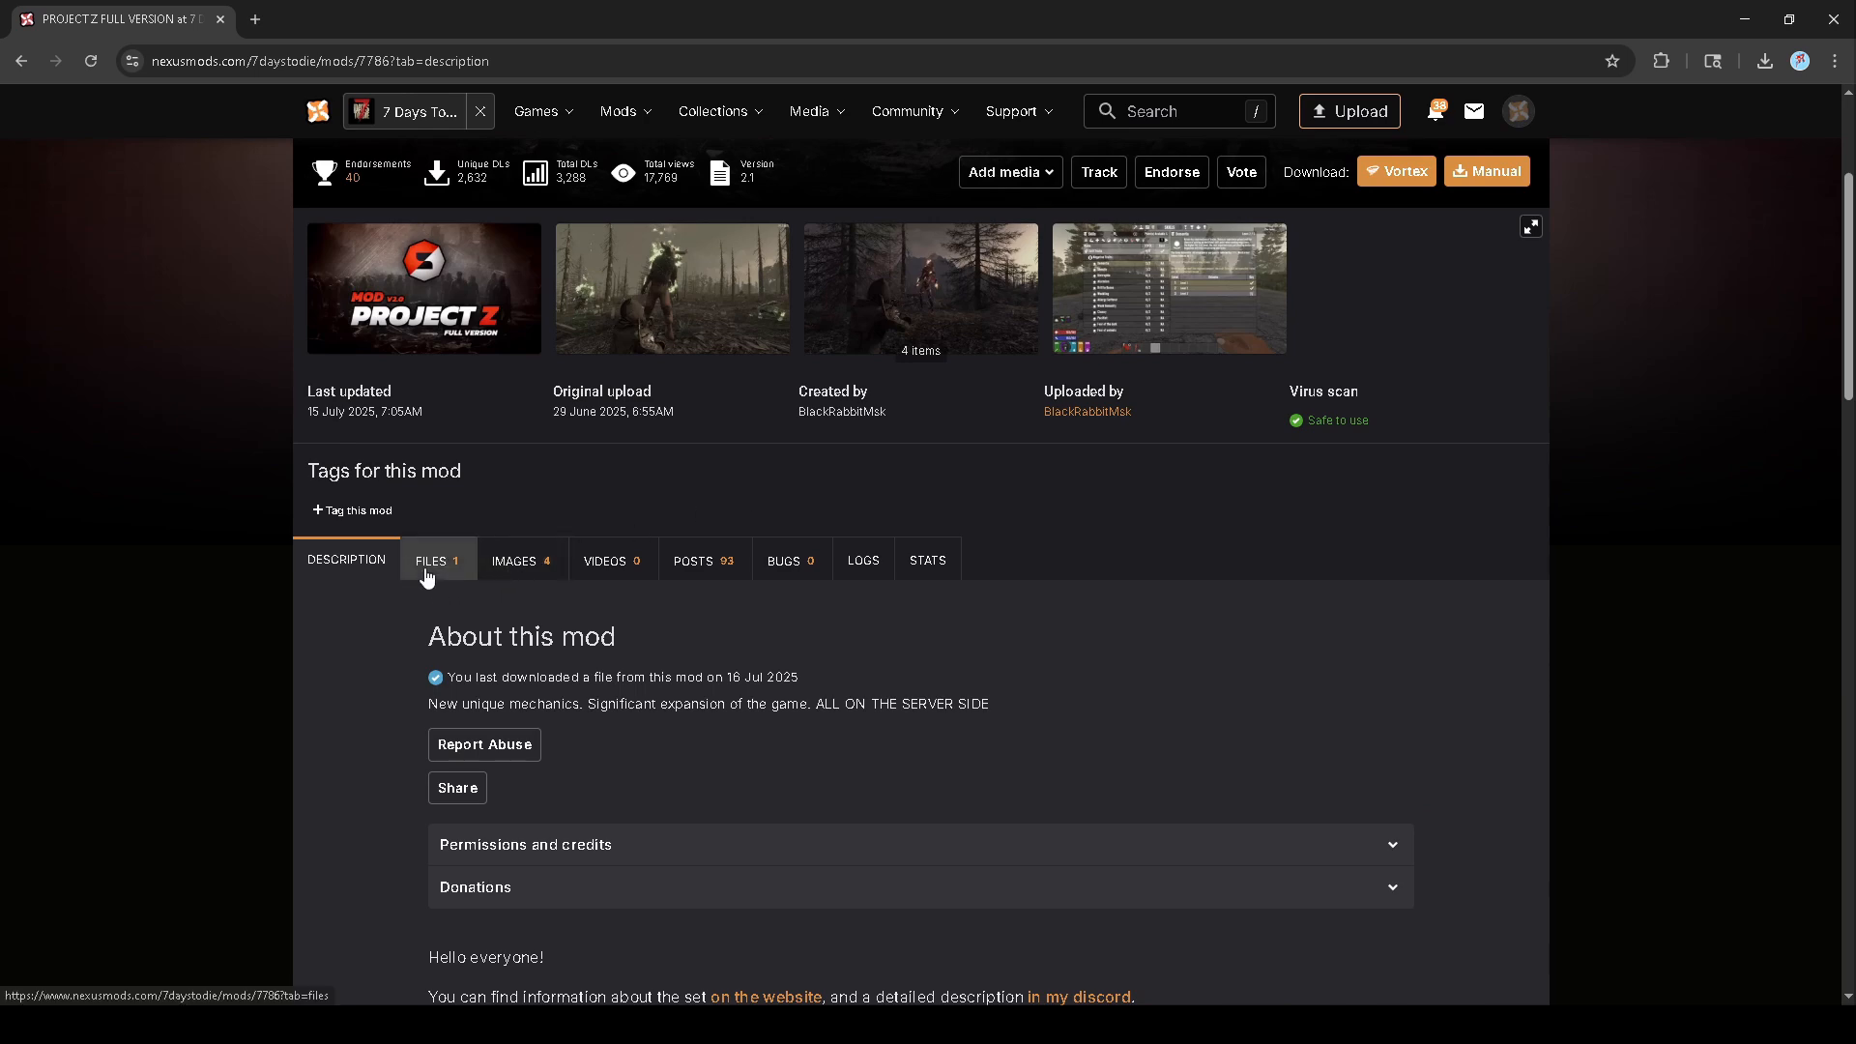
{"action": "scroll", "scroll_direction": "down", "scroll_amount": 3}
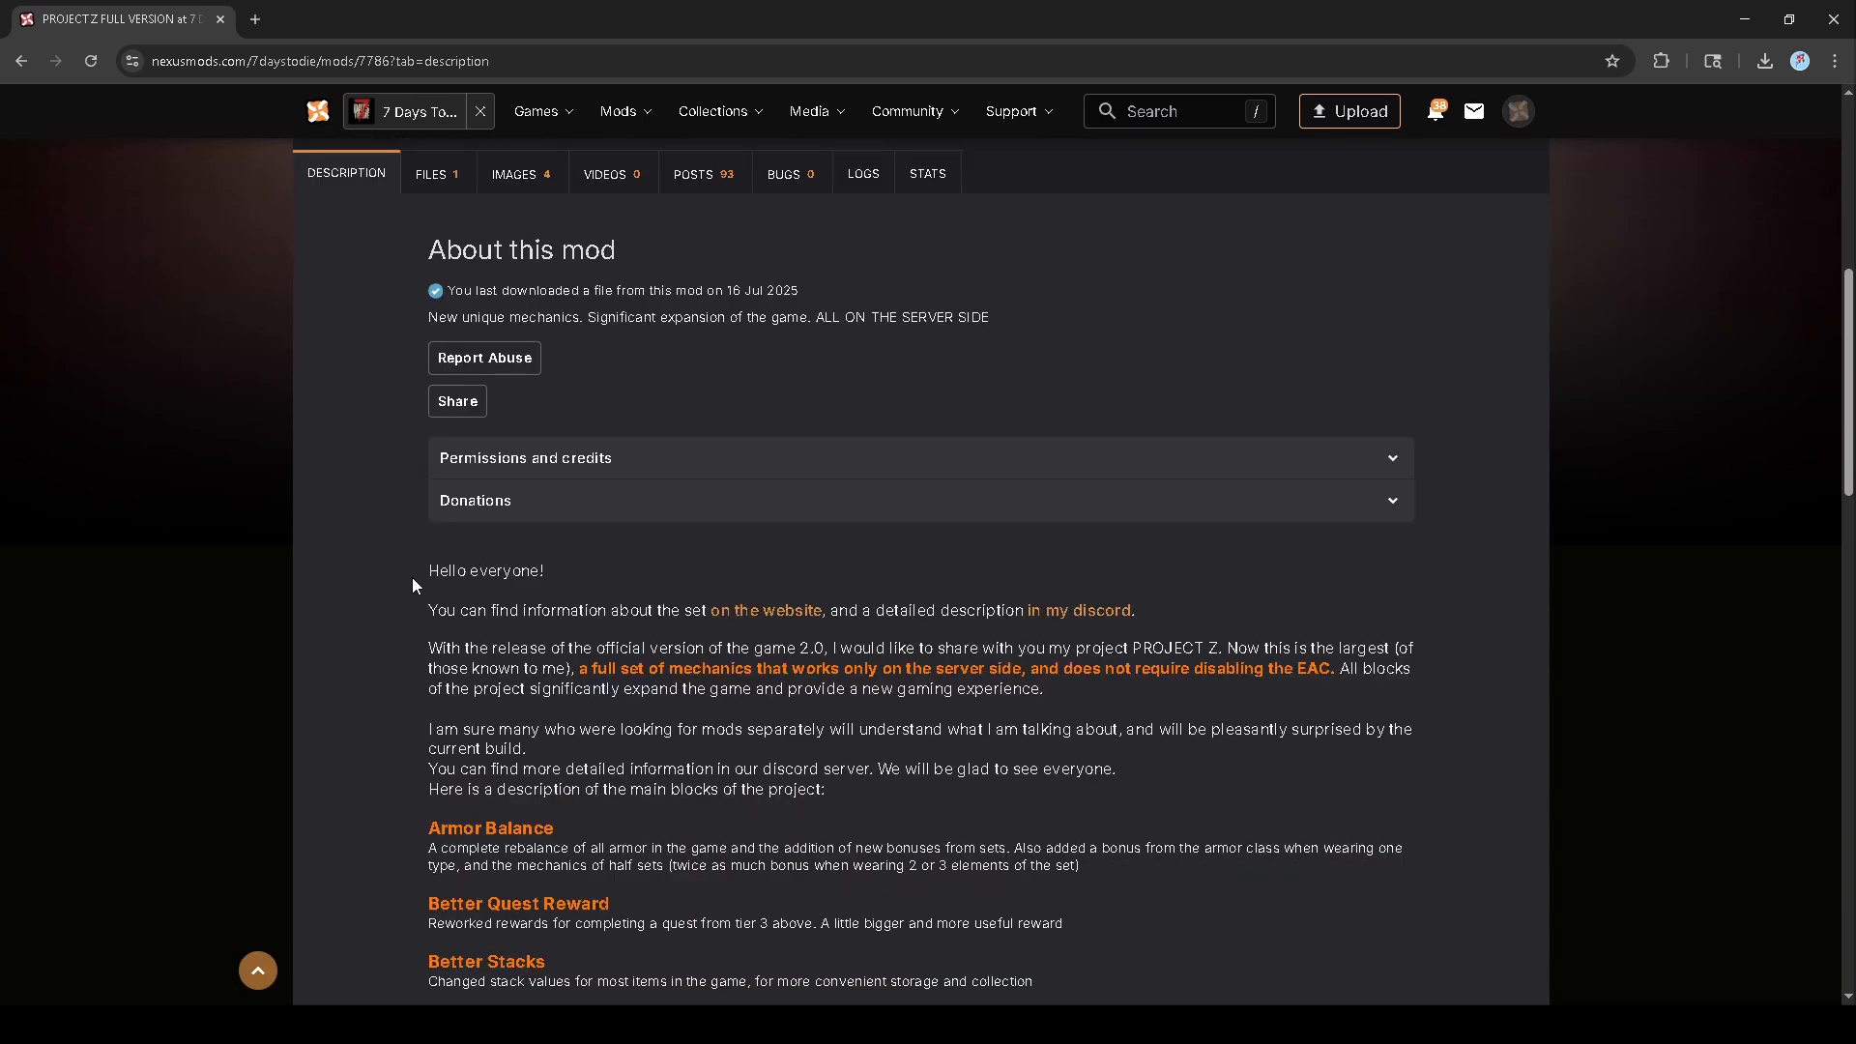
{"action": "scroll", "scroll_direction": "down", "scroll_amount": 3}
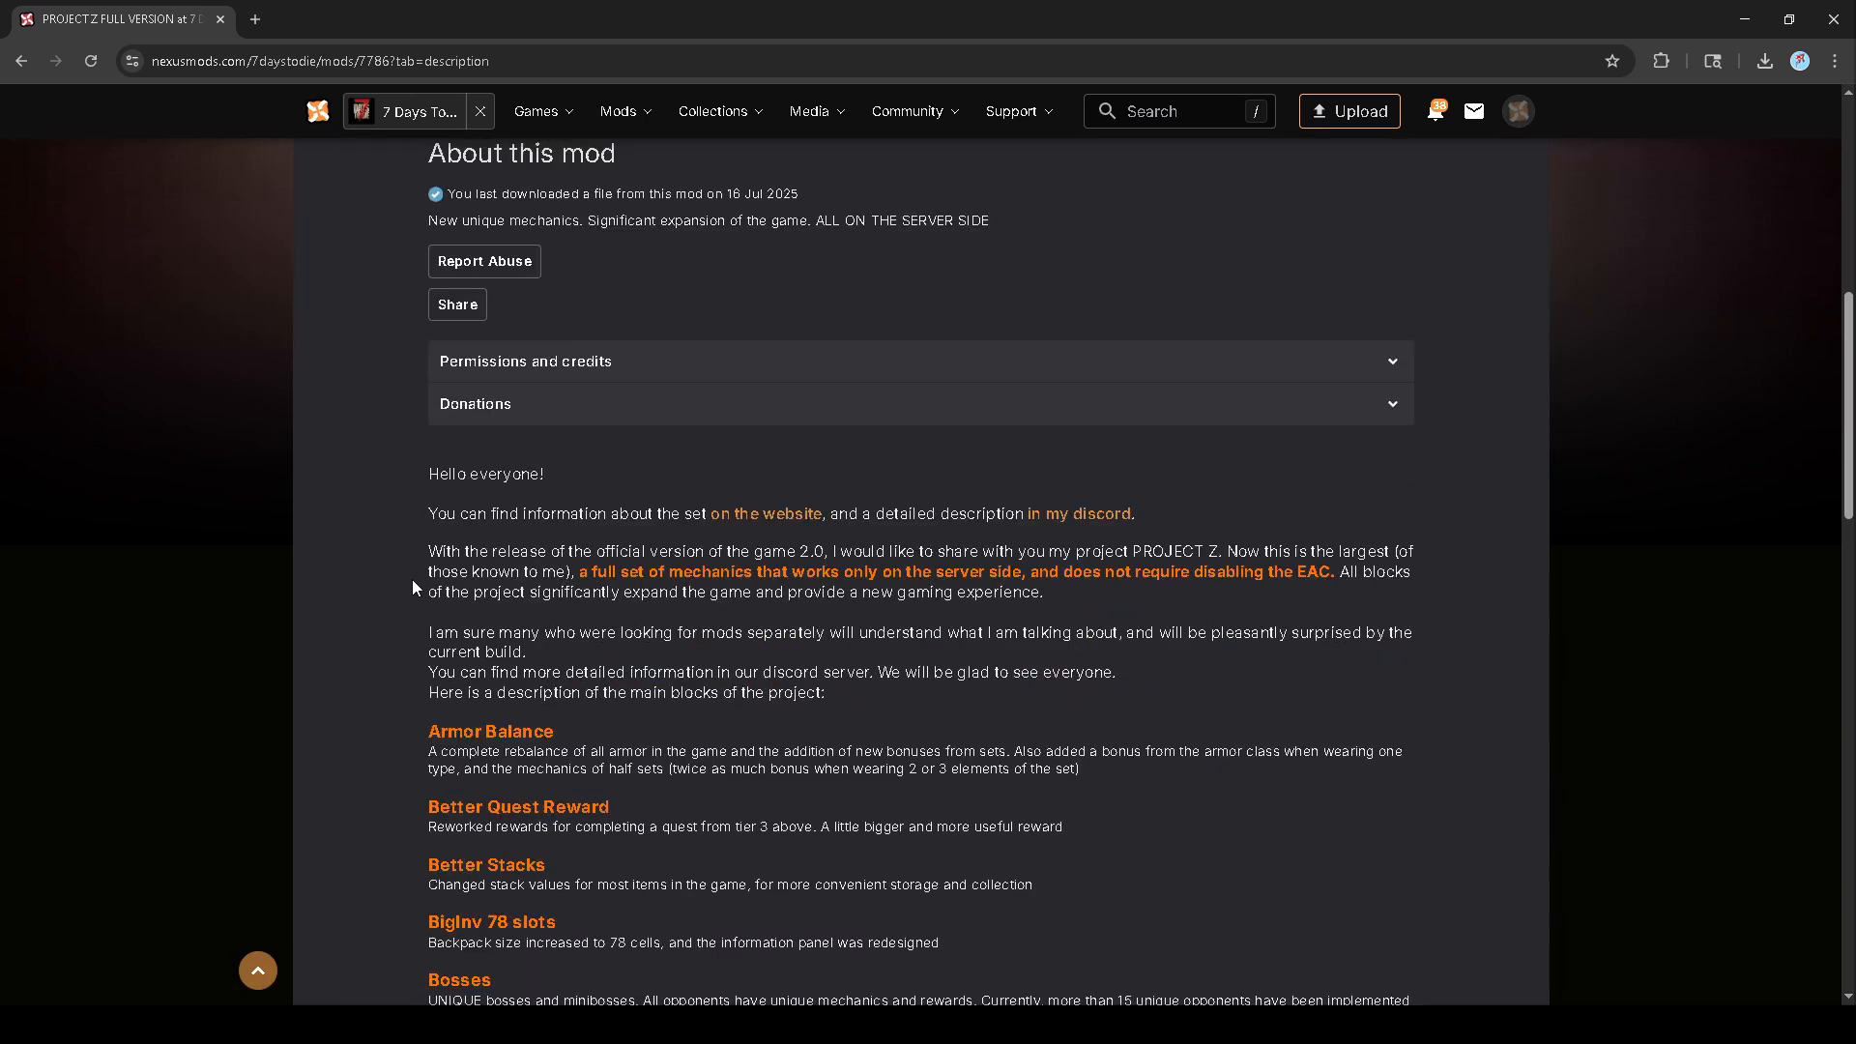
{"action": "scroll", "scroll_direction": "down", "scroll_amount": 3}
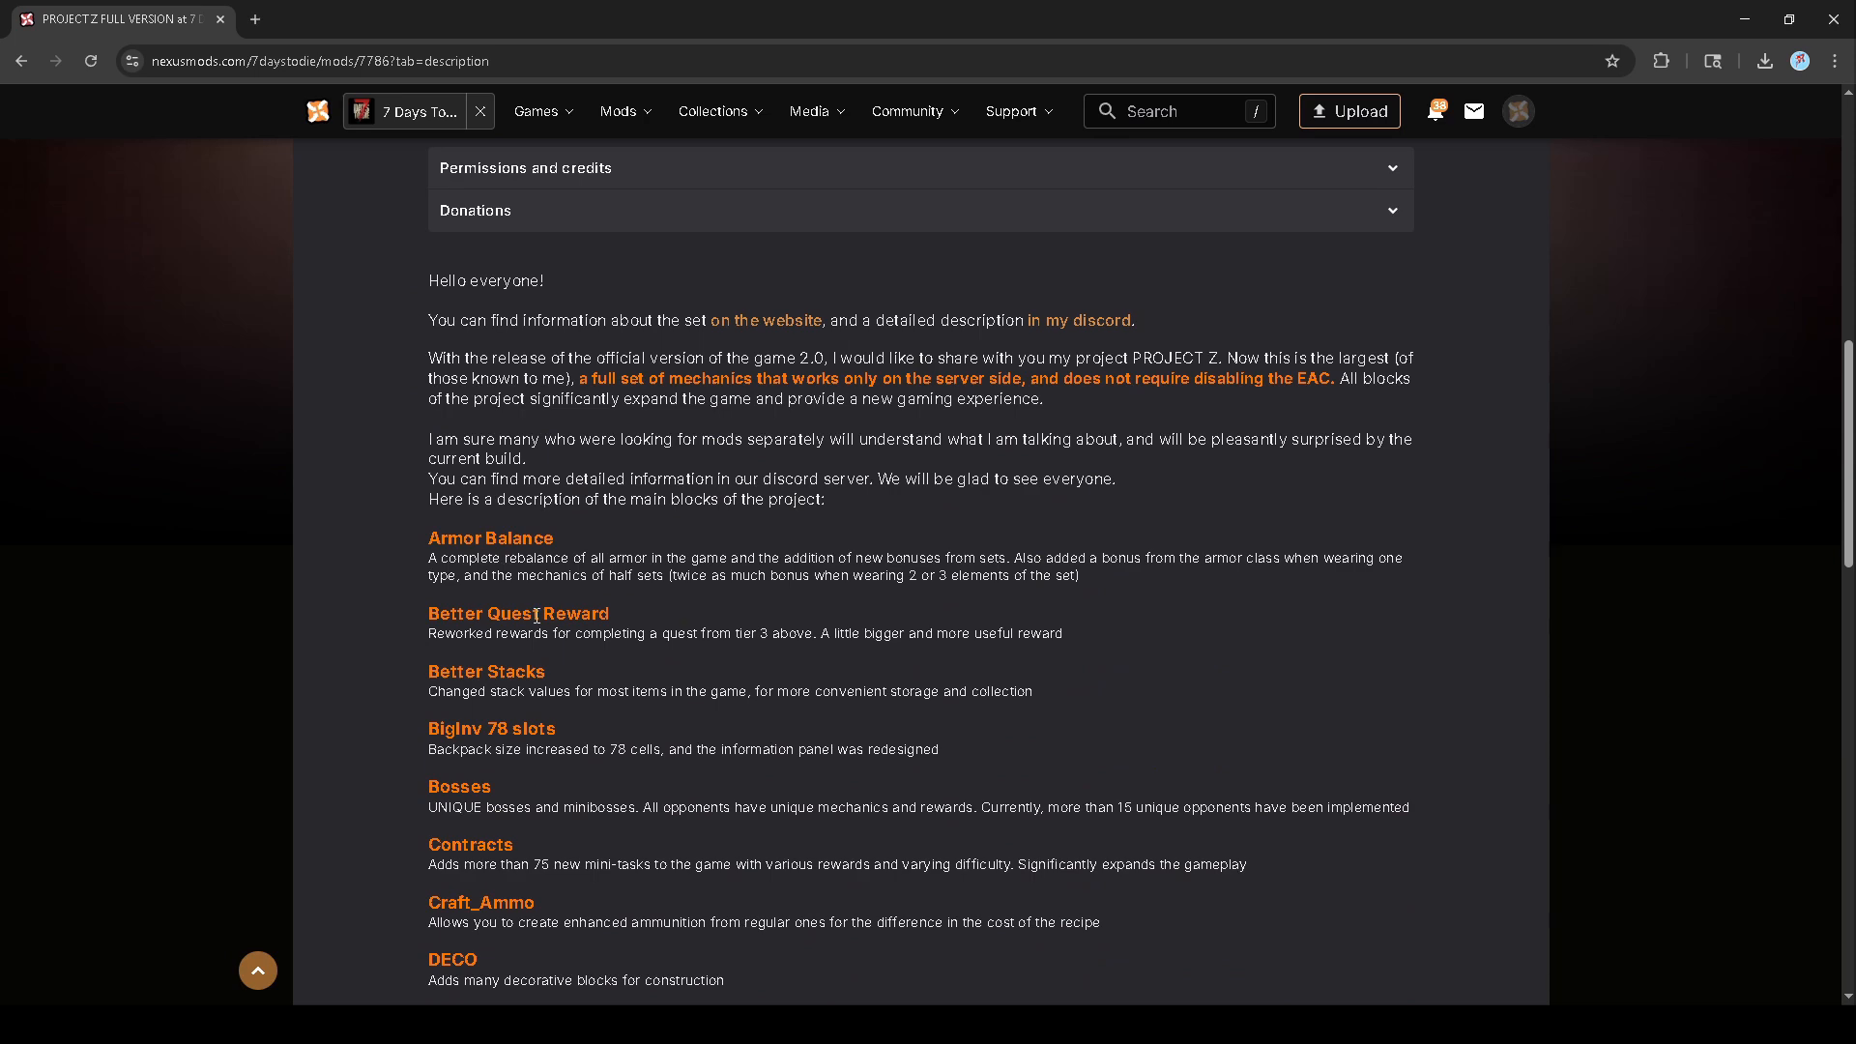
{"action": "scroll", "scroll_direction": "down", "scroll_amount": 3}
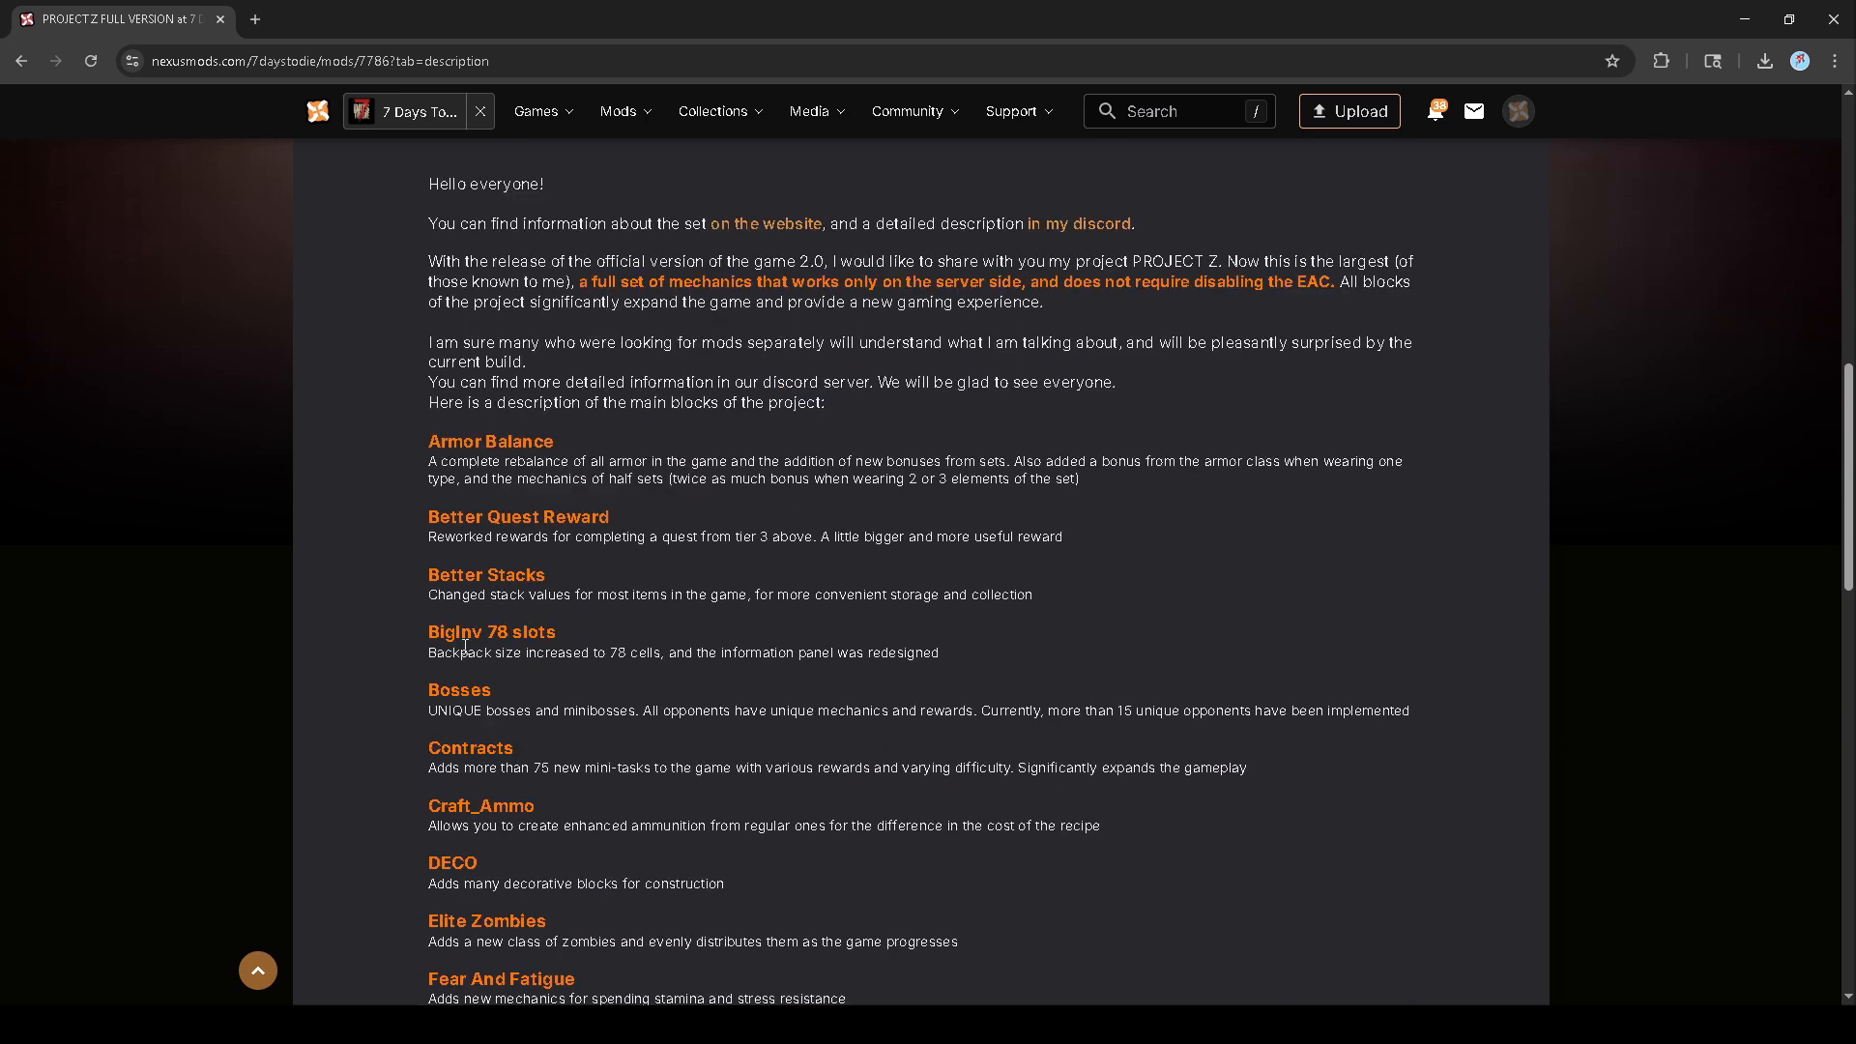
{"action": "scroll", "scroll_direction": "down", "scroll_amount": 3}
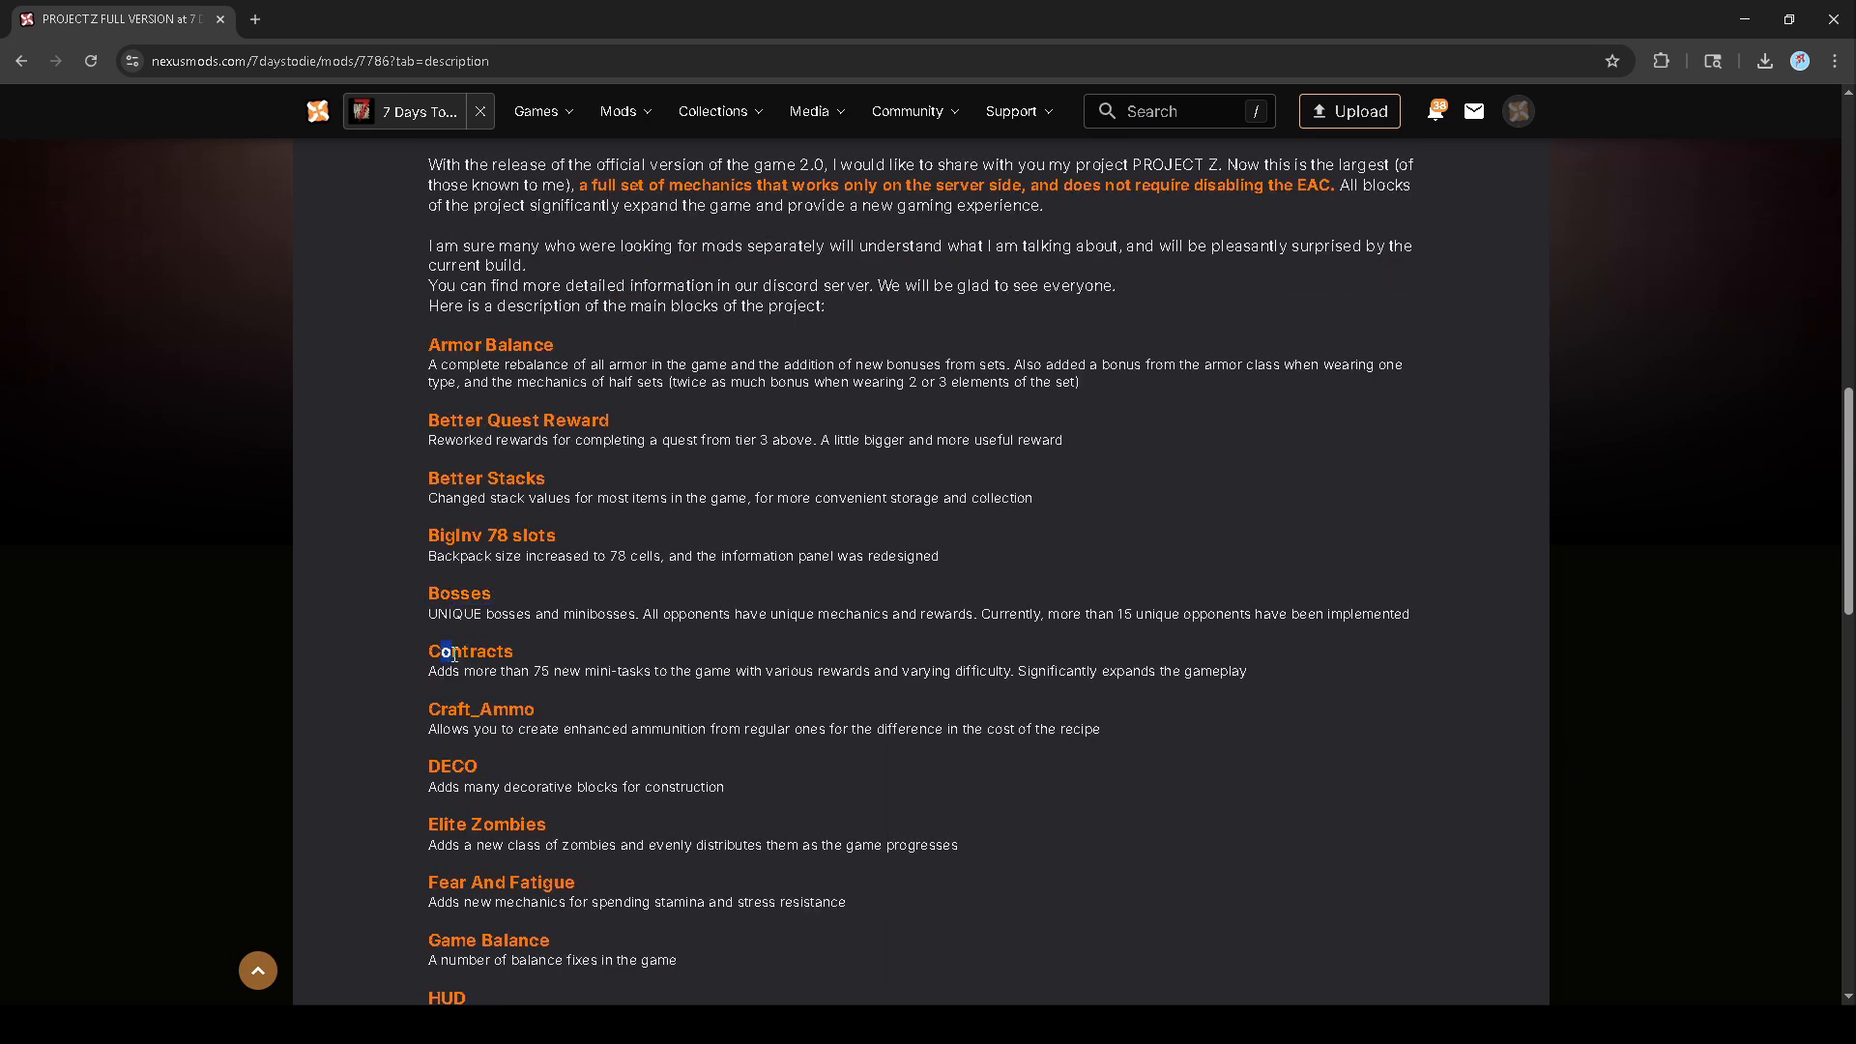
{"action": "double_click", "coordinate": [453, 765]}
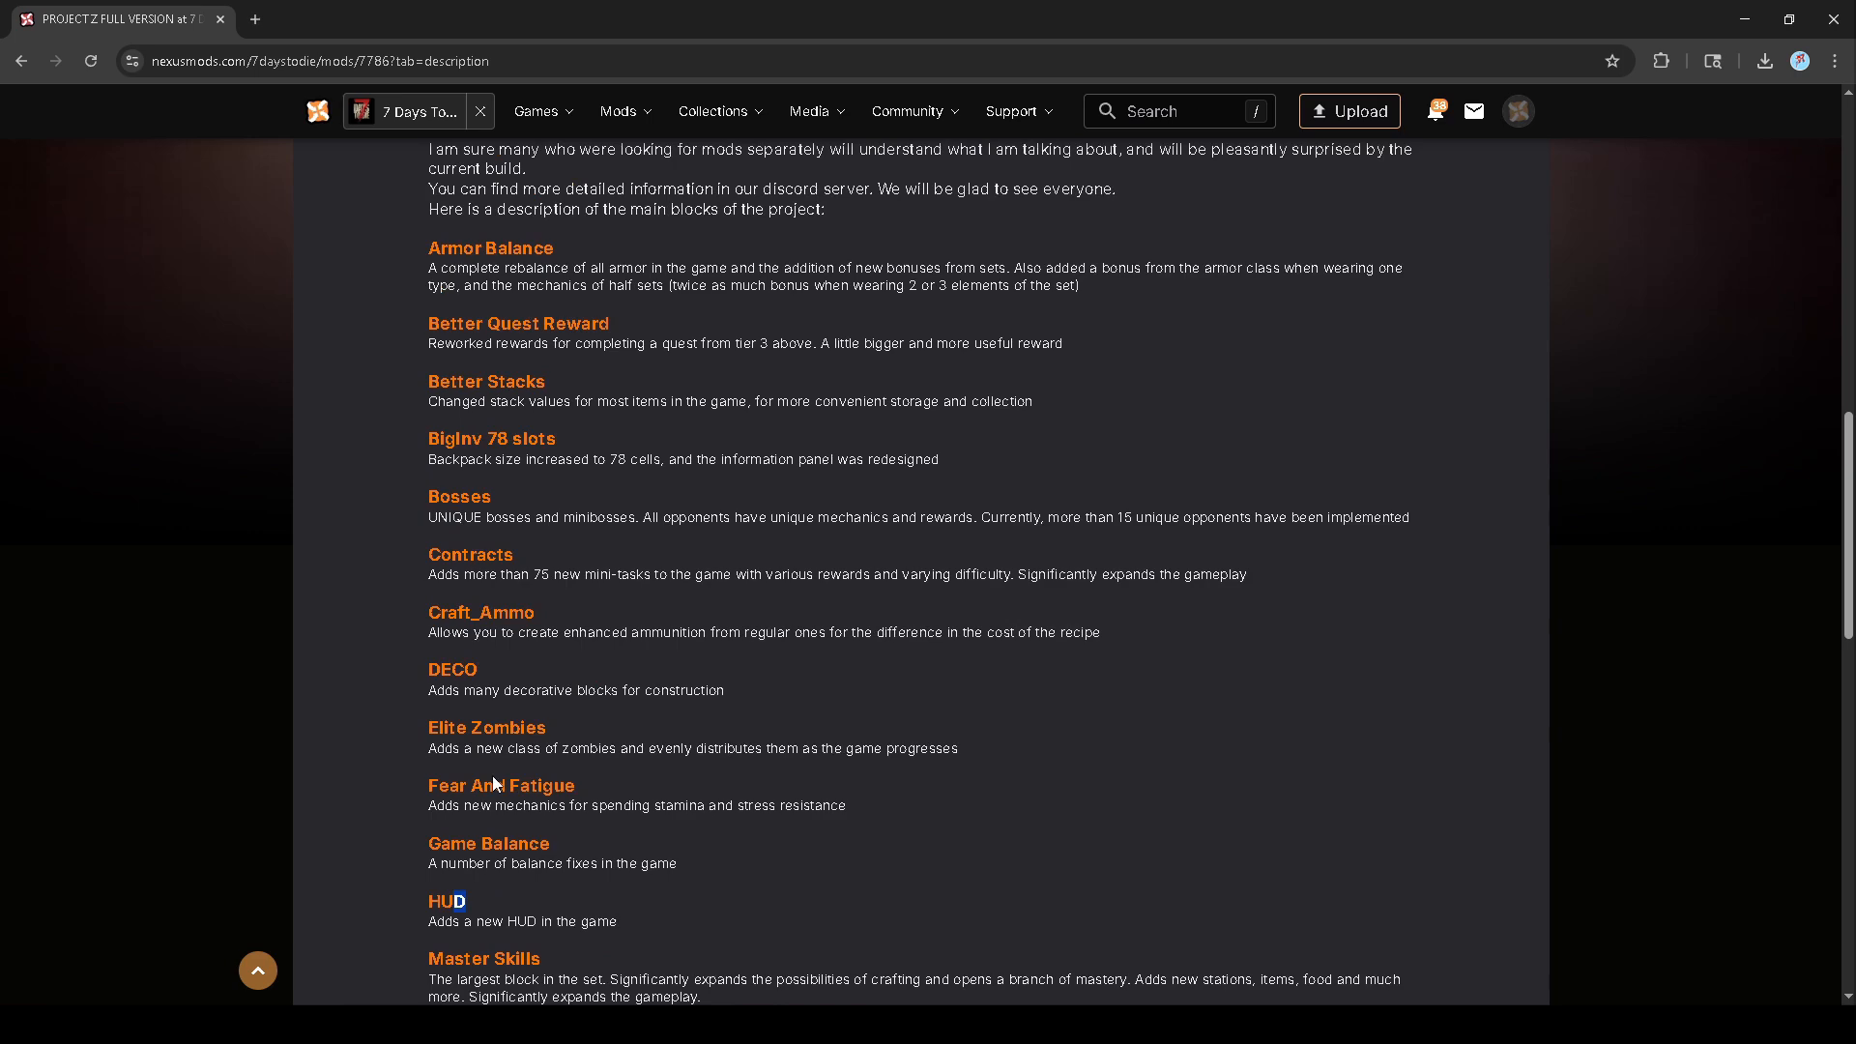
{"action": "scroll", "scroll_direction": "up", "scroll_amount": 3}
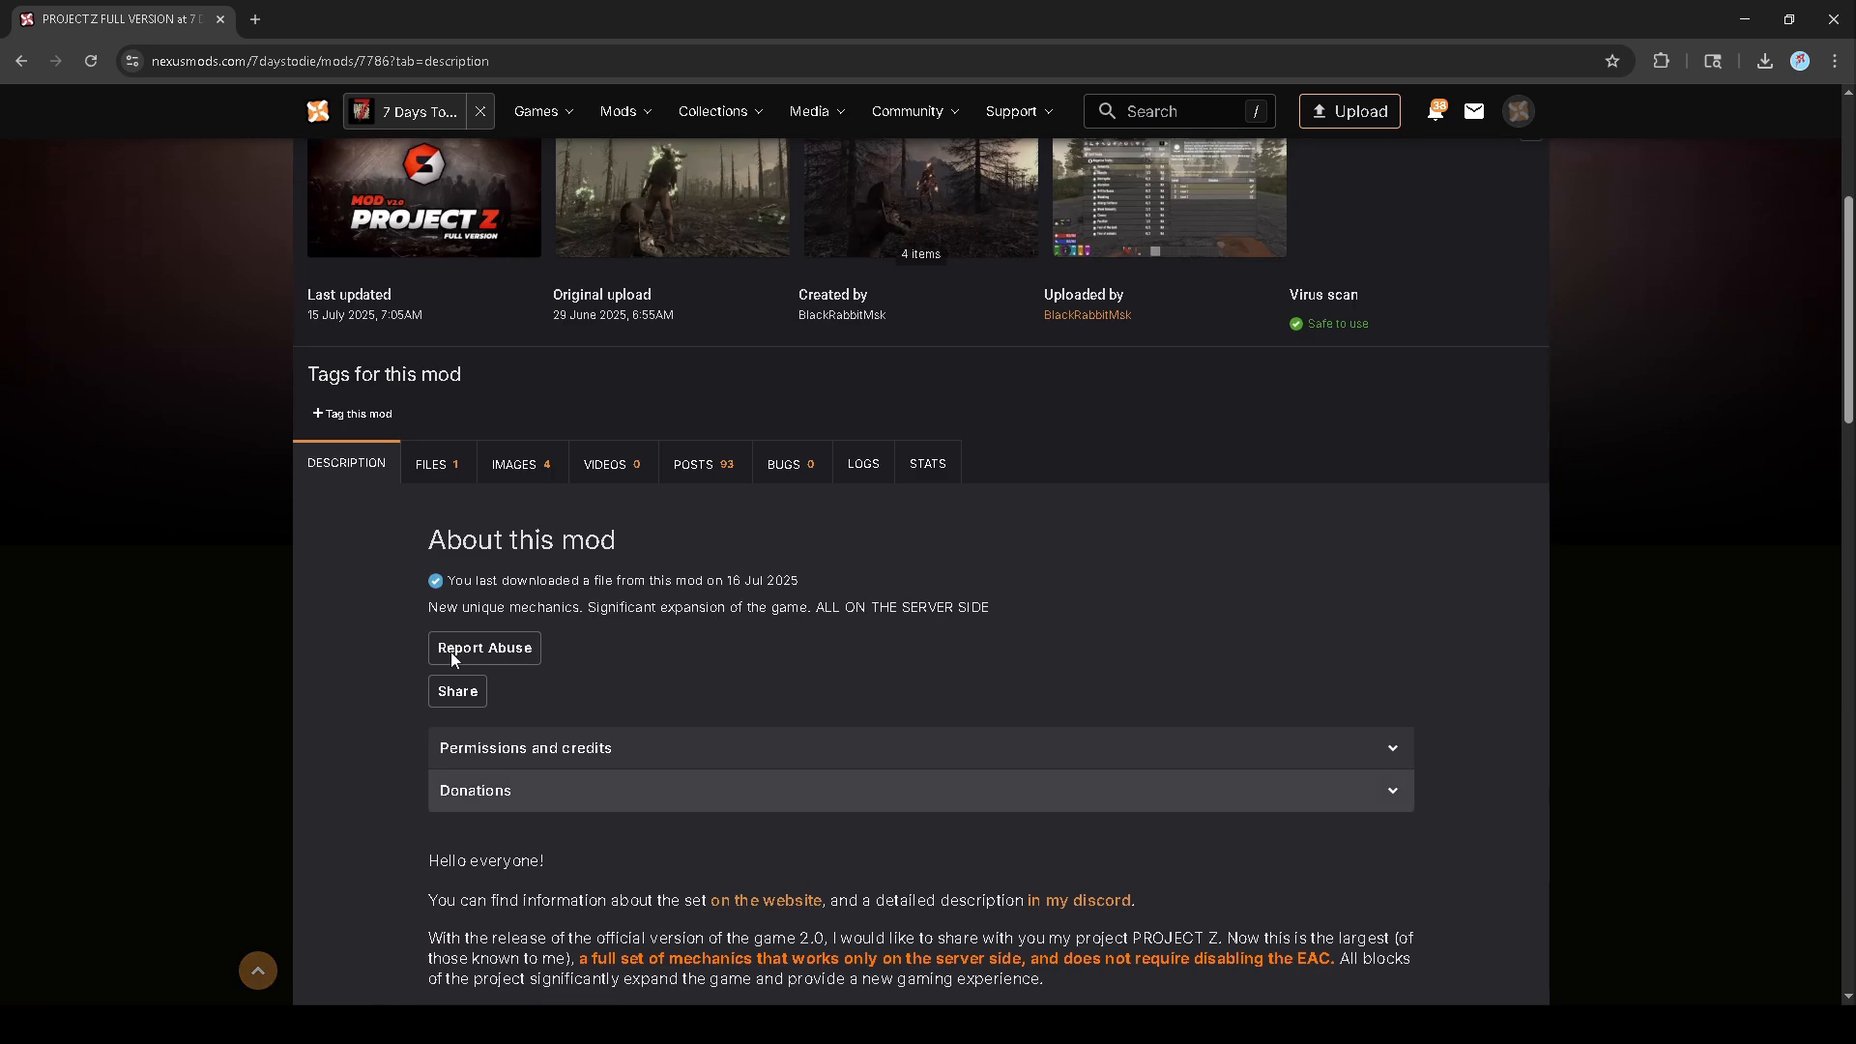
- Start a manual download of the PROJECT Z Full version file from the Files list
{"action": "left_click", "coordinate": [434, 464]}
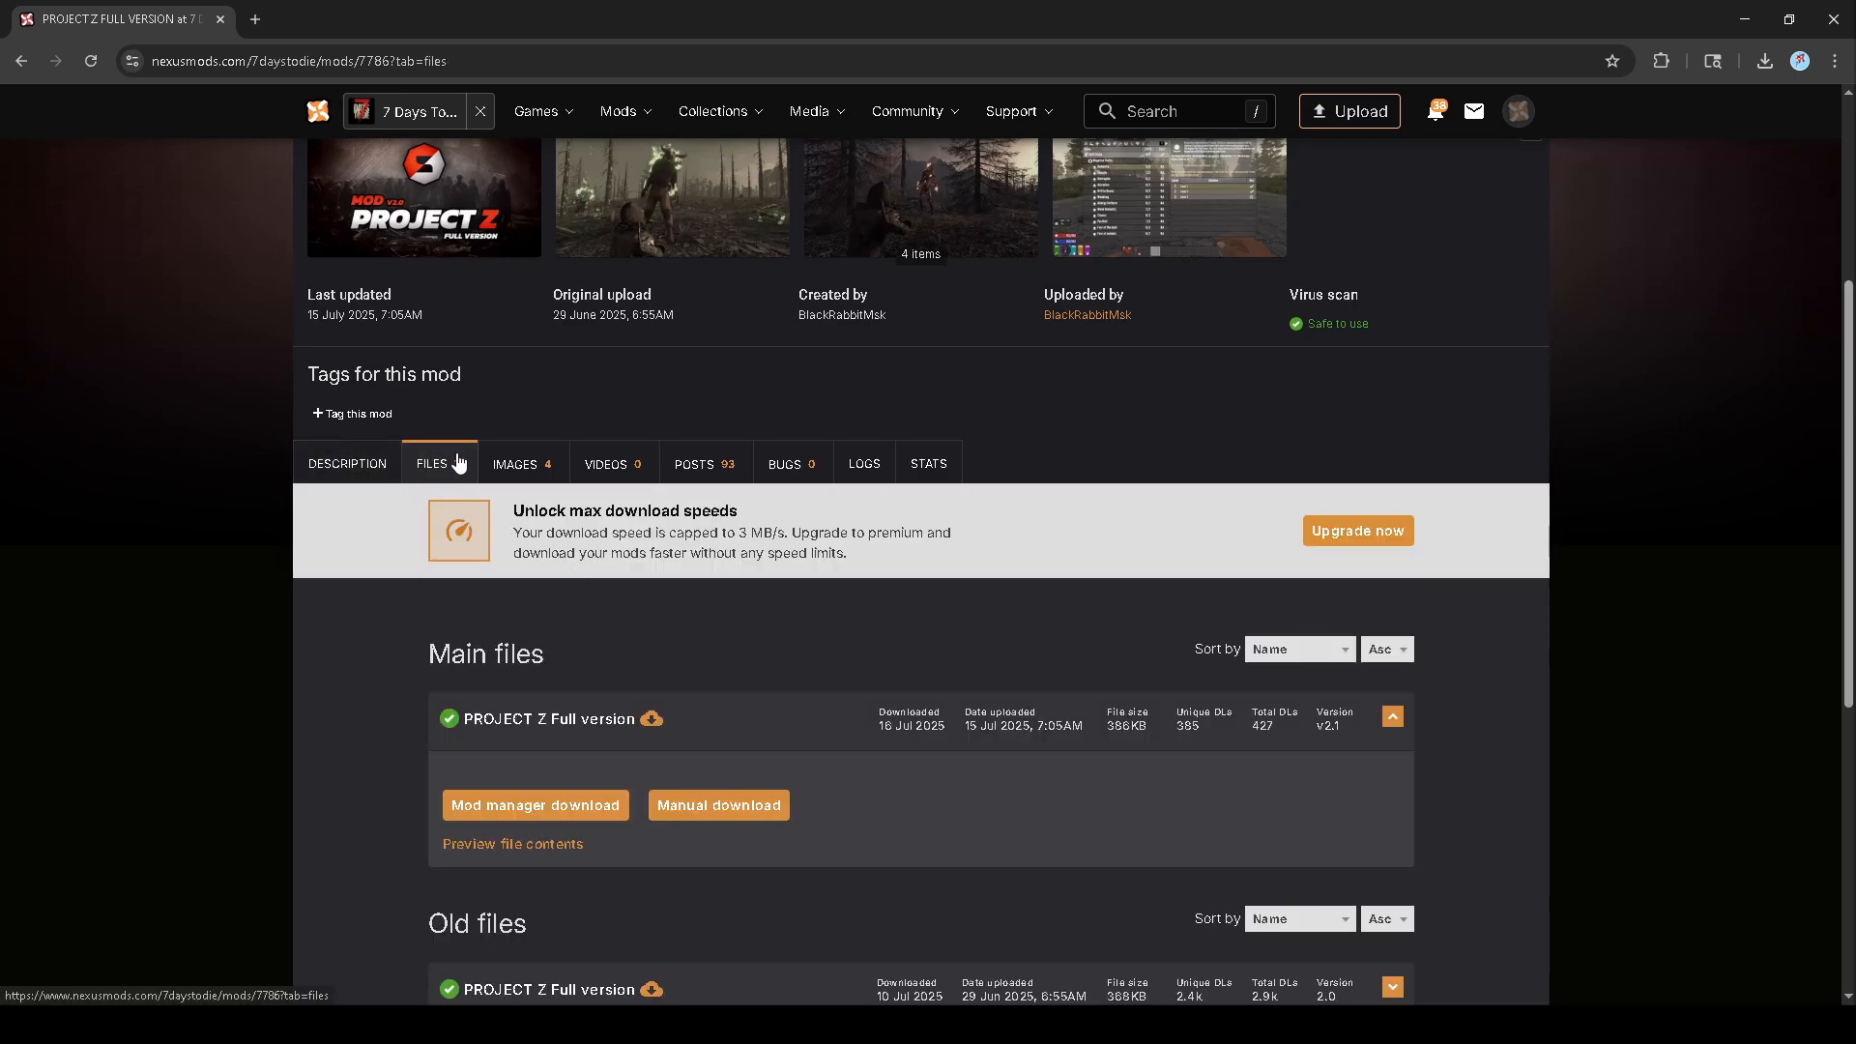
{"action": "scroll", "scroll_direction": "down", "scroll_amount": 3}
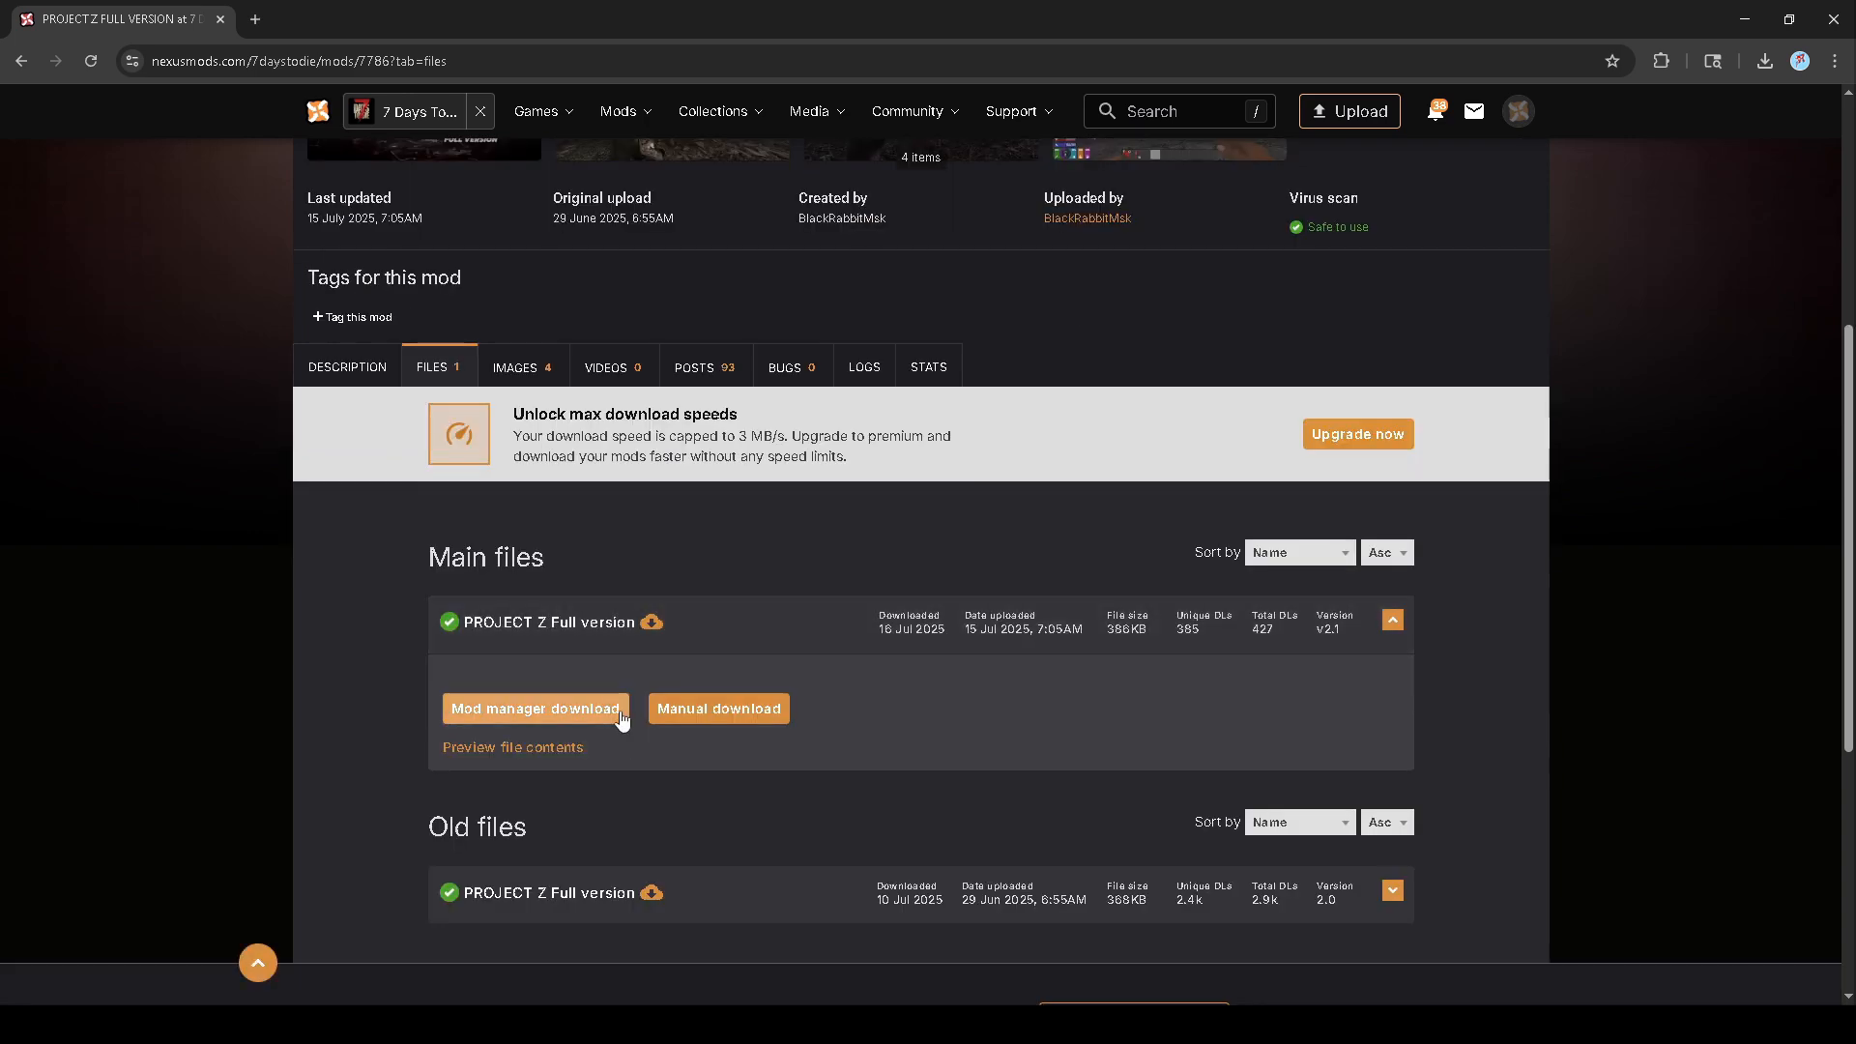
{"action": "mouse_move", "coordinate": [715, 718]}
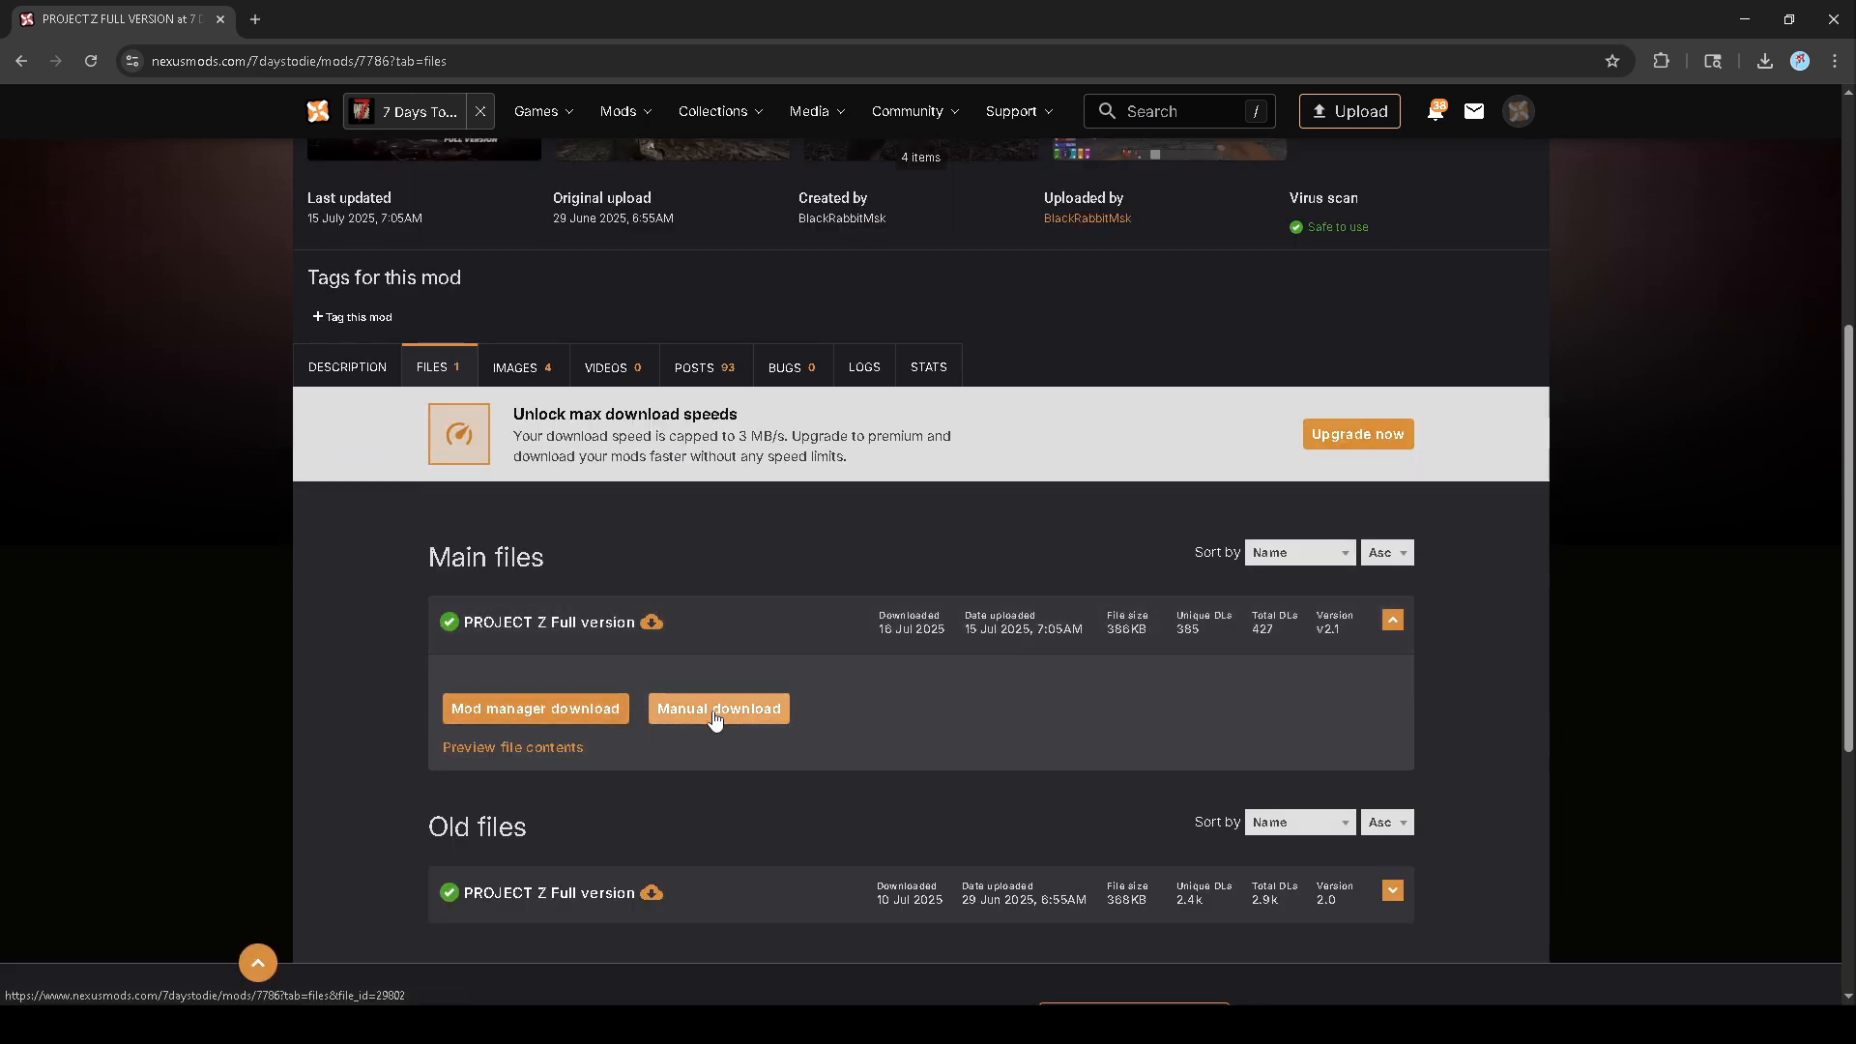
{"action": "left_click", "coordinate": [719, 708]}
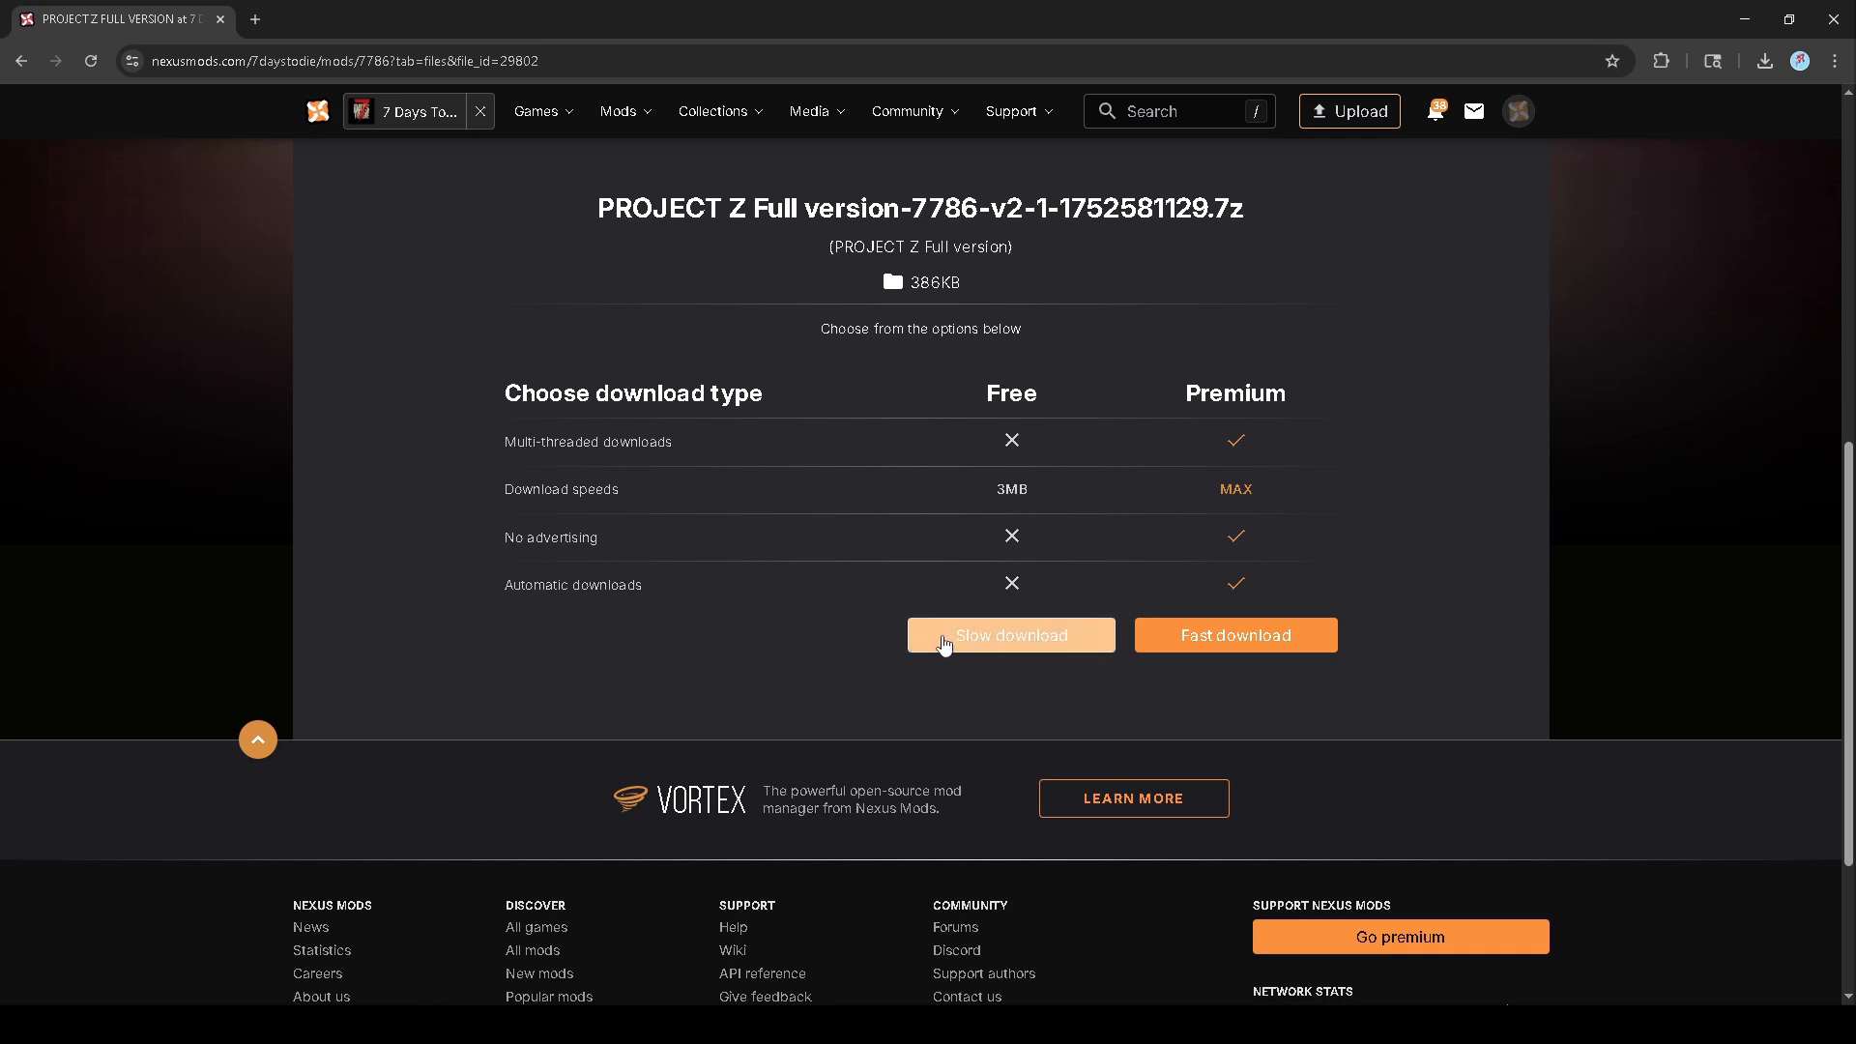
{"action": "mouse_move", "coordinate": [1423, 108]}
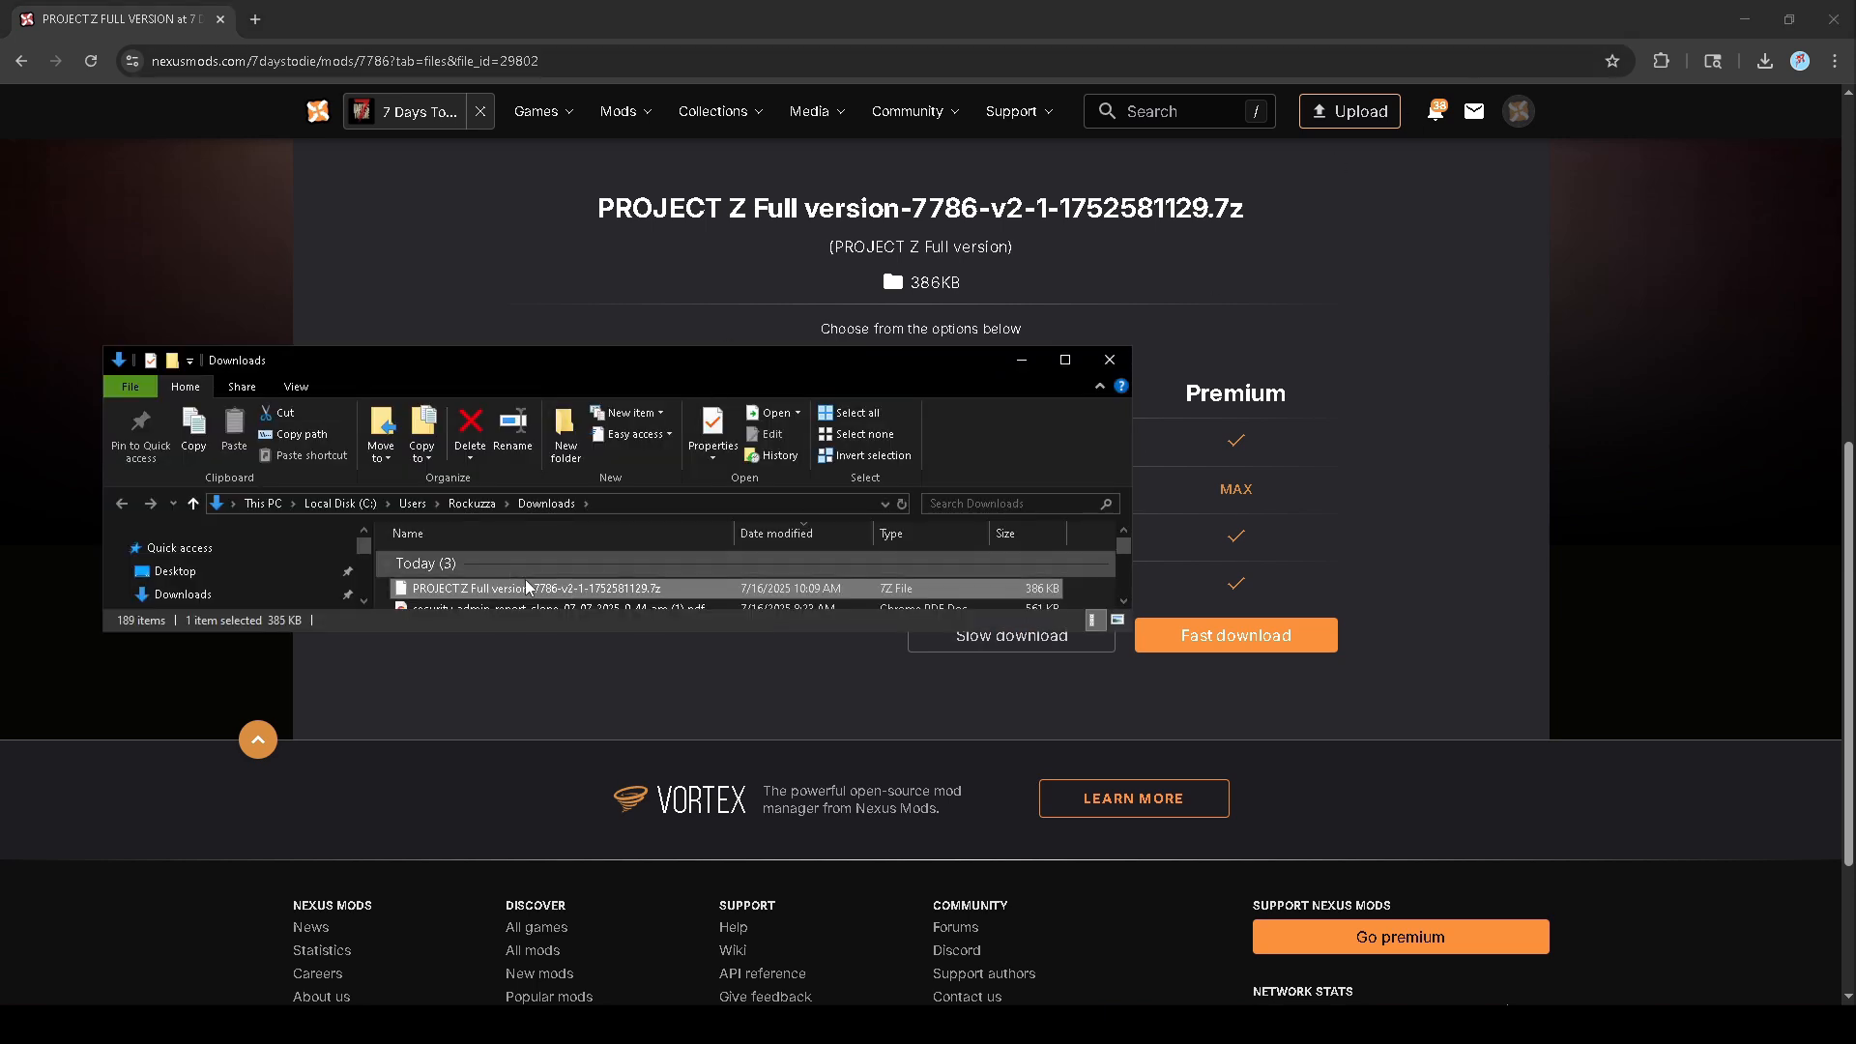
- Extract the Project Z .7z with 7-Zip into Downloads and enter the extracted folder
{"action": "right_click", "coordinate": [527, 588]}
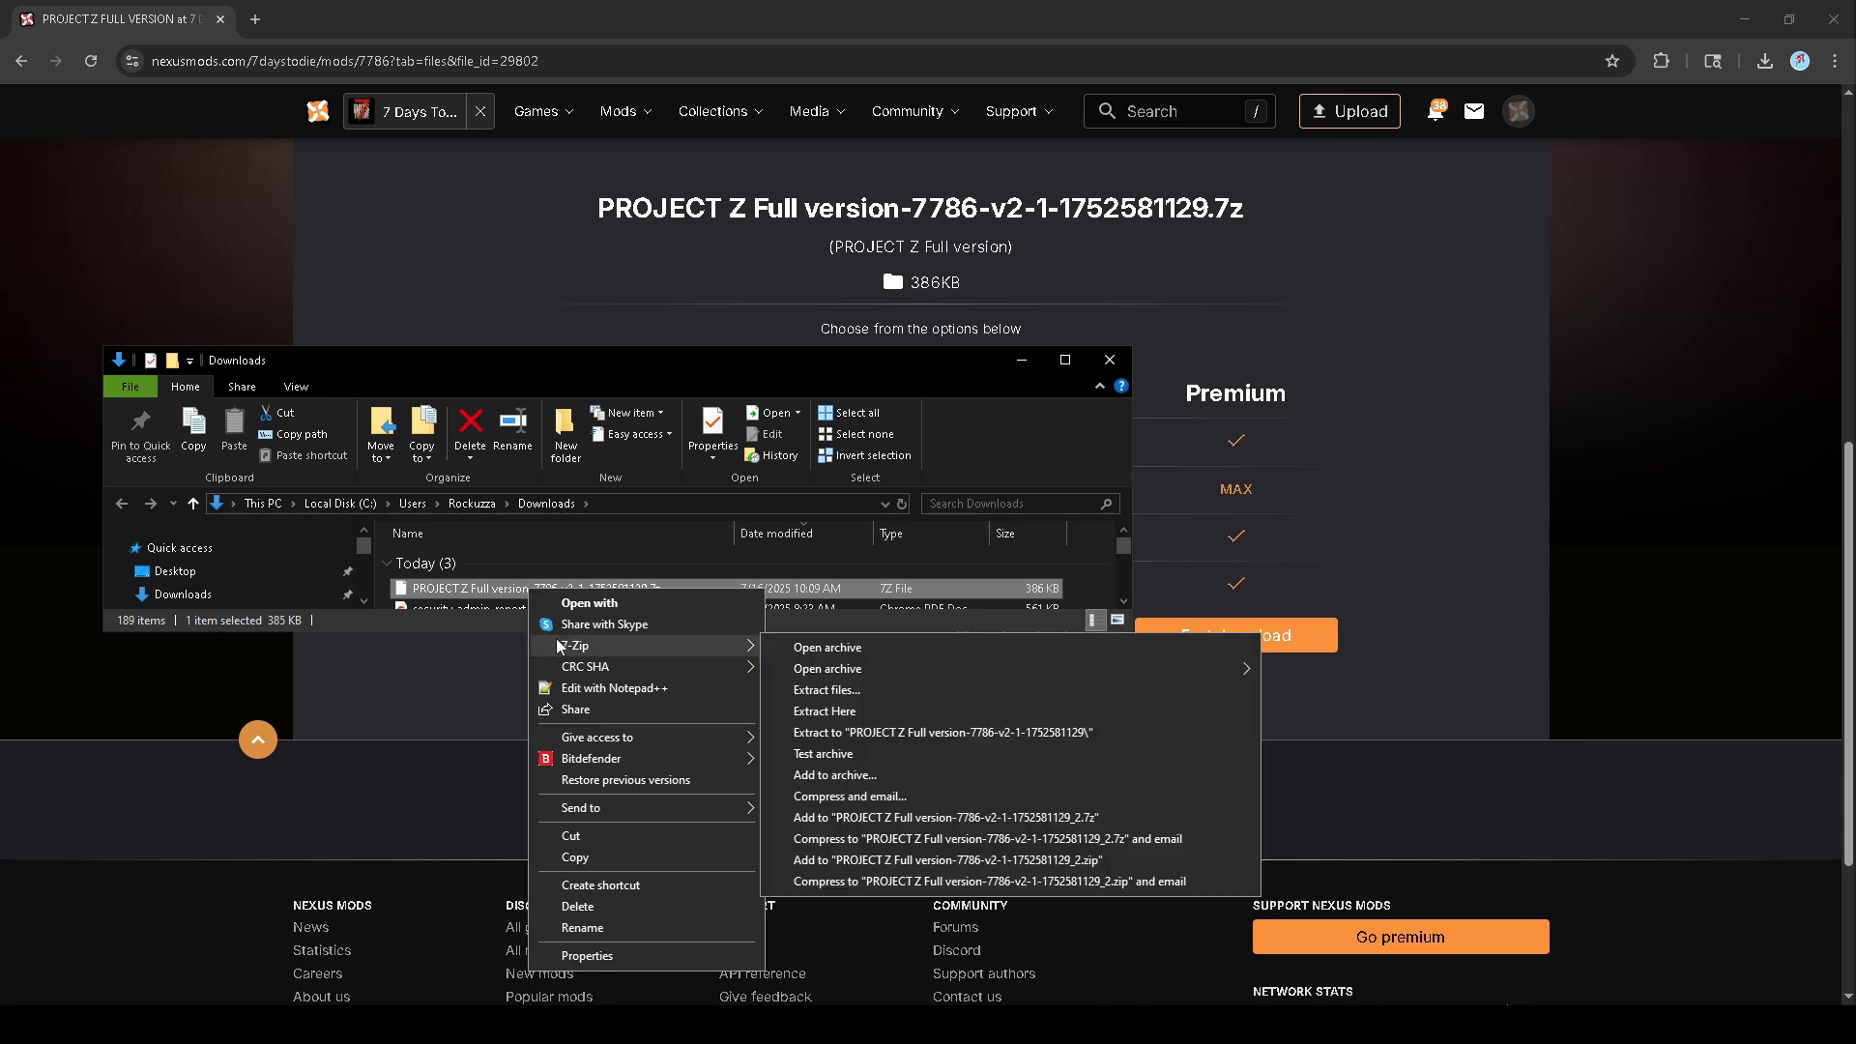
{"action": "mouse_move", "coordinate": [843, 661]}
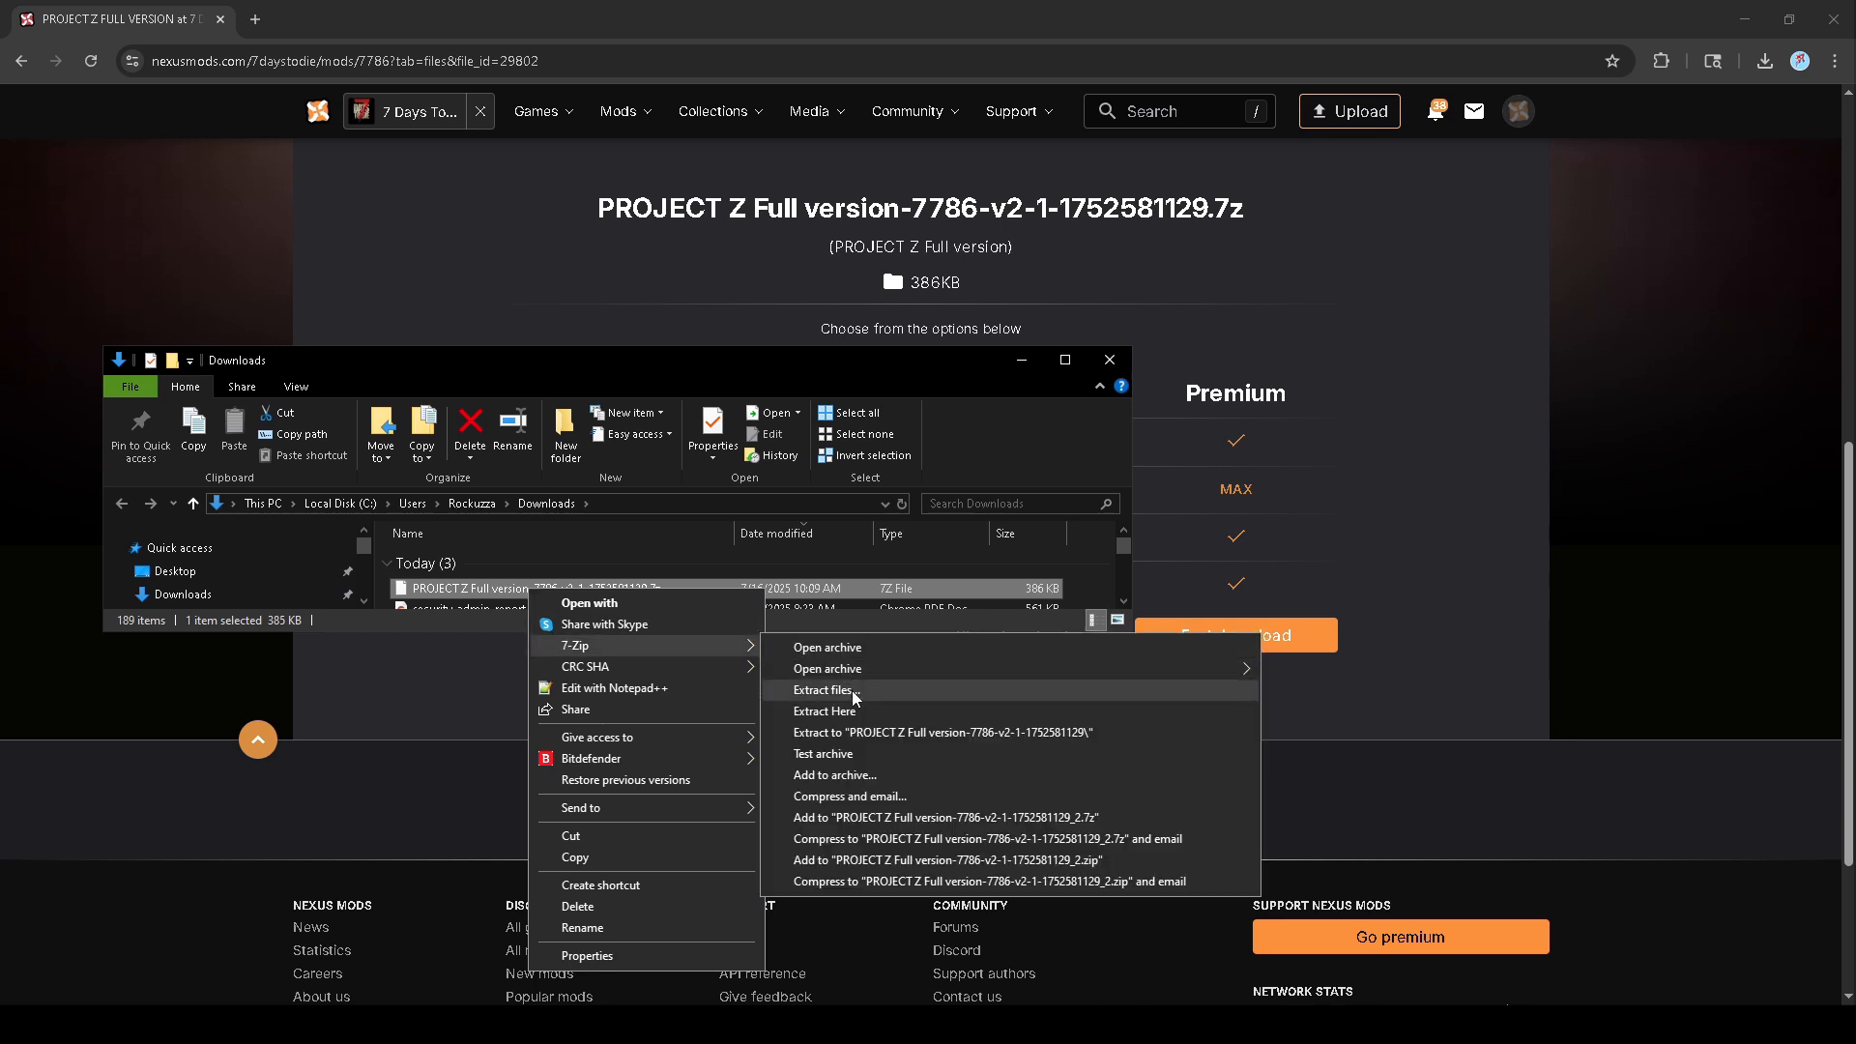
{"action": "left_click", "coordinate": [824, 689]}
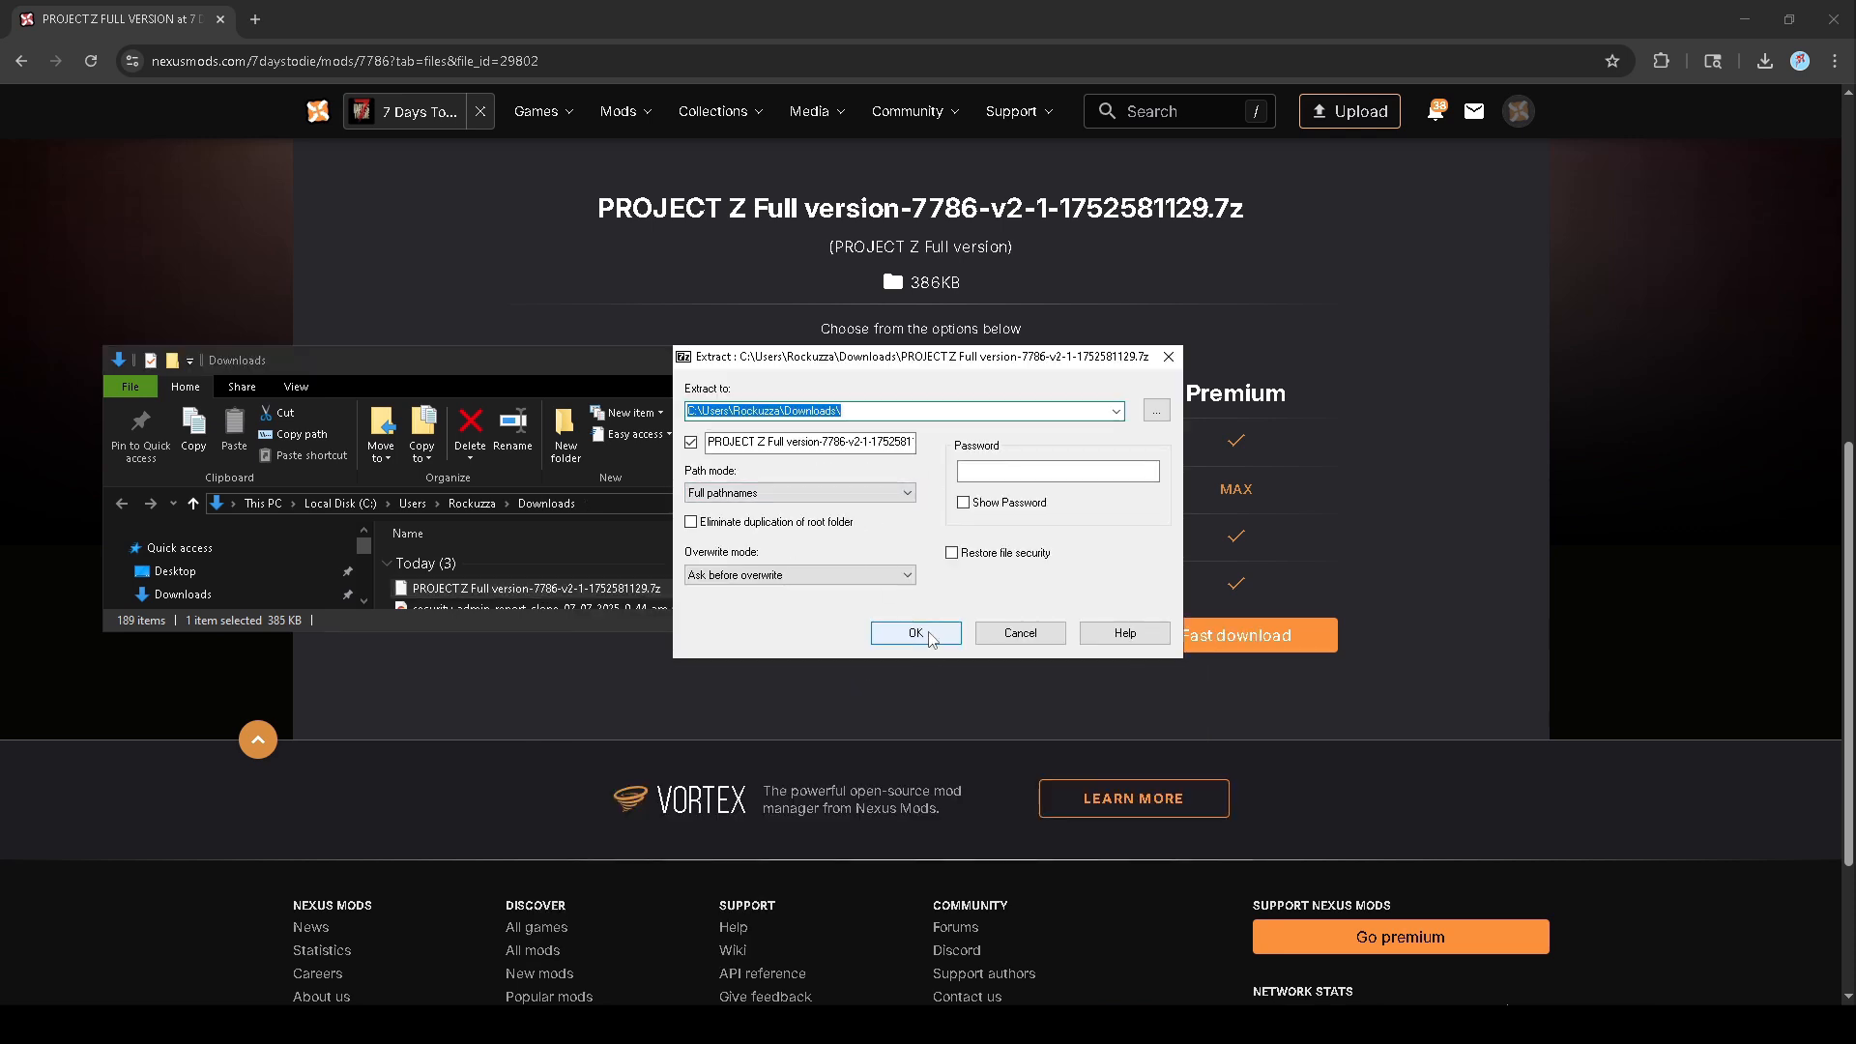
{"action": "left_click", "coordinate": [916, 633]}
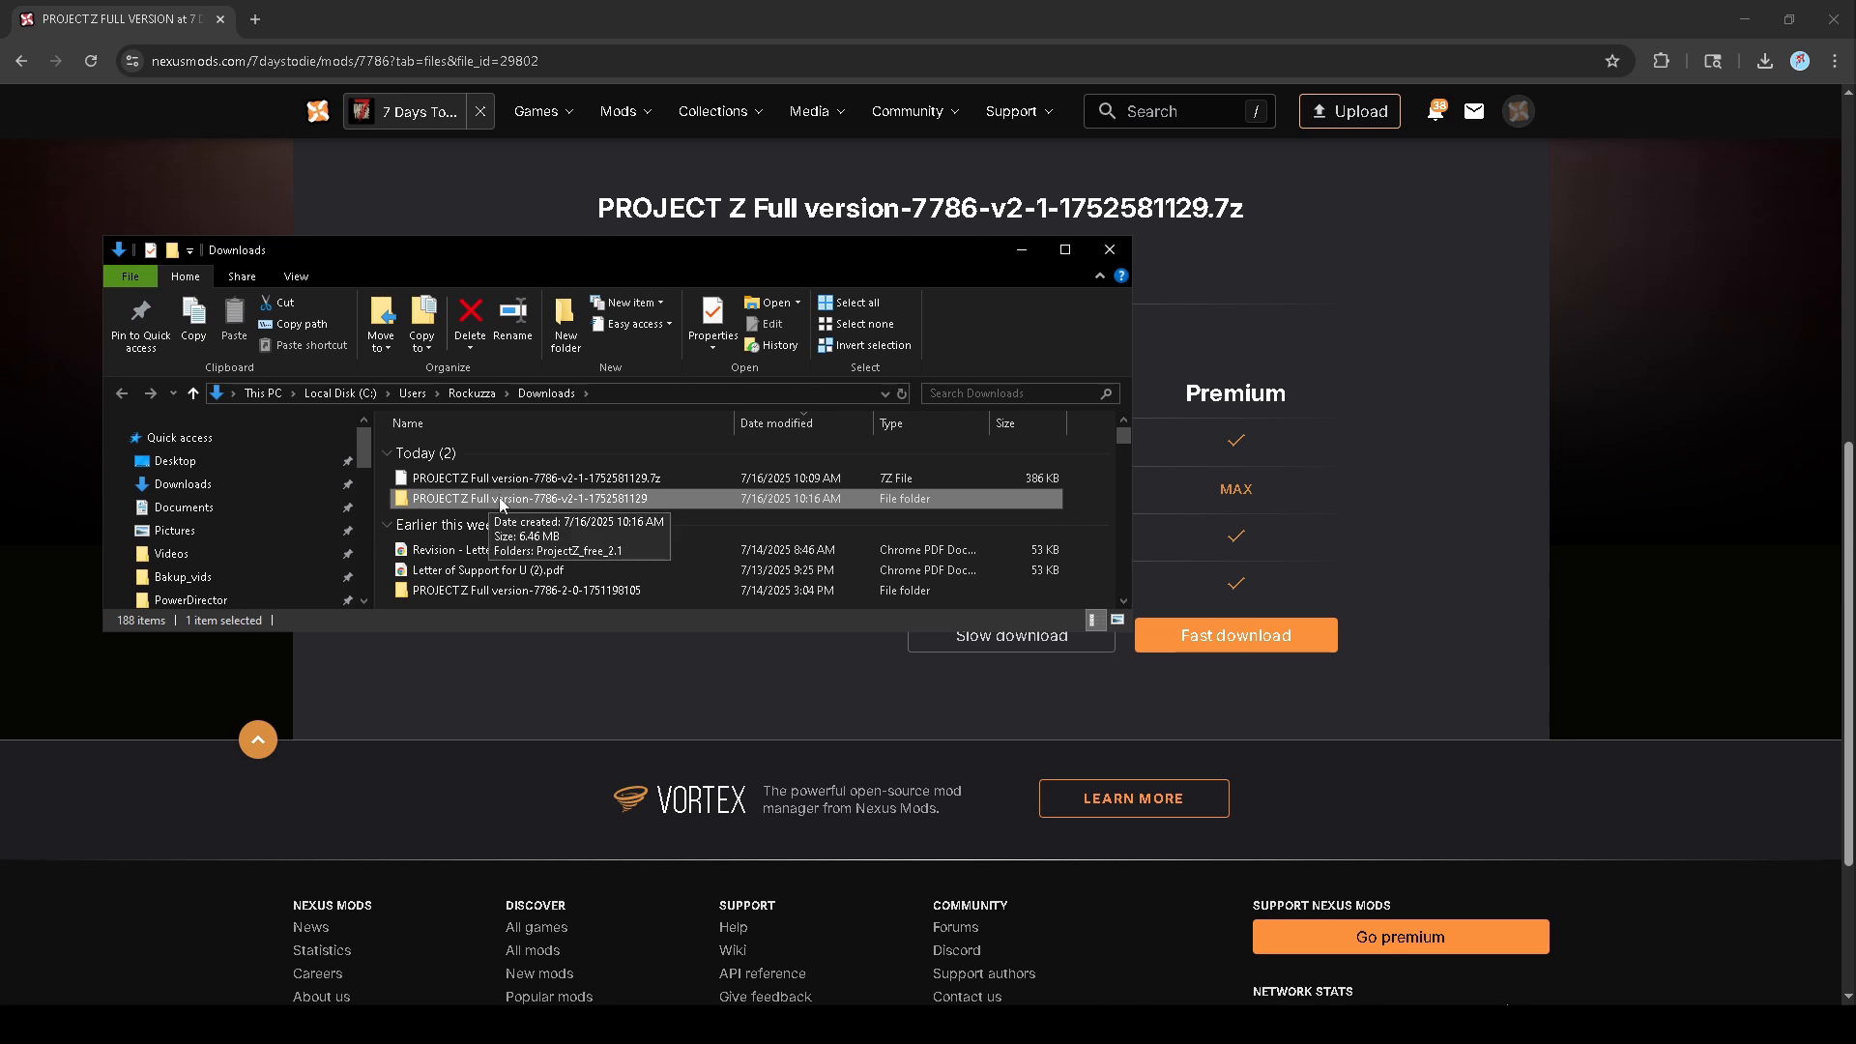
{"action": "double_click", "coordinate": [522, 498]}
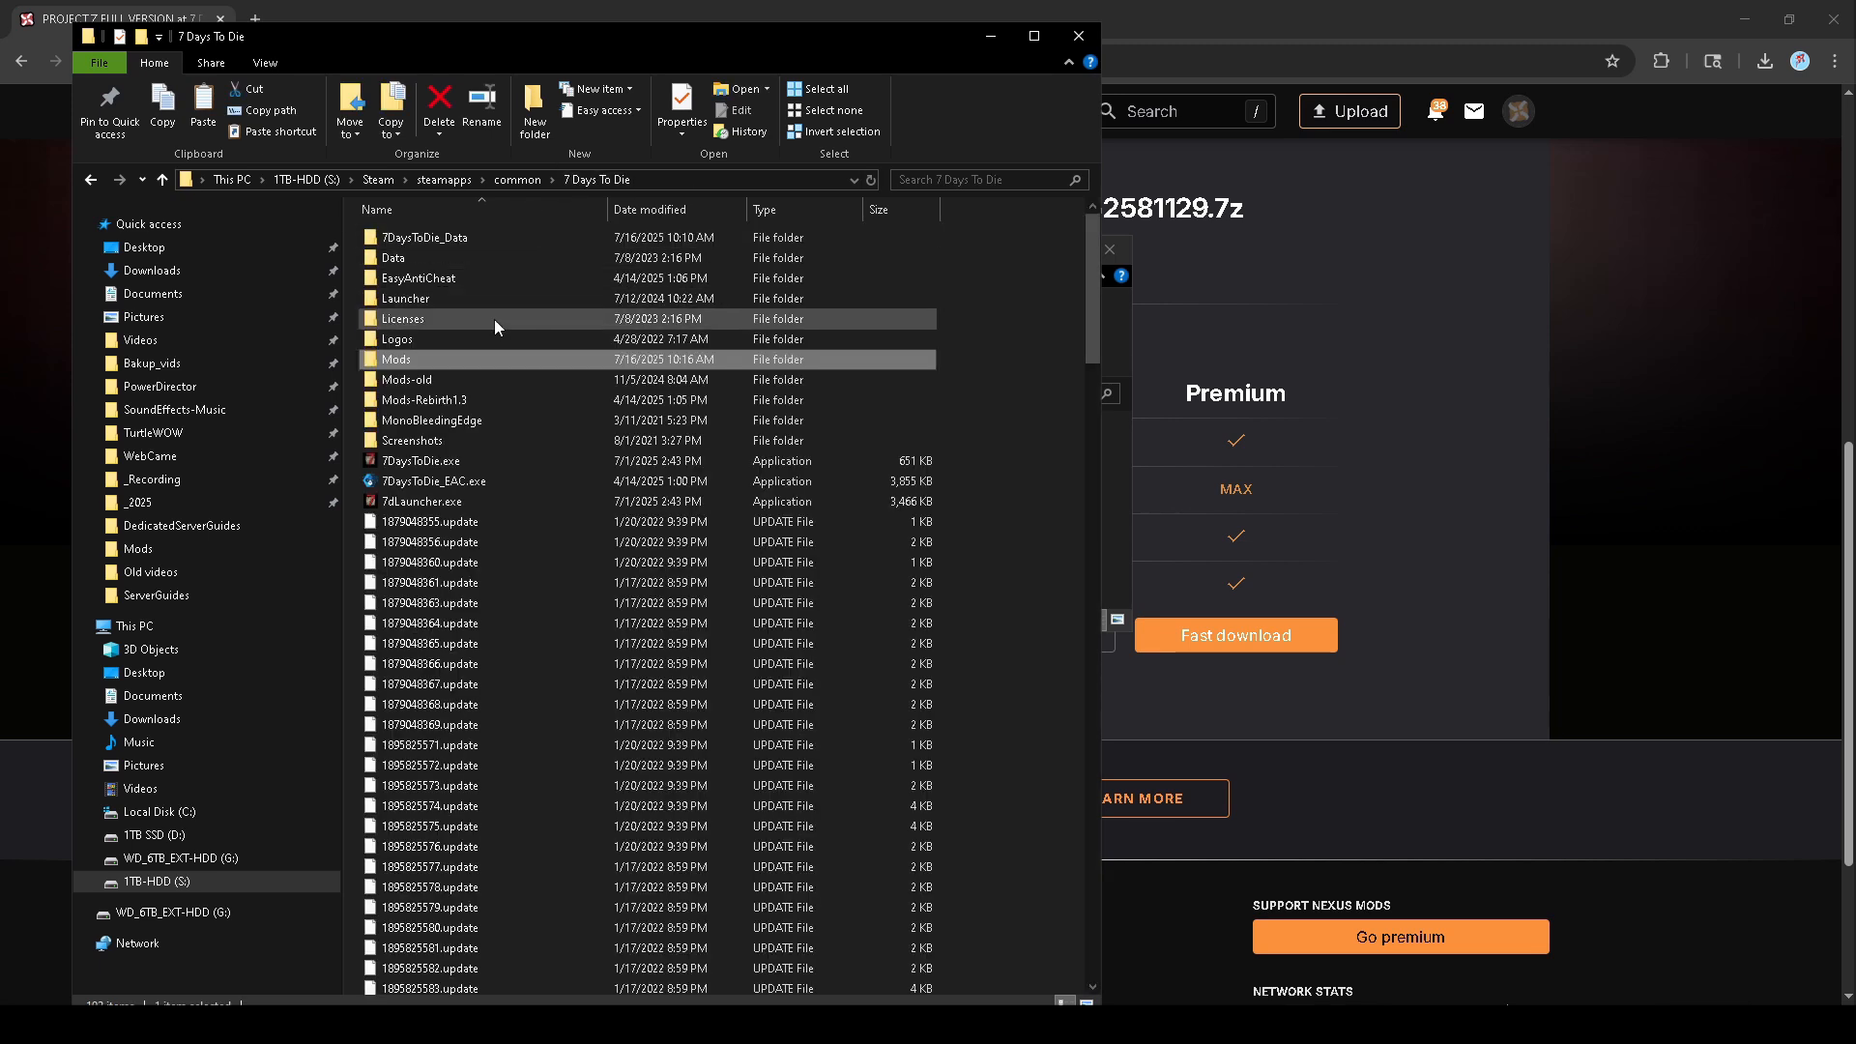
- Verify ProjectZ_free_2.1 inside Mods holds Config and ModInfo.xml, then return to Mods
{"action": "double_click", "coordinate": [394, 360]}
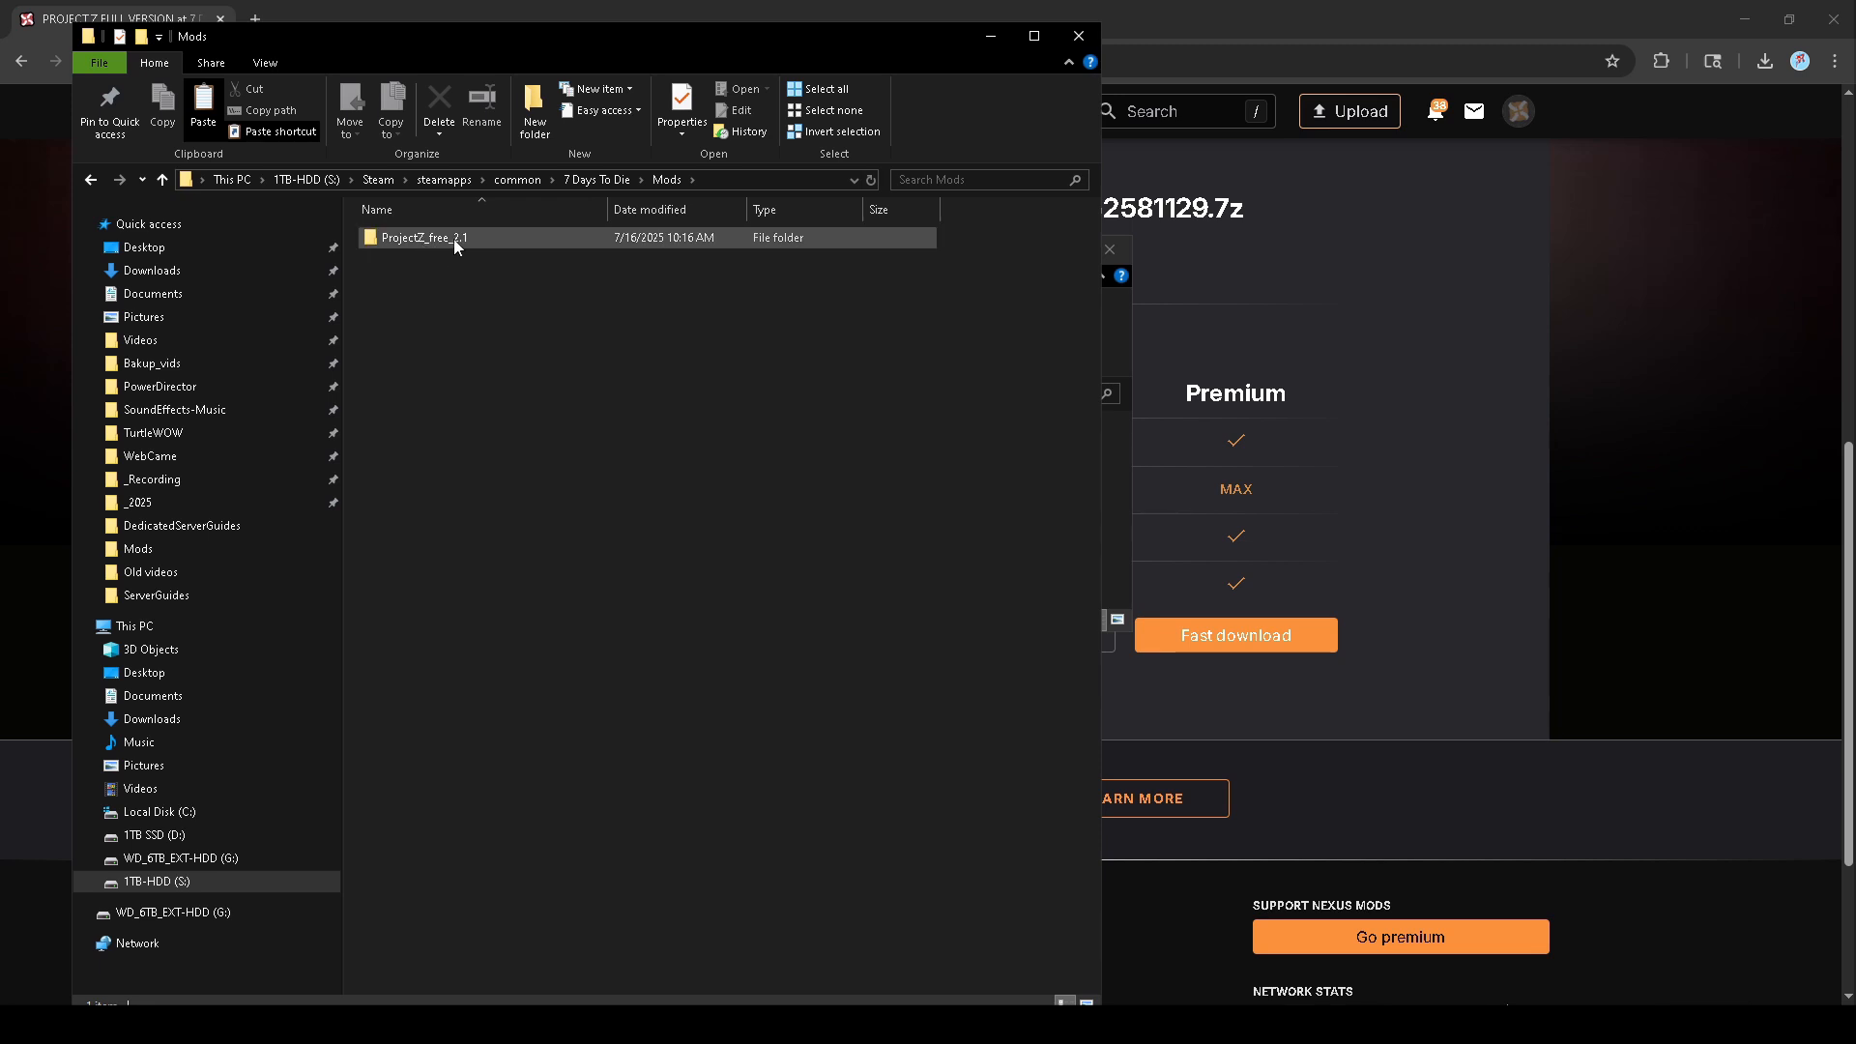
{"action": "double_click", "coordinate": [424, 238]}
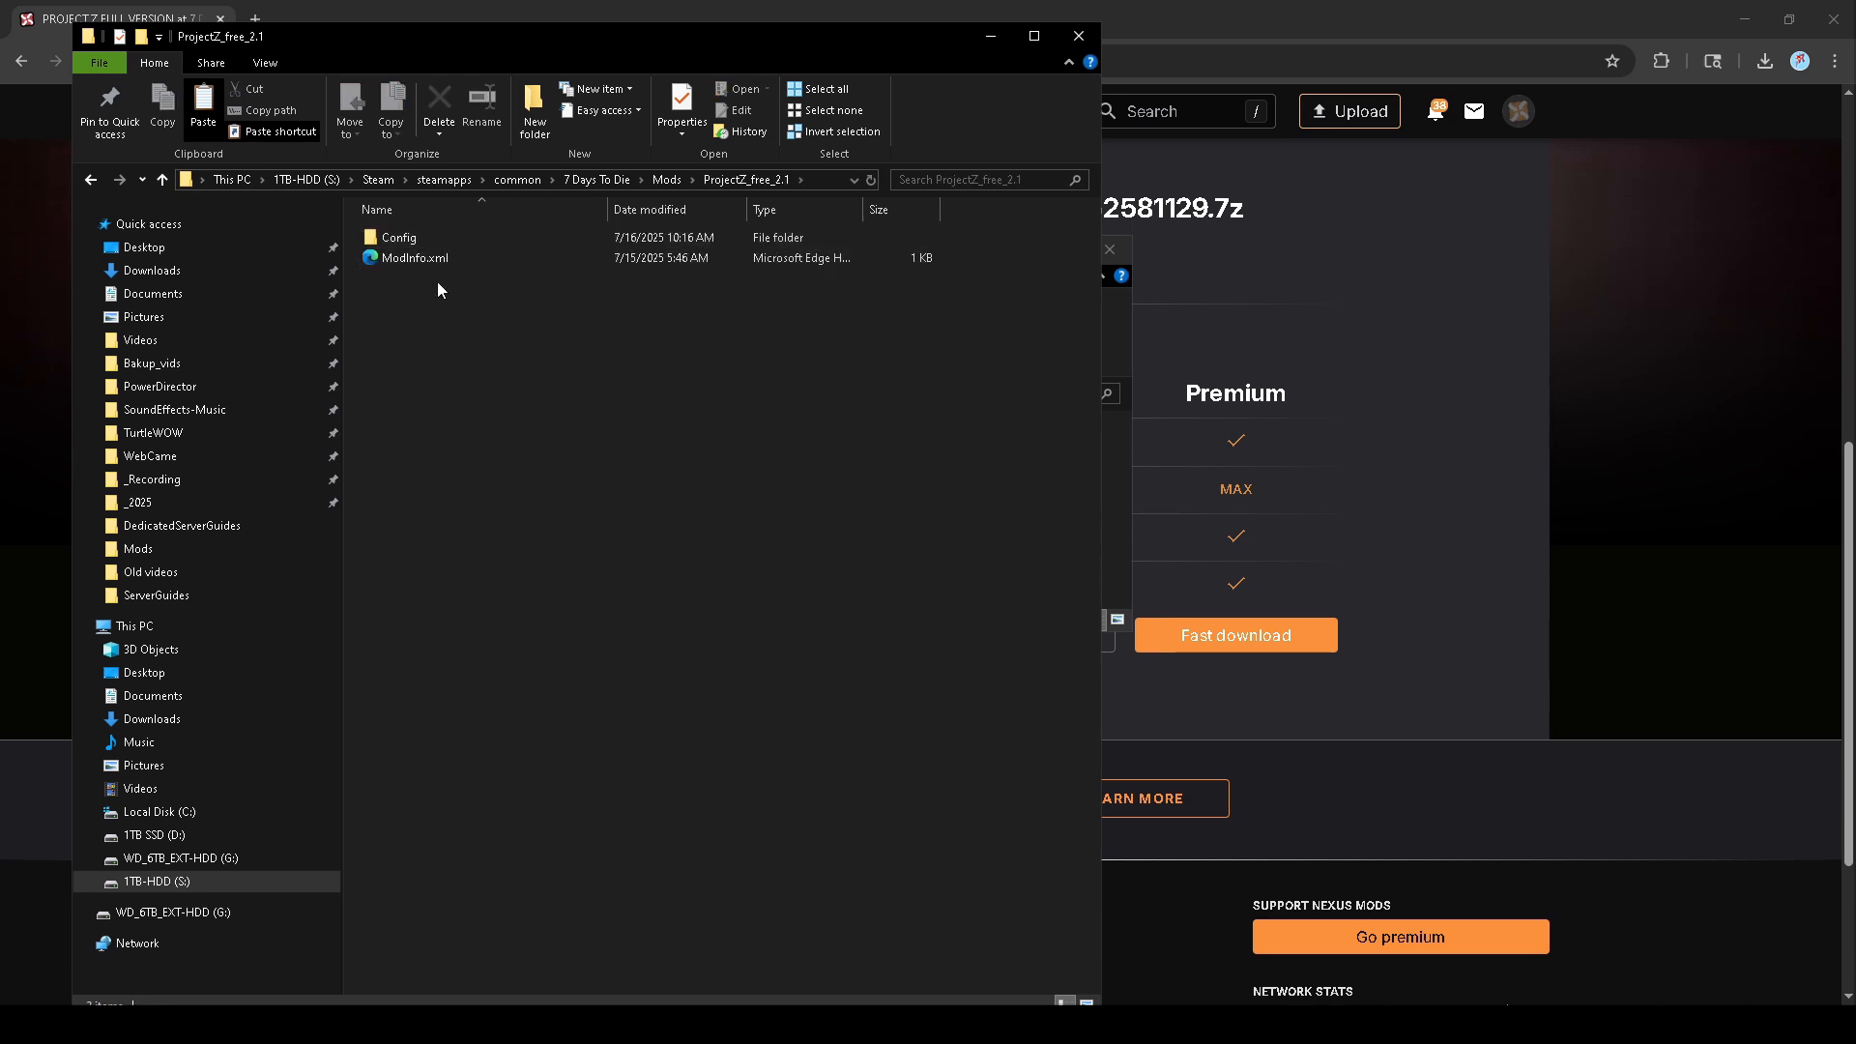
{"action": "left_click", "coordinate": [398, 236]}
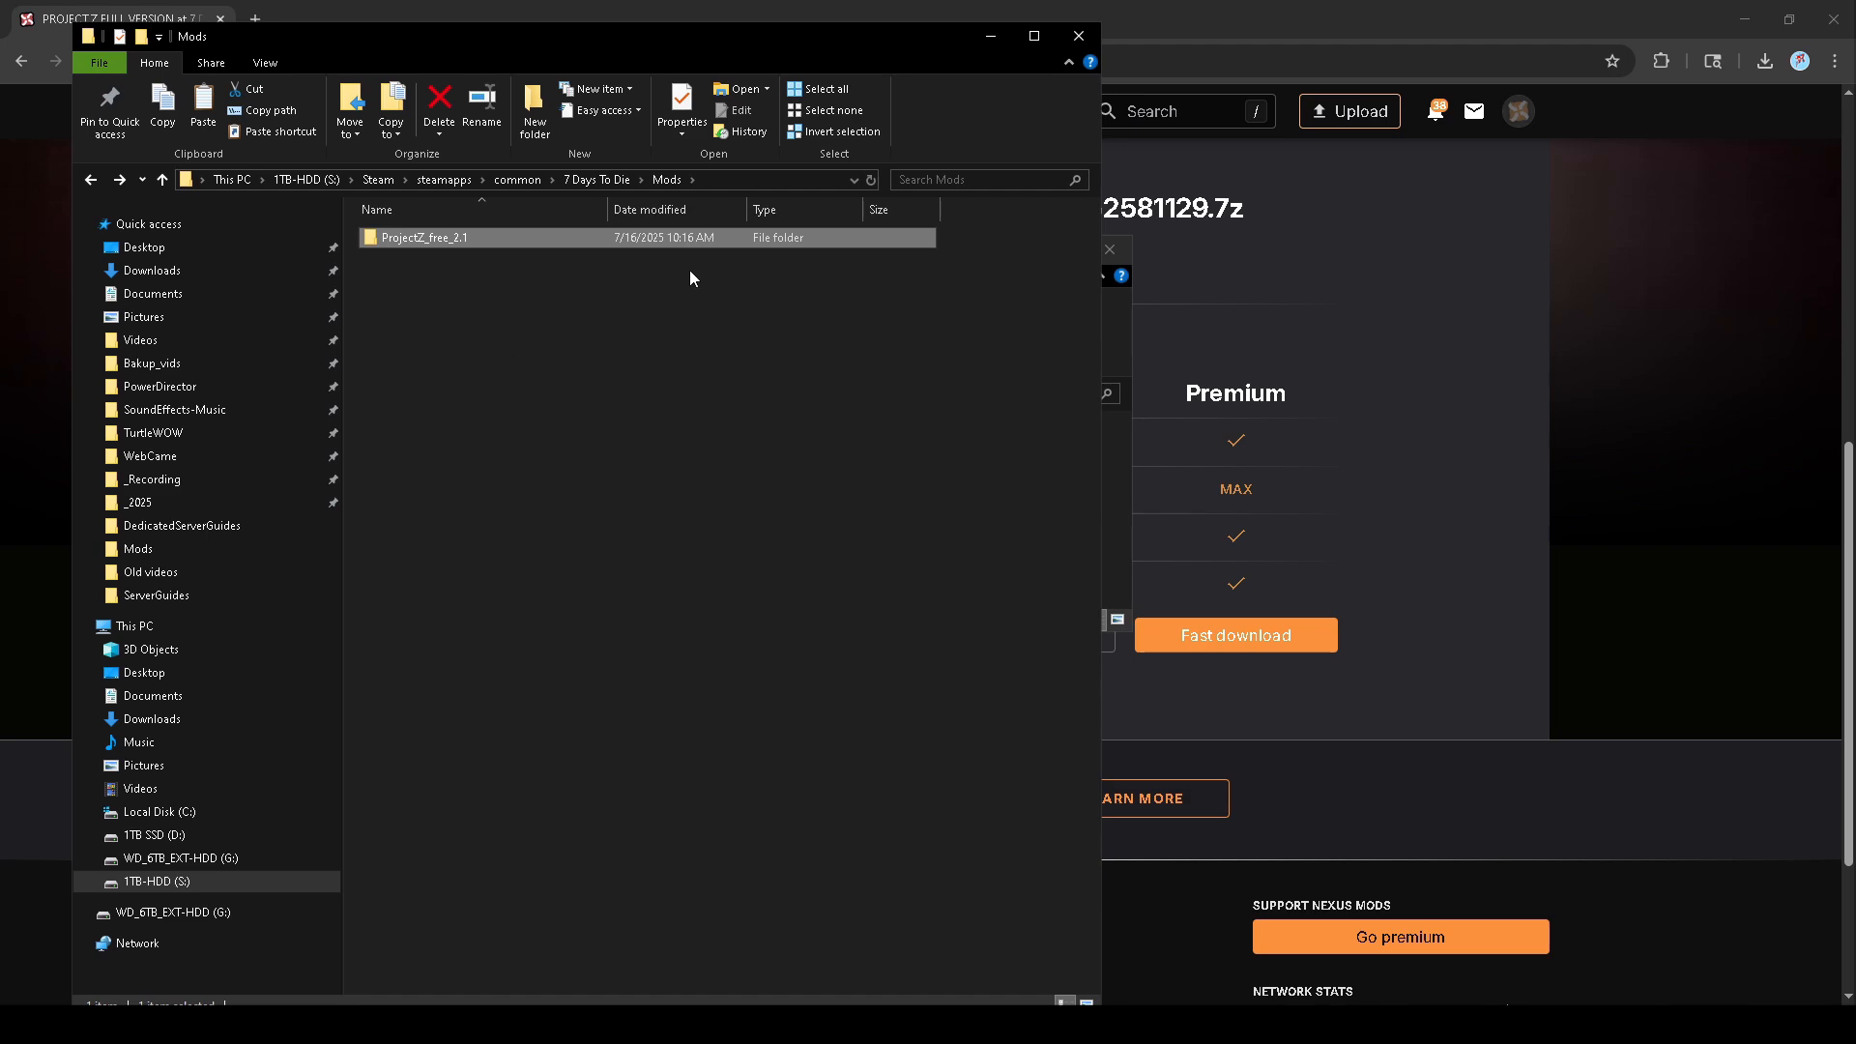
{"action": "mouse_move", "coordinate": [1764, 12]}
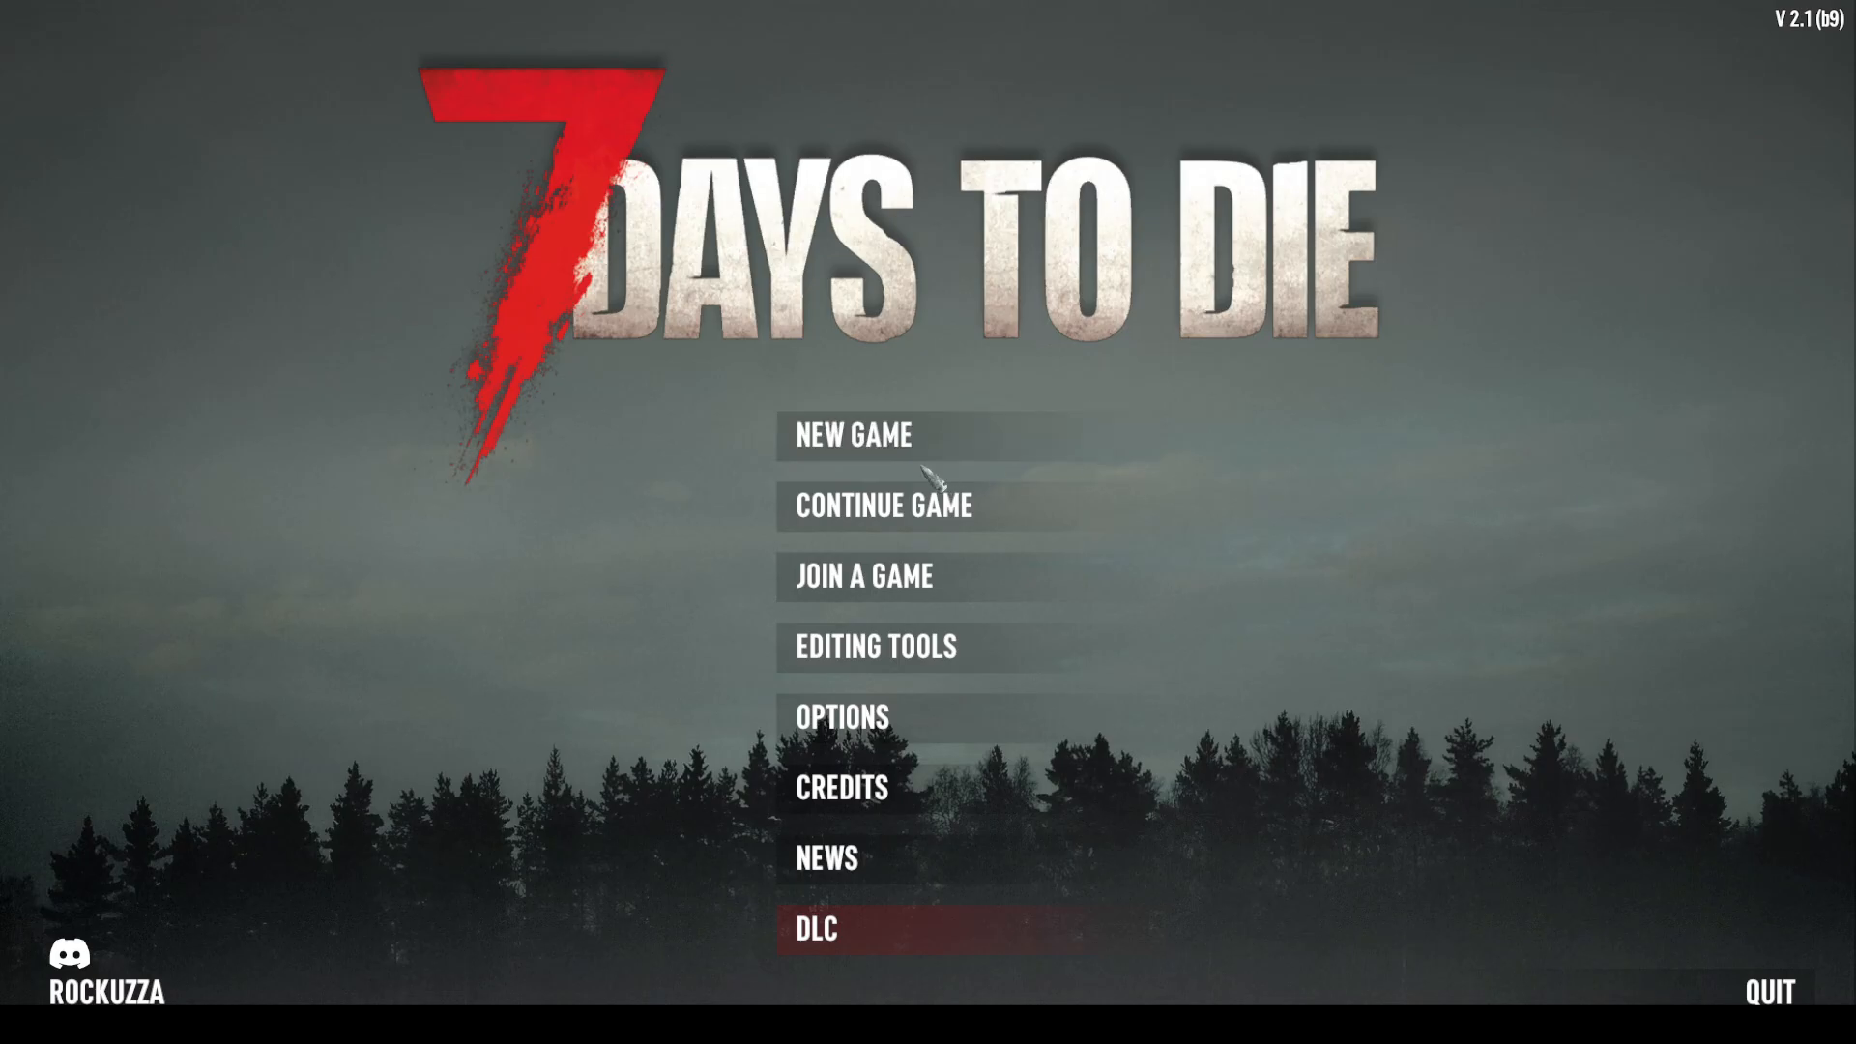
{"action": "mouse_move", "coordinate": [858, 412]}
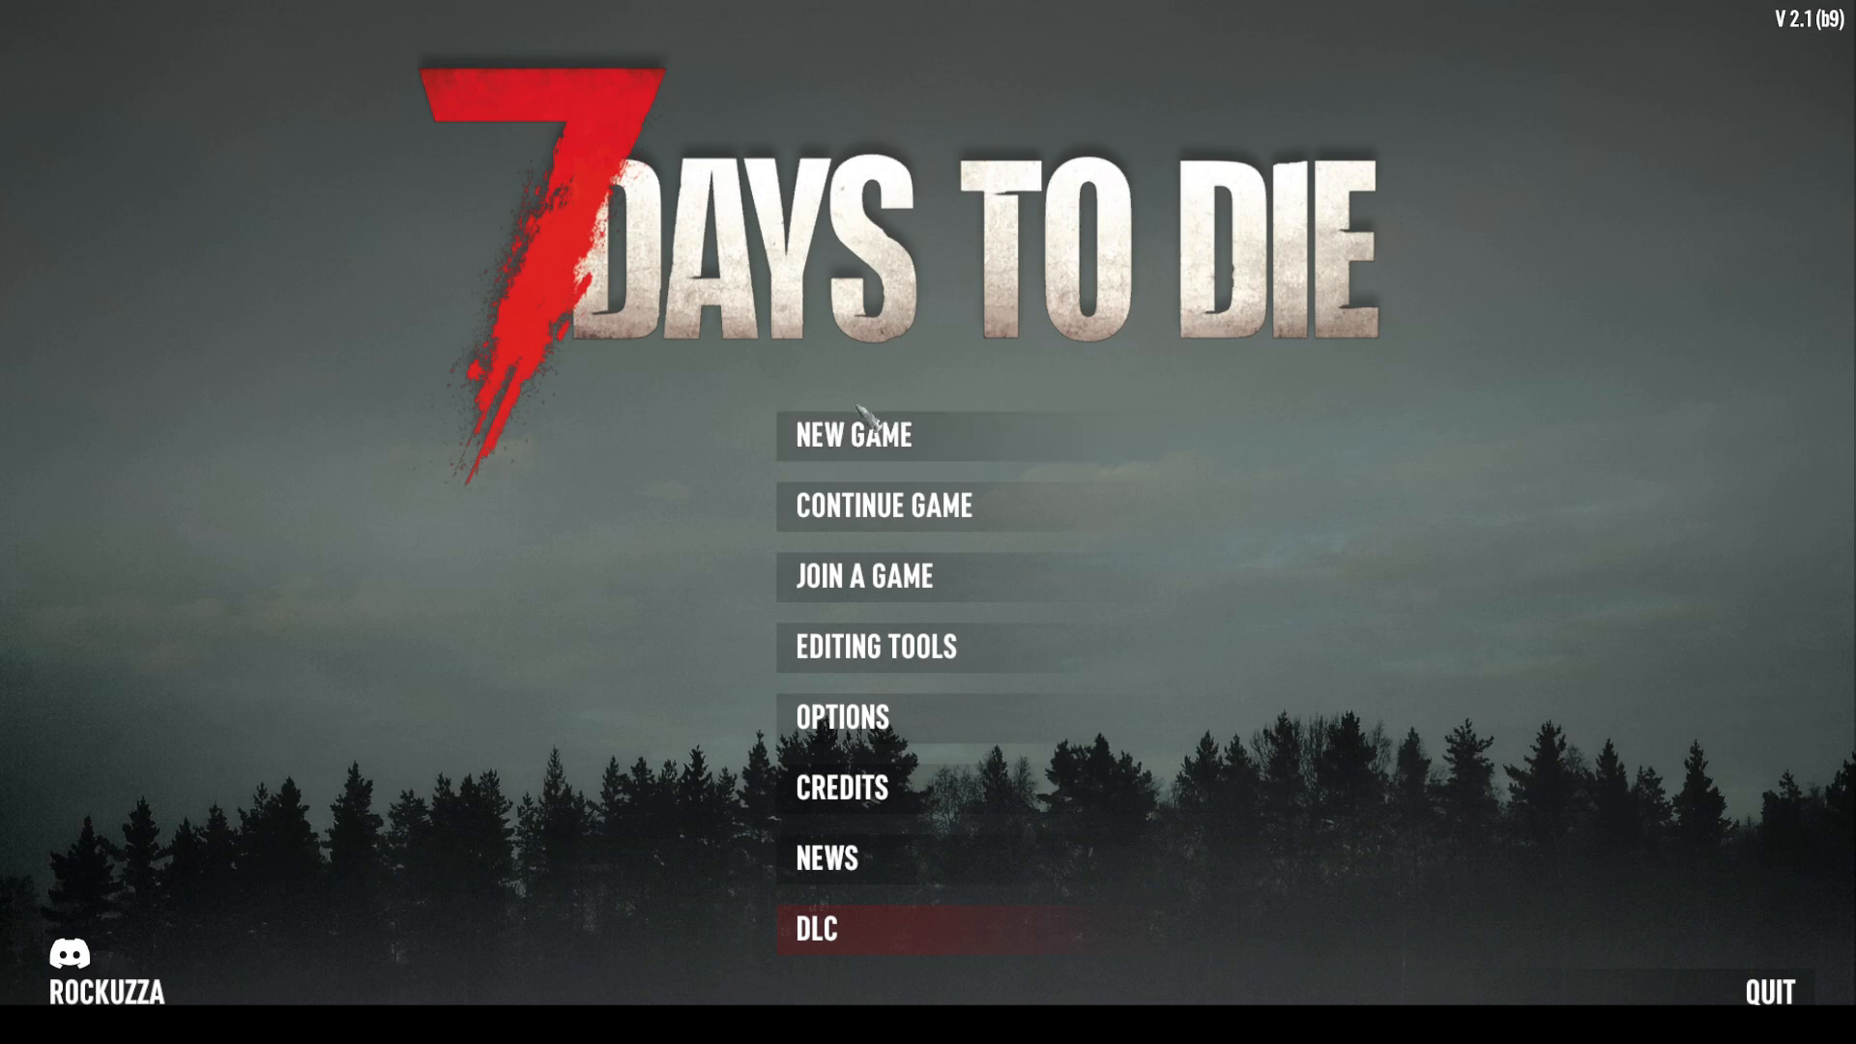
- Start the new Project-Z-Test3 game on the Juvupe Valley world
{"action": "left_click", "coordinate": [854, 435]}
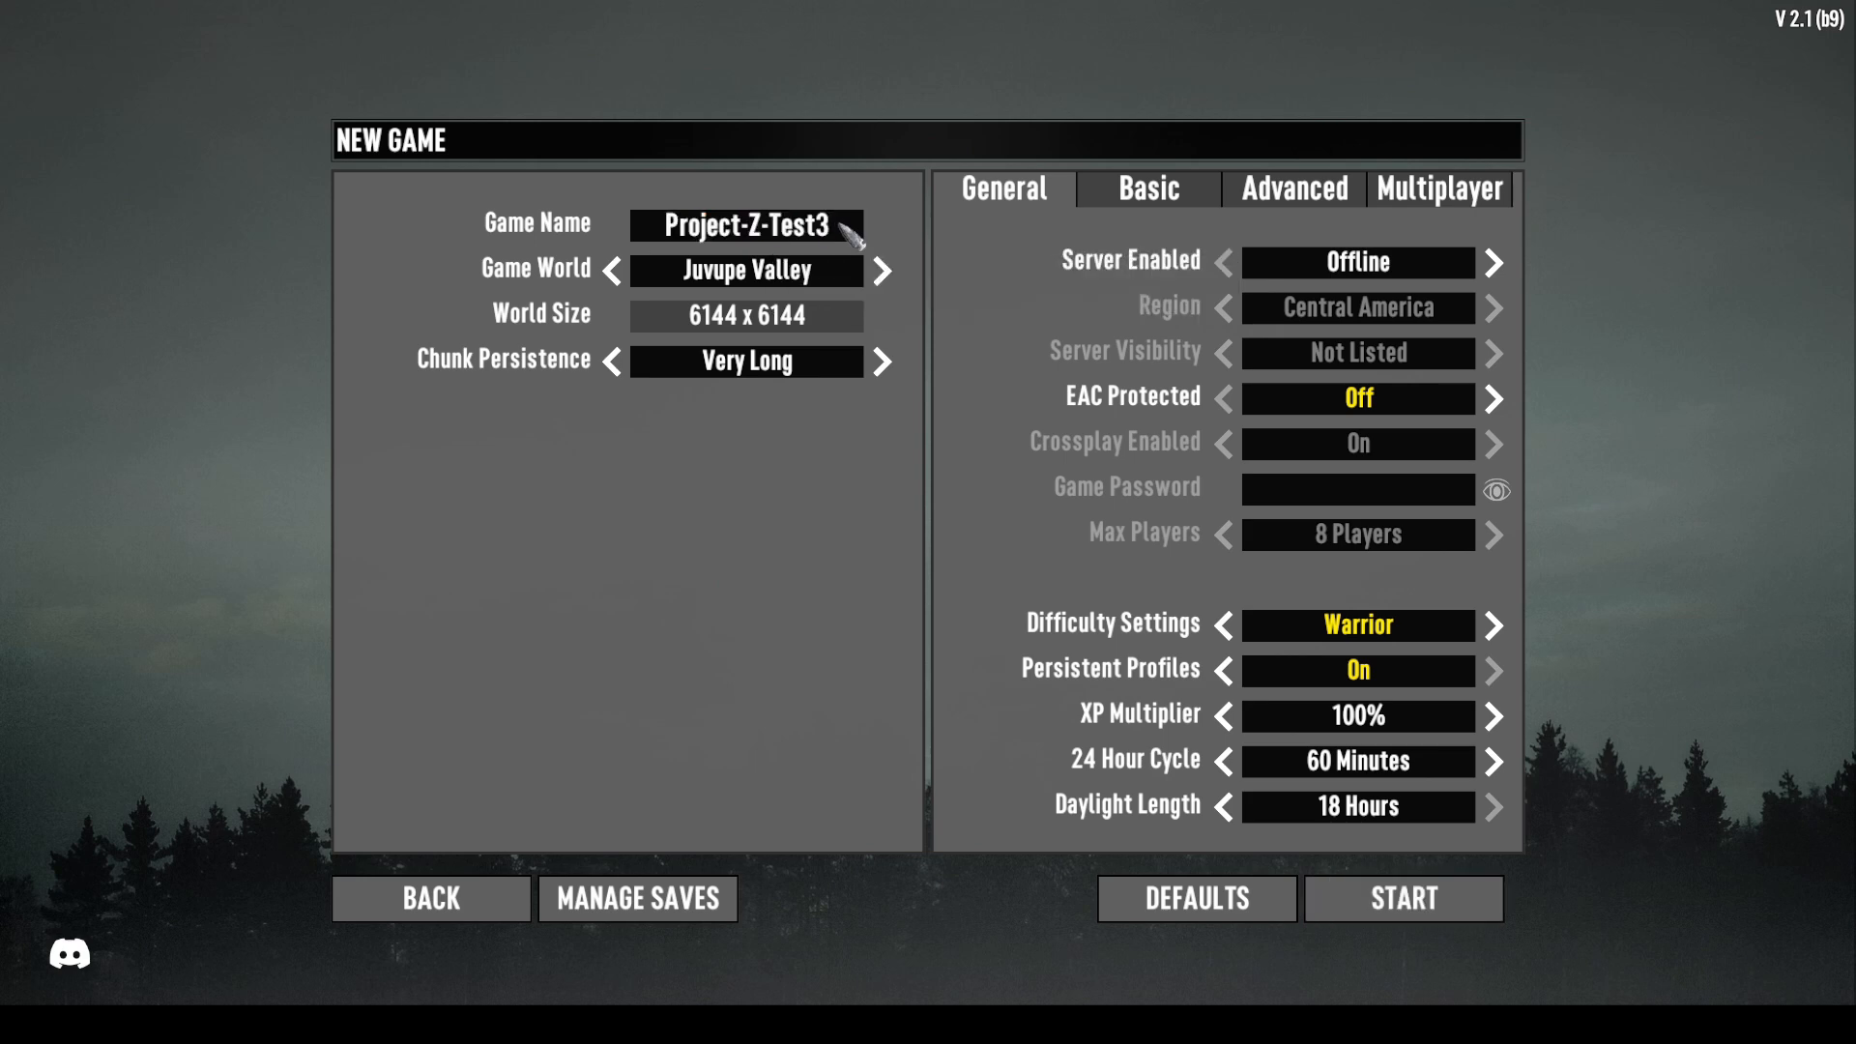
{"action": "mouse_move", "coordinate": [815, 279]}
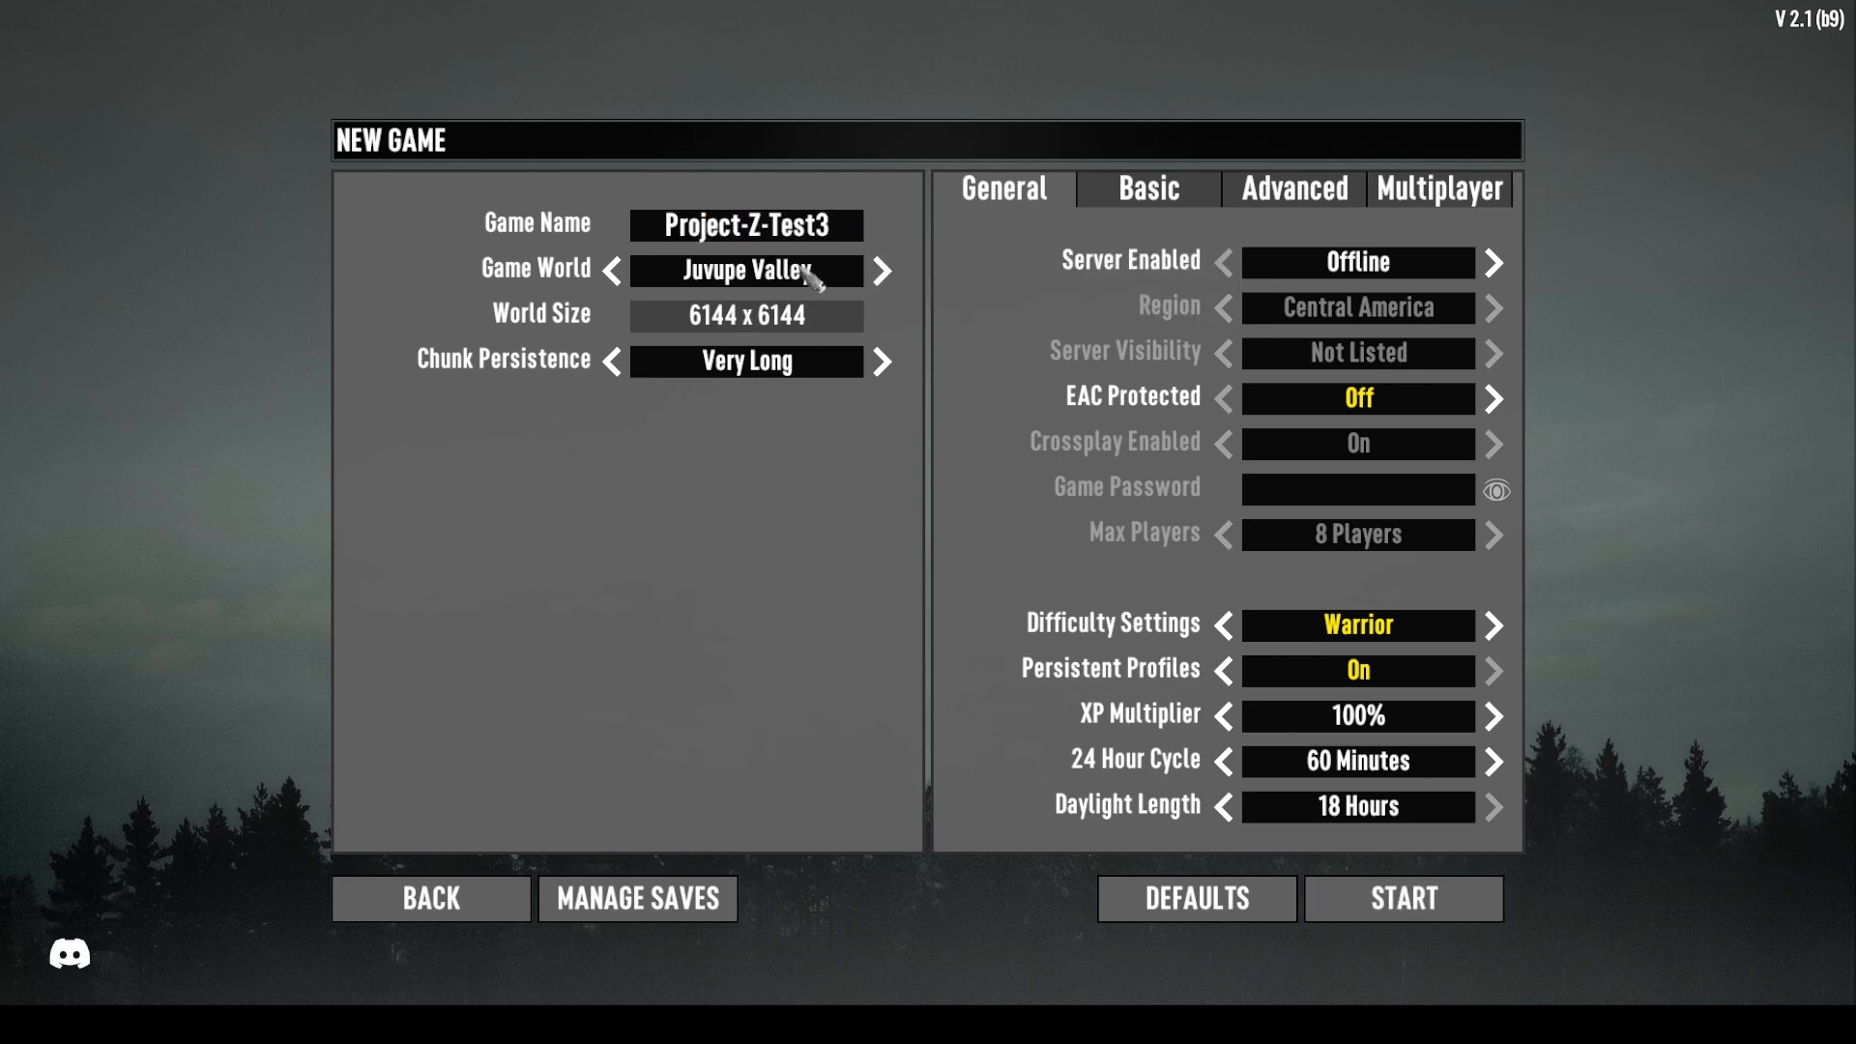
{"action": "left_click", "coordinate": [1404, 899]}
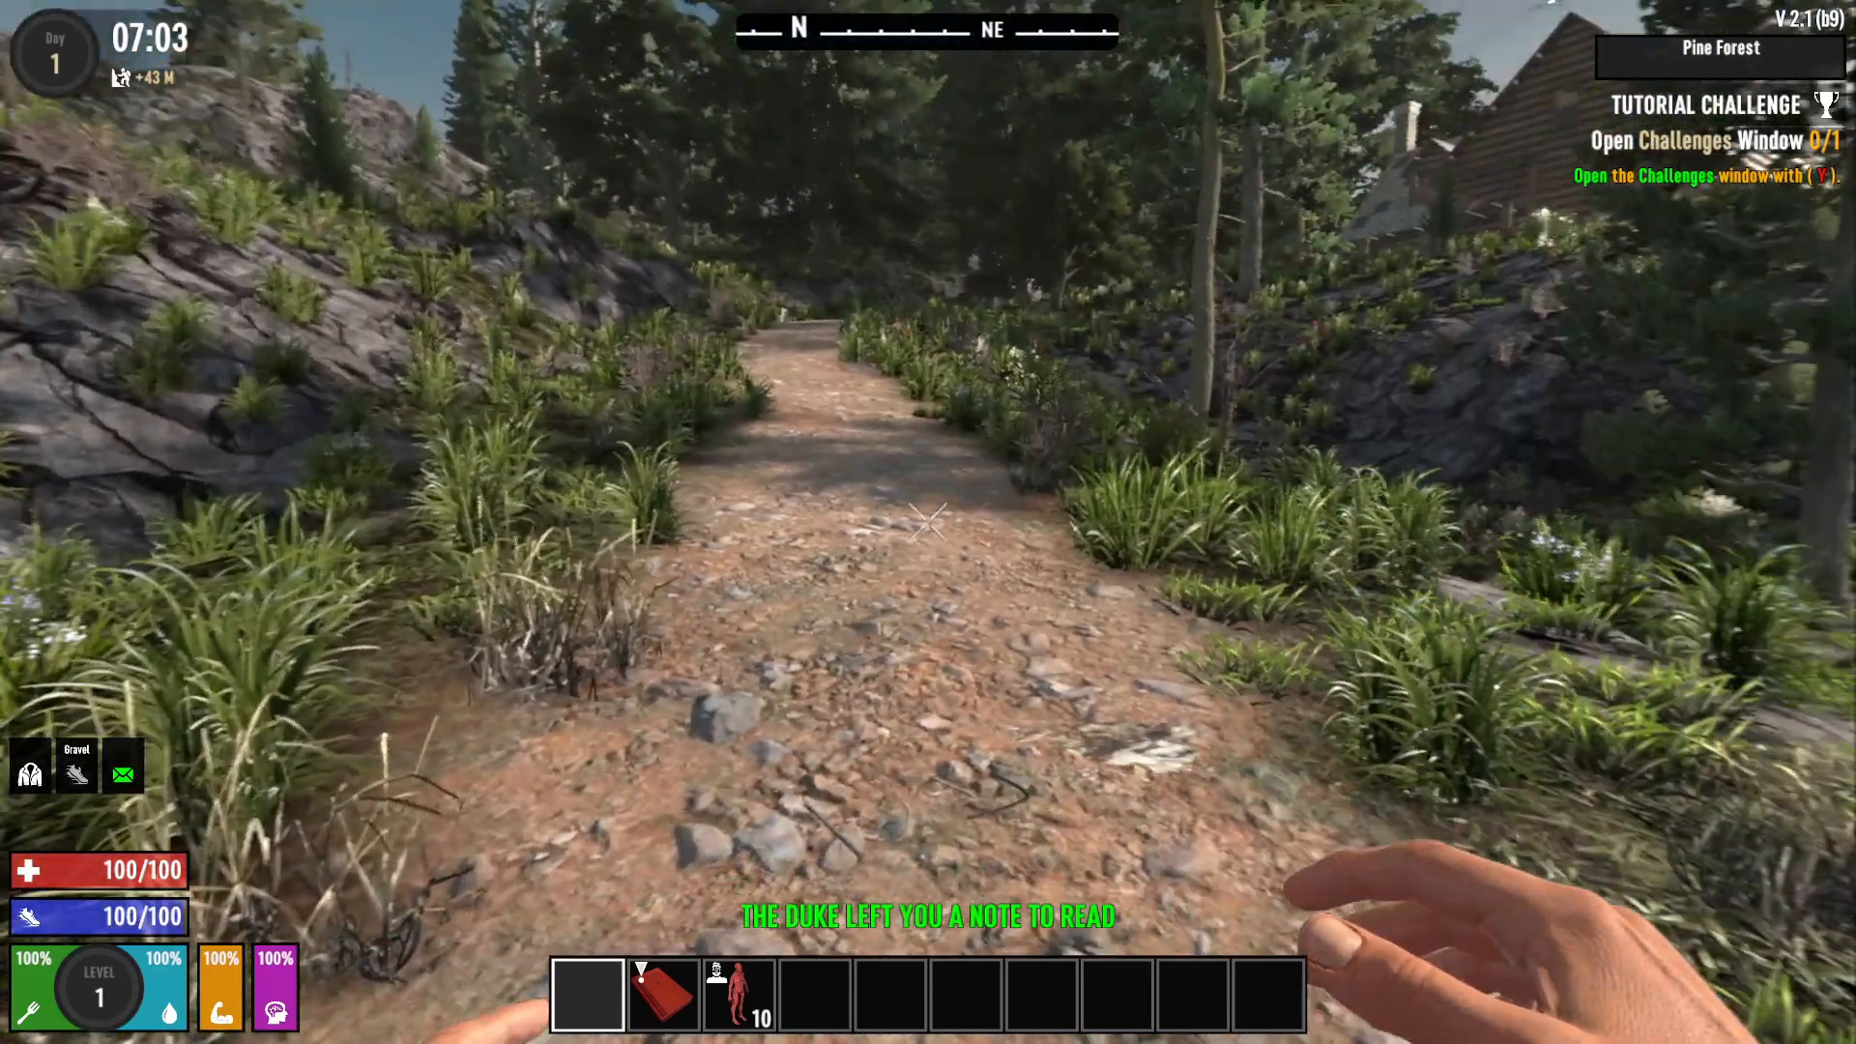
- Show the Gather Resources challenge details in the Challenges window
{"action": "key", "text": "y"}
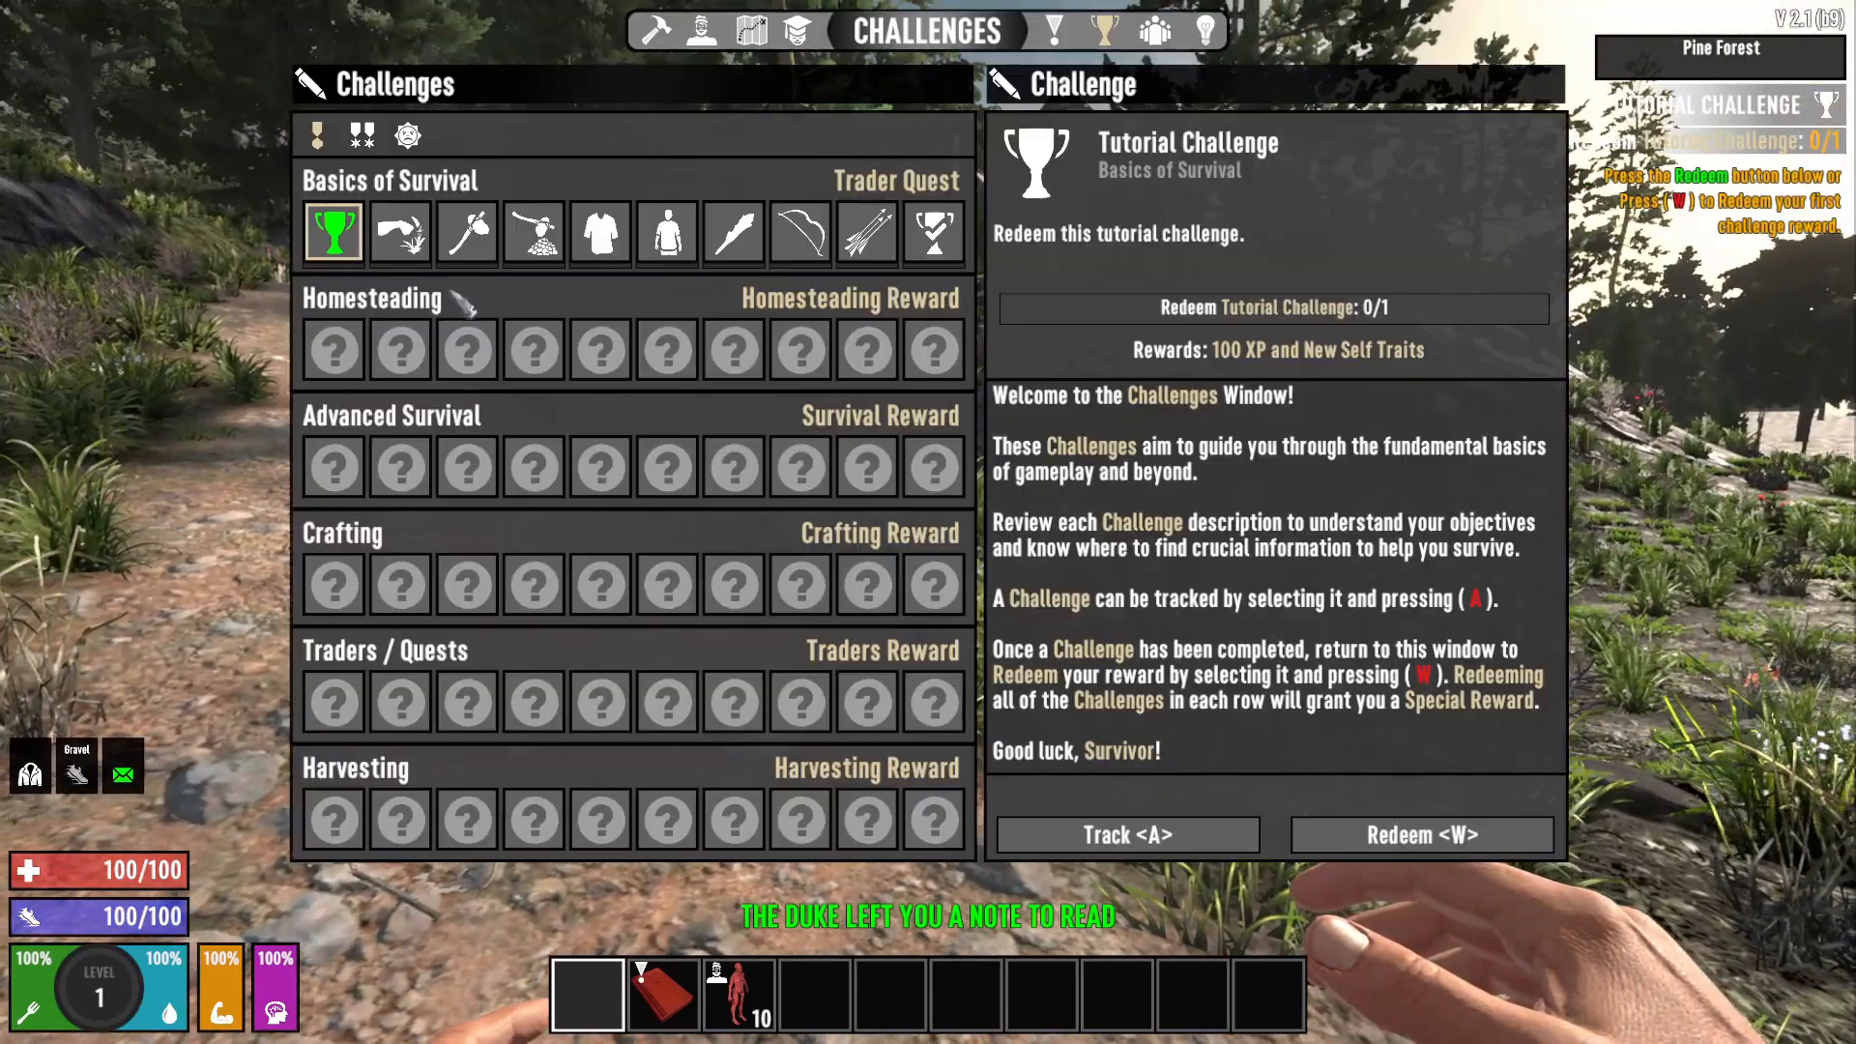
{"action": "left_click", "coordinate": [398, 232]}
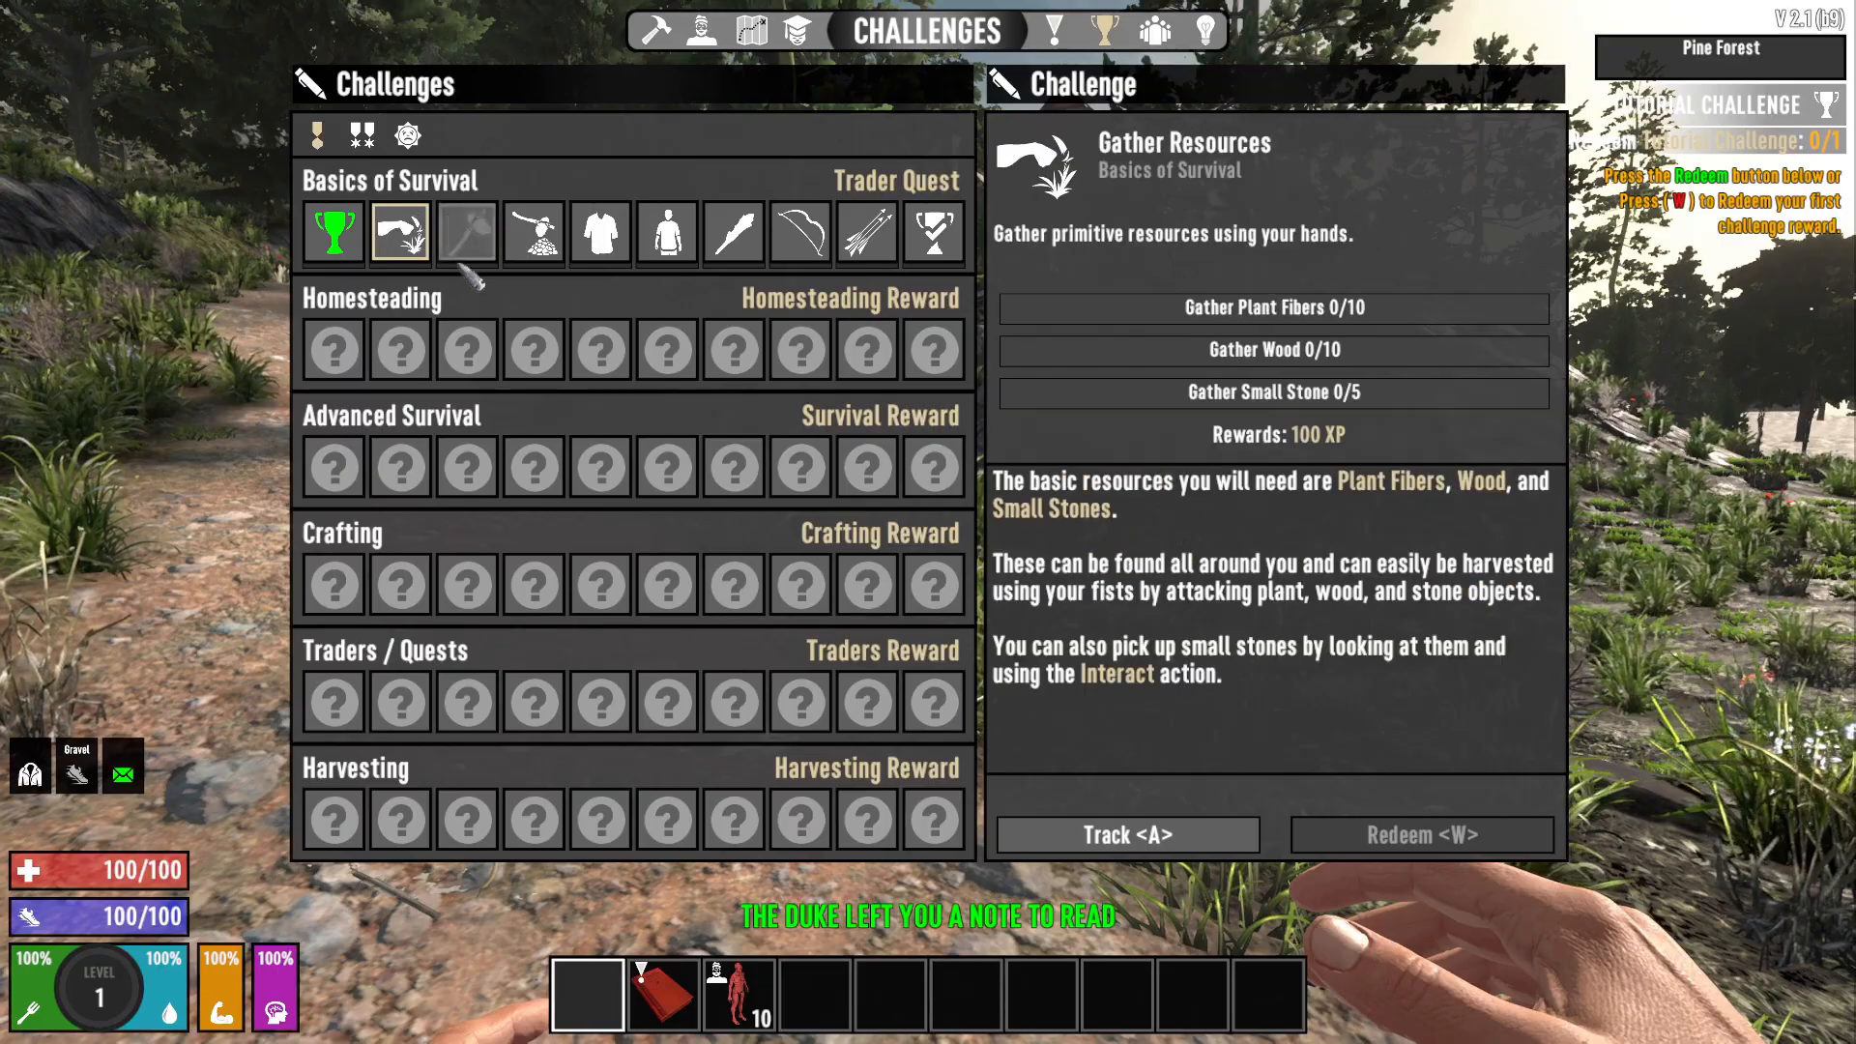